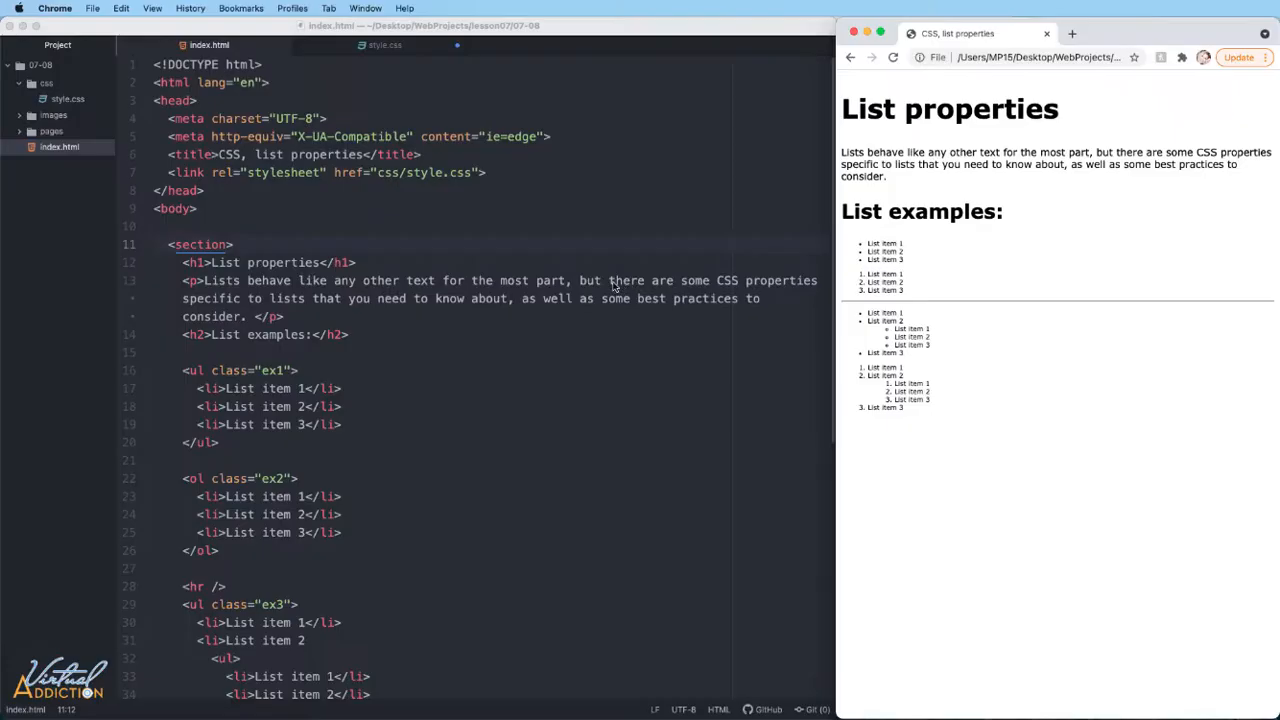
{"action": "mouse_move", "coordinate": [472, 268]}
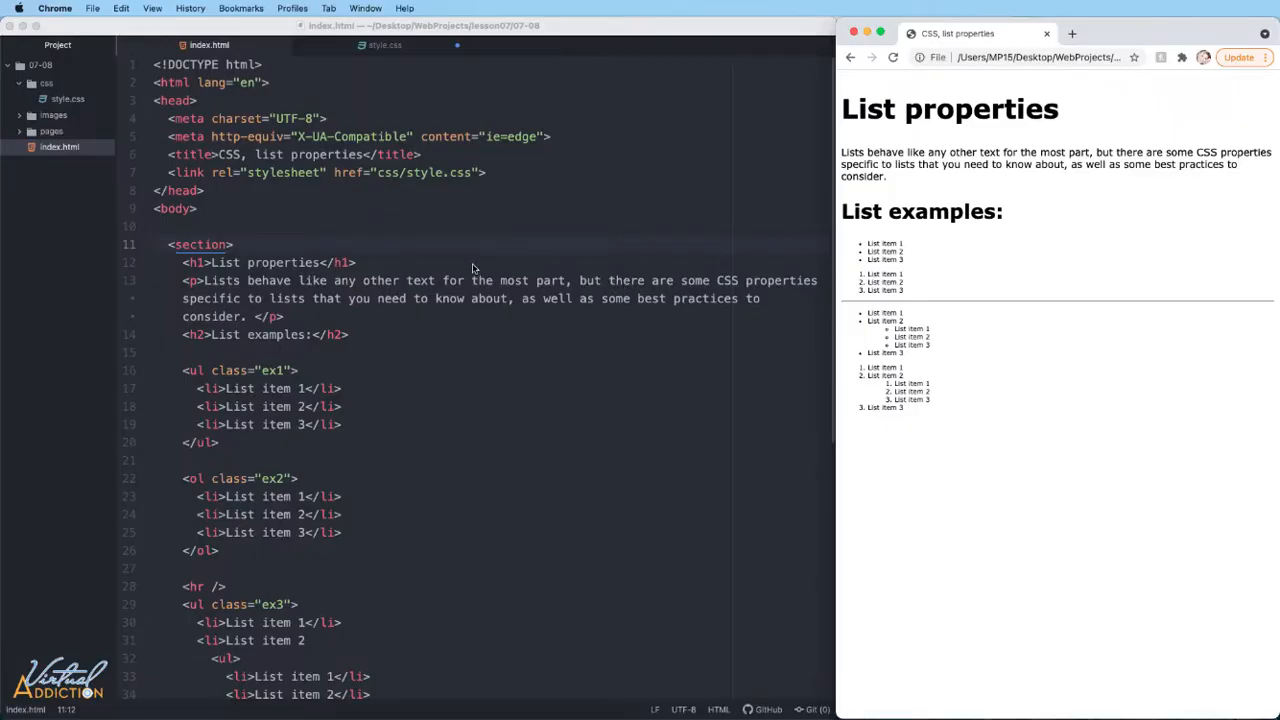
Step: Extend the p selector's 1.5rem font-size rule to also cover ul and ol
{"action": "scroll", "scroll_direction": "down", "scroll_amount": 3}
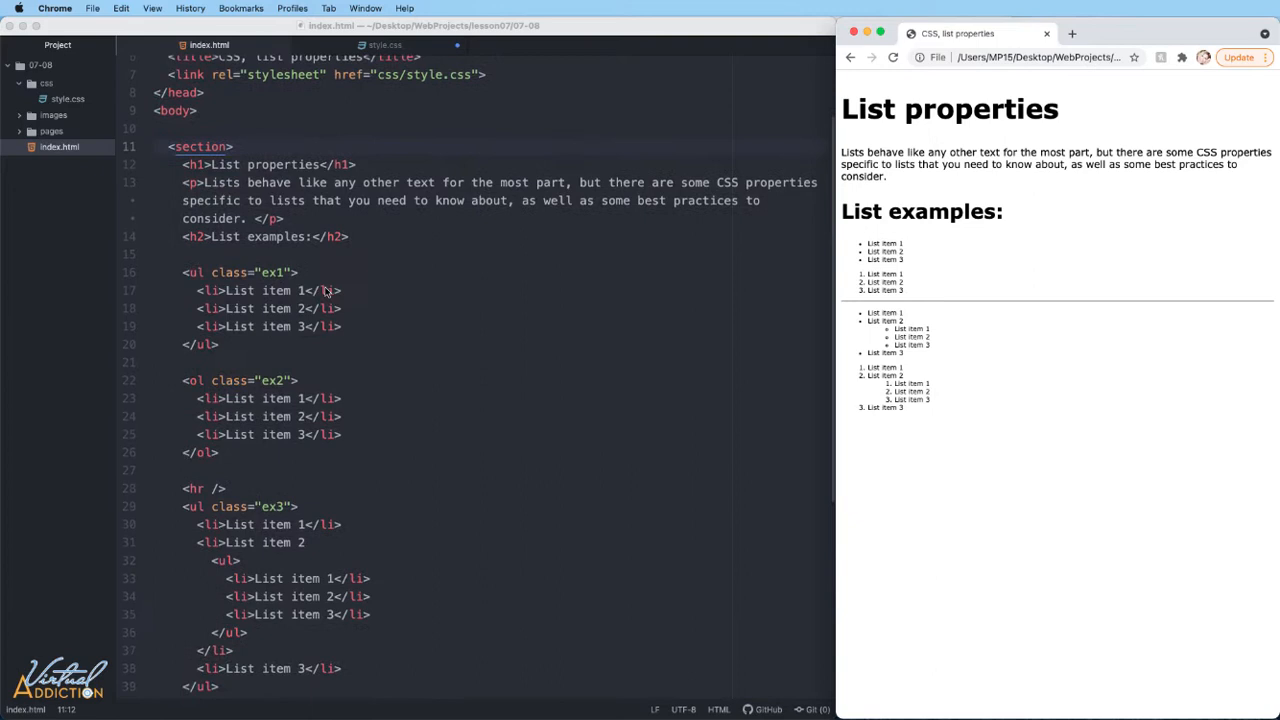
{"action": "scroll", "scroll_direction": "down", "scroll_amount": 3}
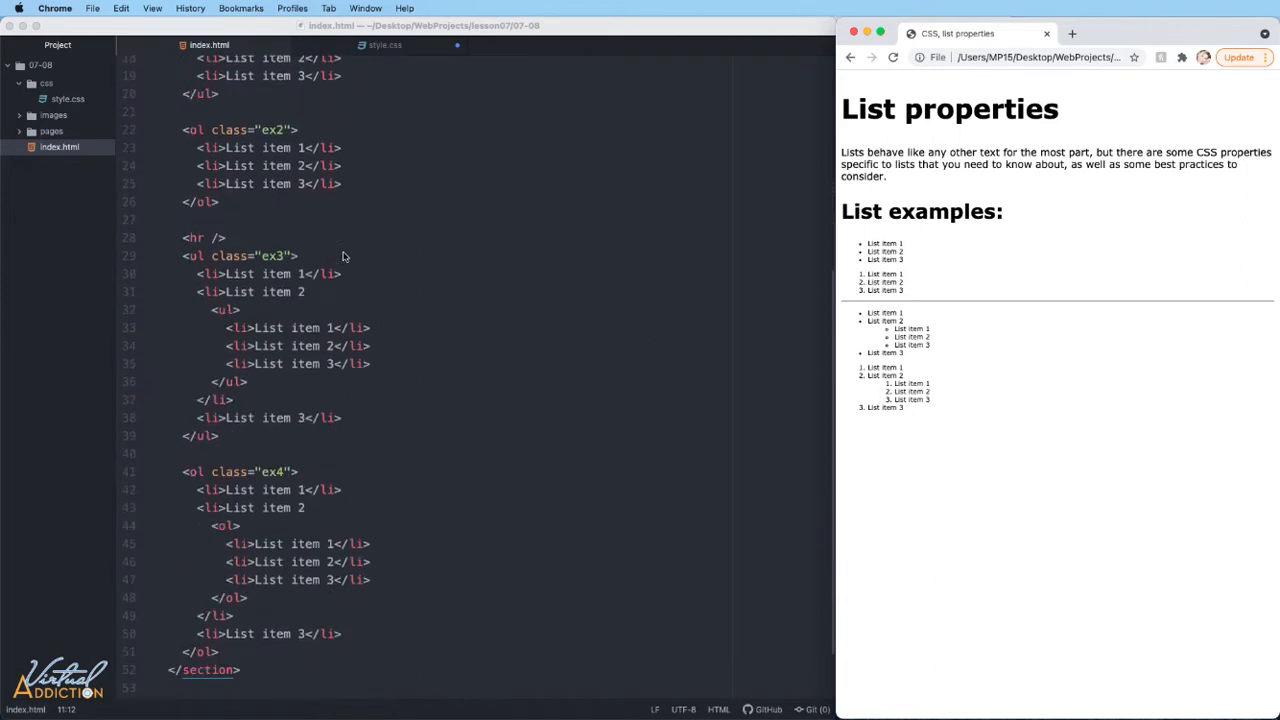
{"action": "mouse_move", "coordinate": [257, 300]}
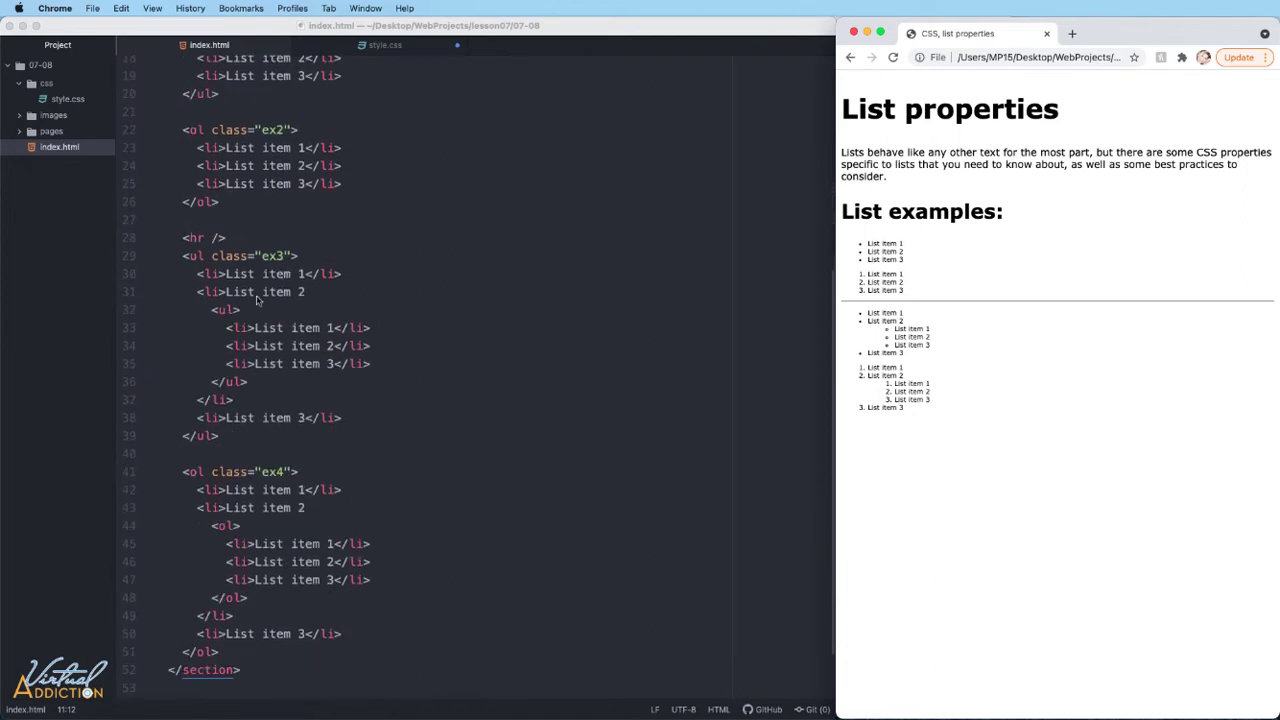
{"action": "mouse_move", "coordinate": [273, 358]}
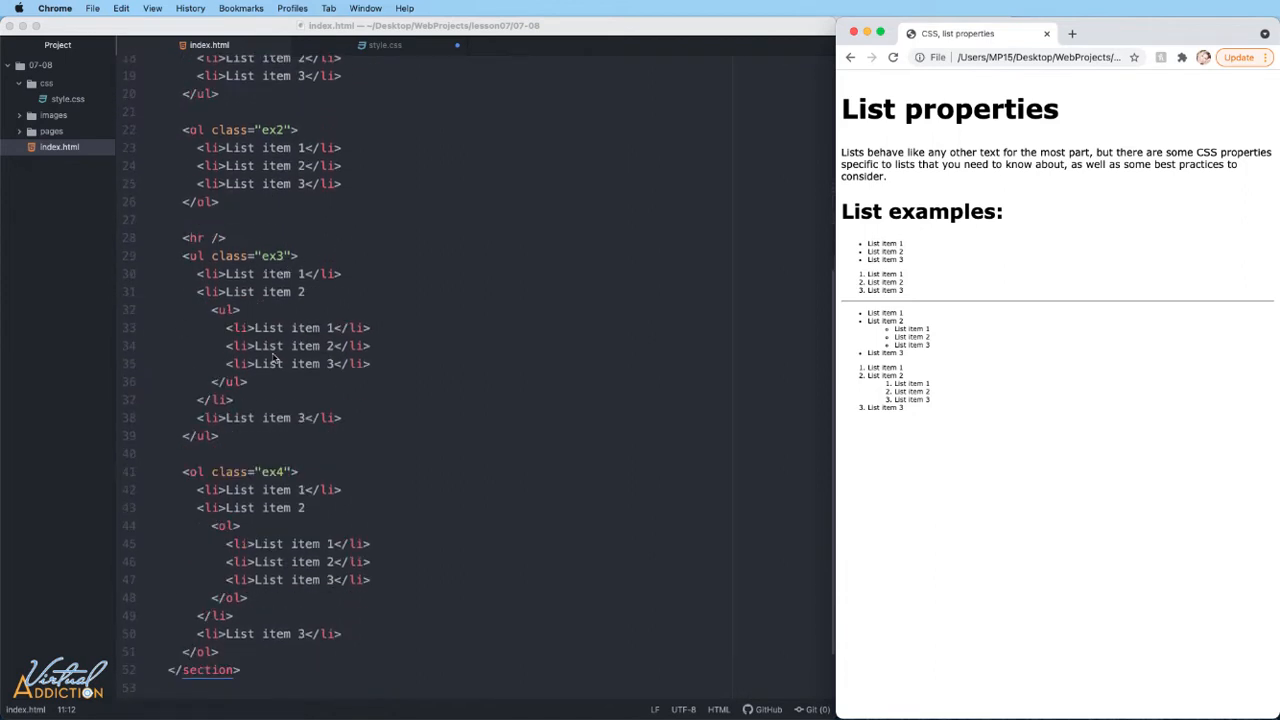
{"action": "mouse_move", "coordinate": [828, 400]}
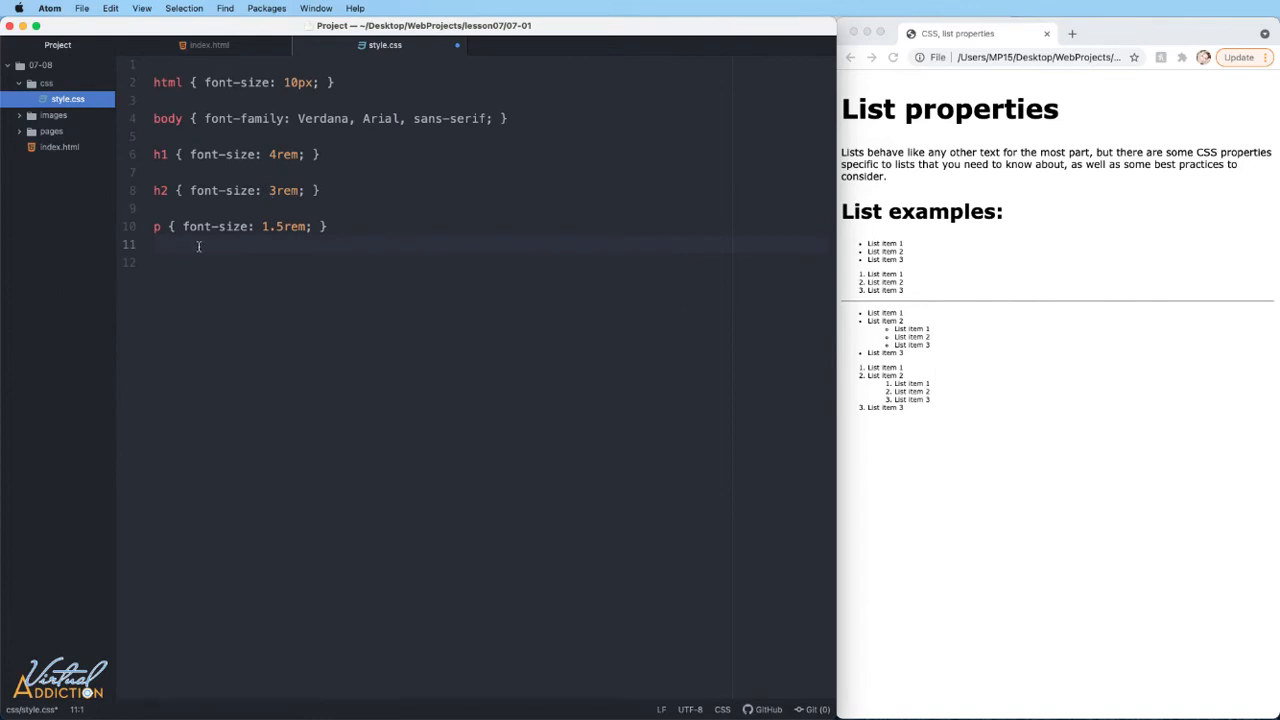
{"action": "mouse_move", "coordinate": [903, 323]}
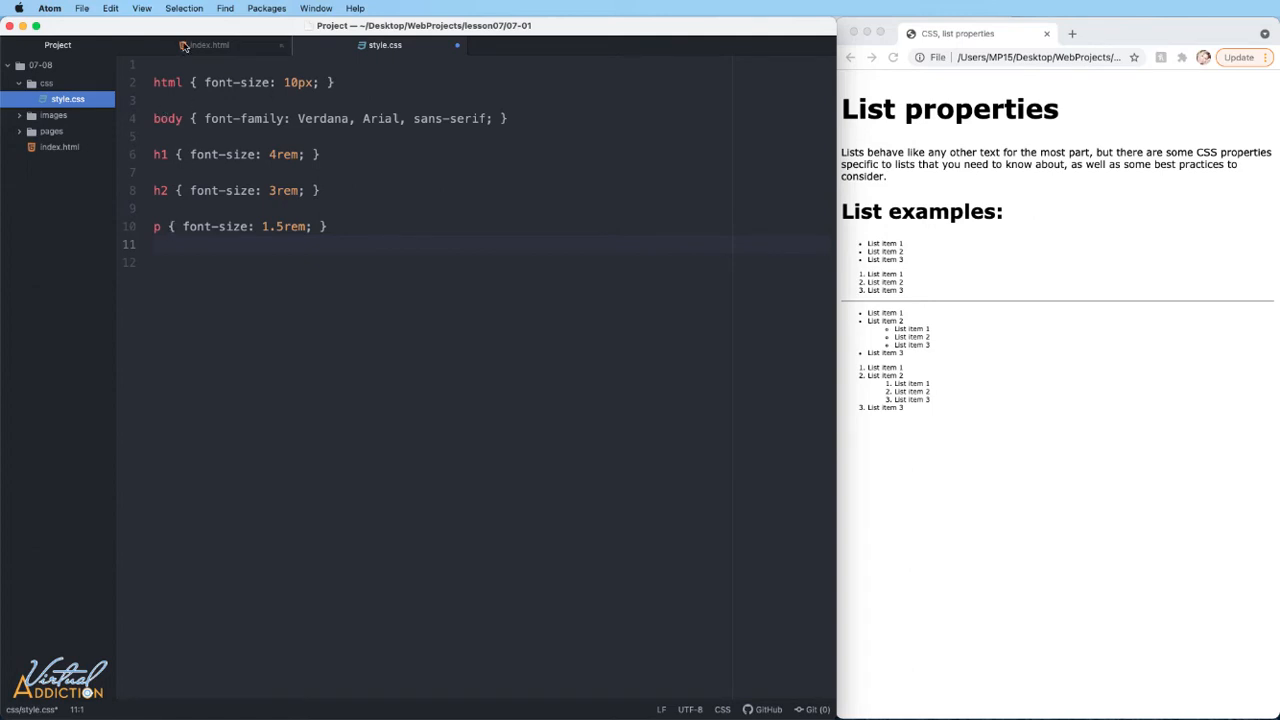
{"action": "left_click", "coordinate": [162, 226]}
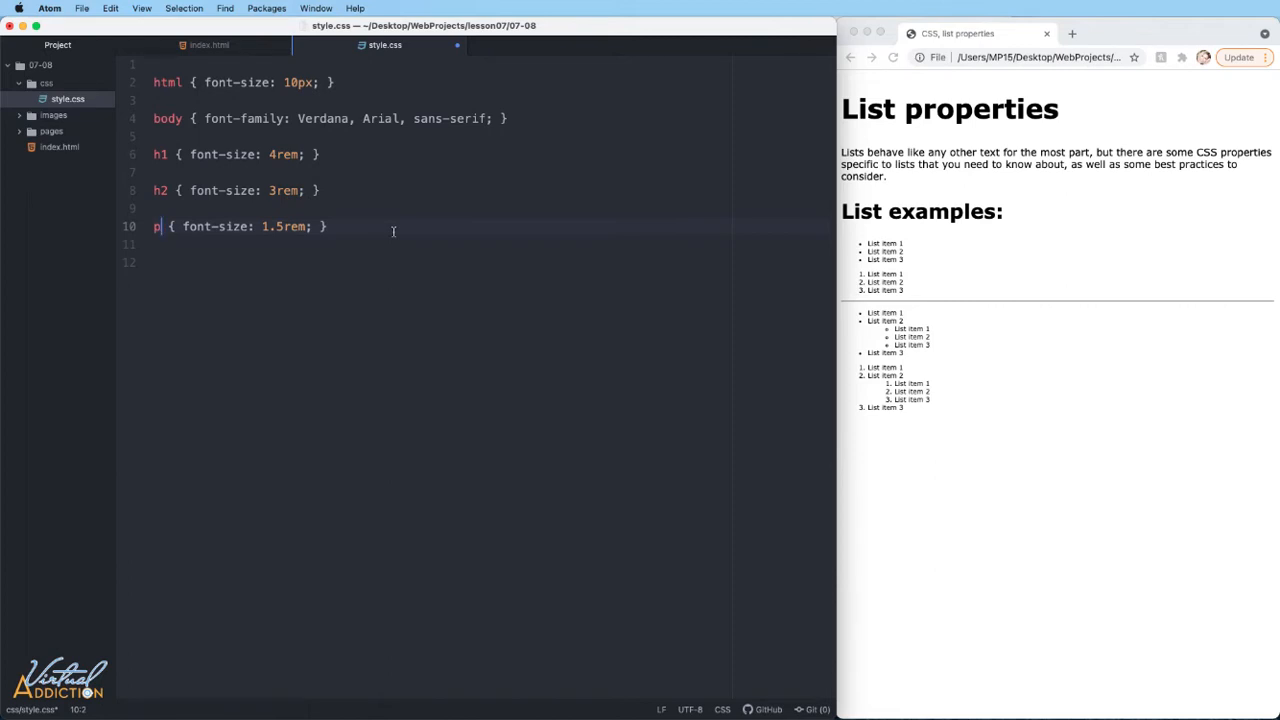
{"action": "type", "text": ", ul ,"}
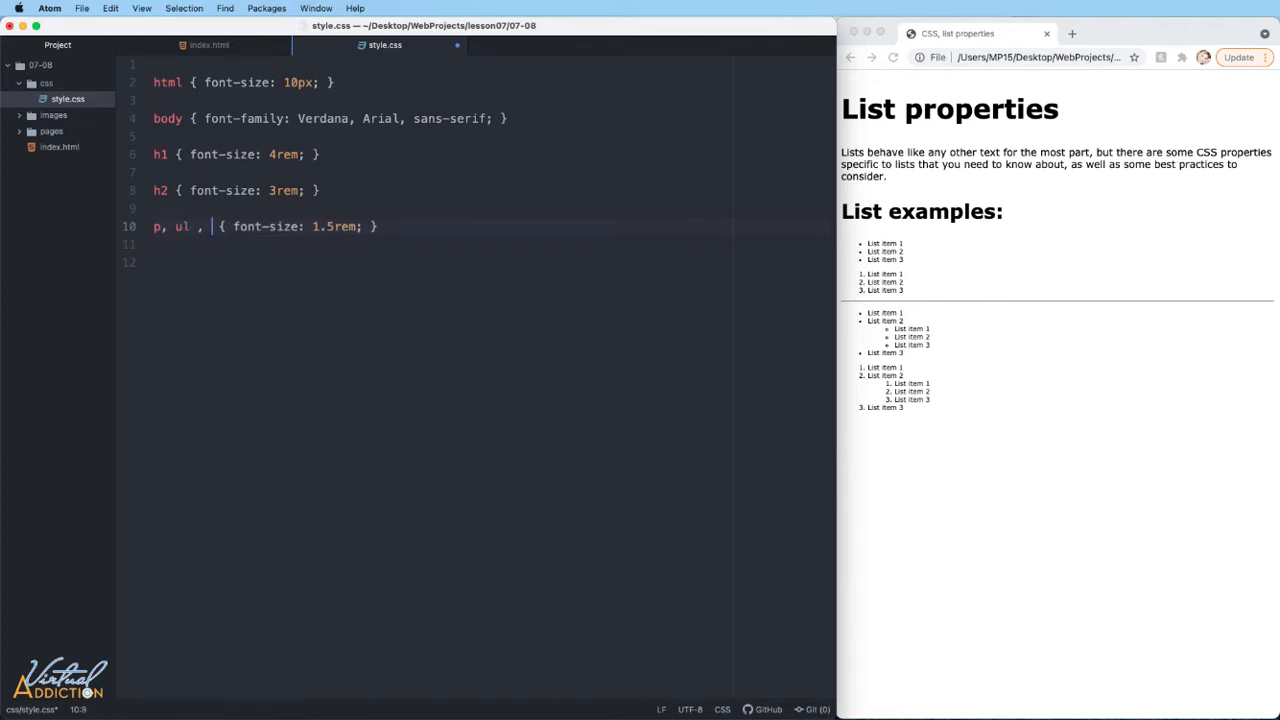
{"action": "type", "text": "ol"}
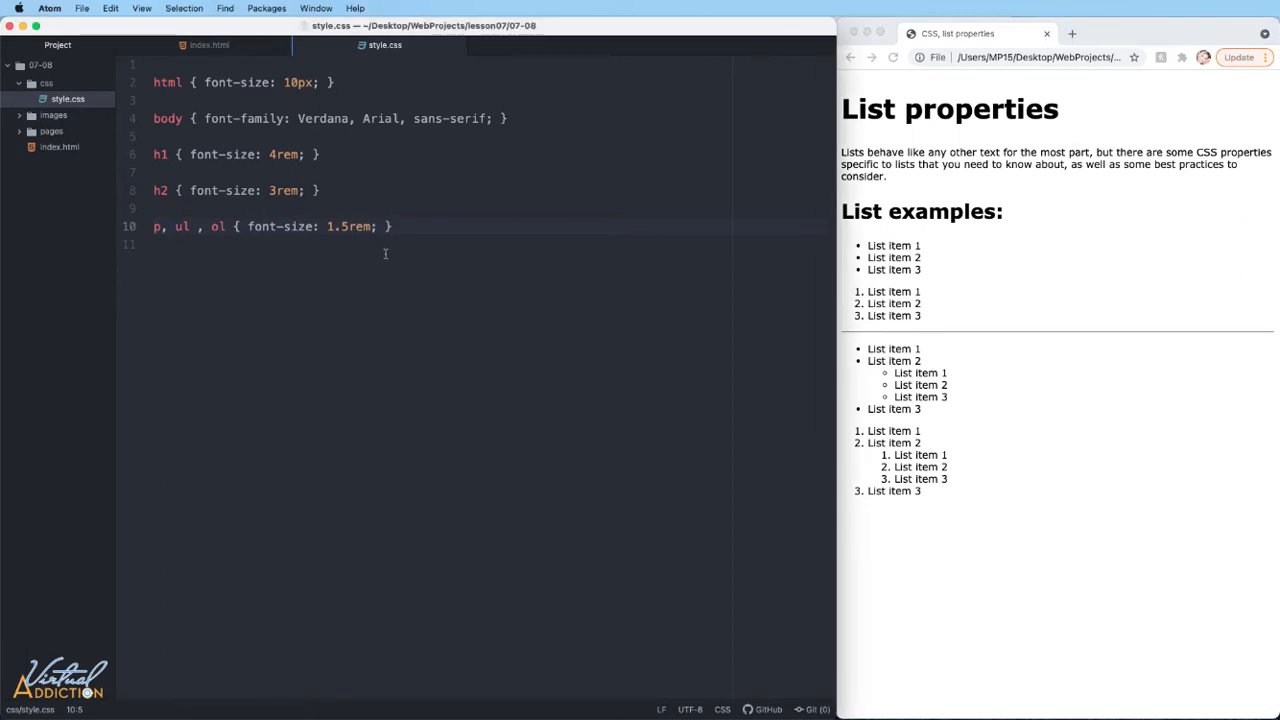
Step: Add a ul.ex1 rule with list-style-type: circle and reload the Chrome preview
{"action": "left_click", "coordinate": [393, 226]}
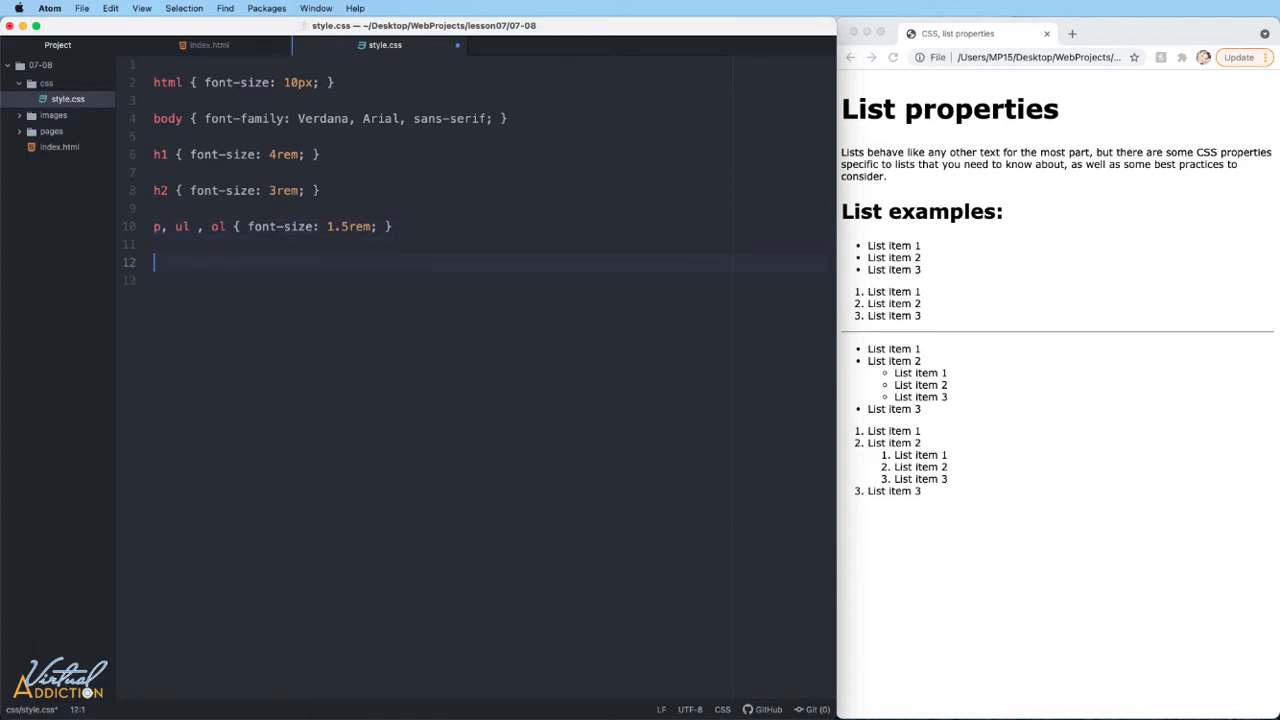
{"action": "type", "text": "ul.ex1"}
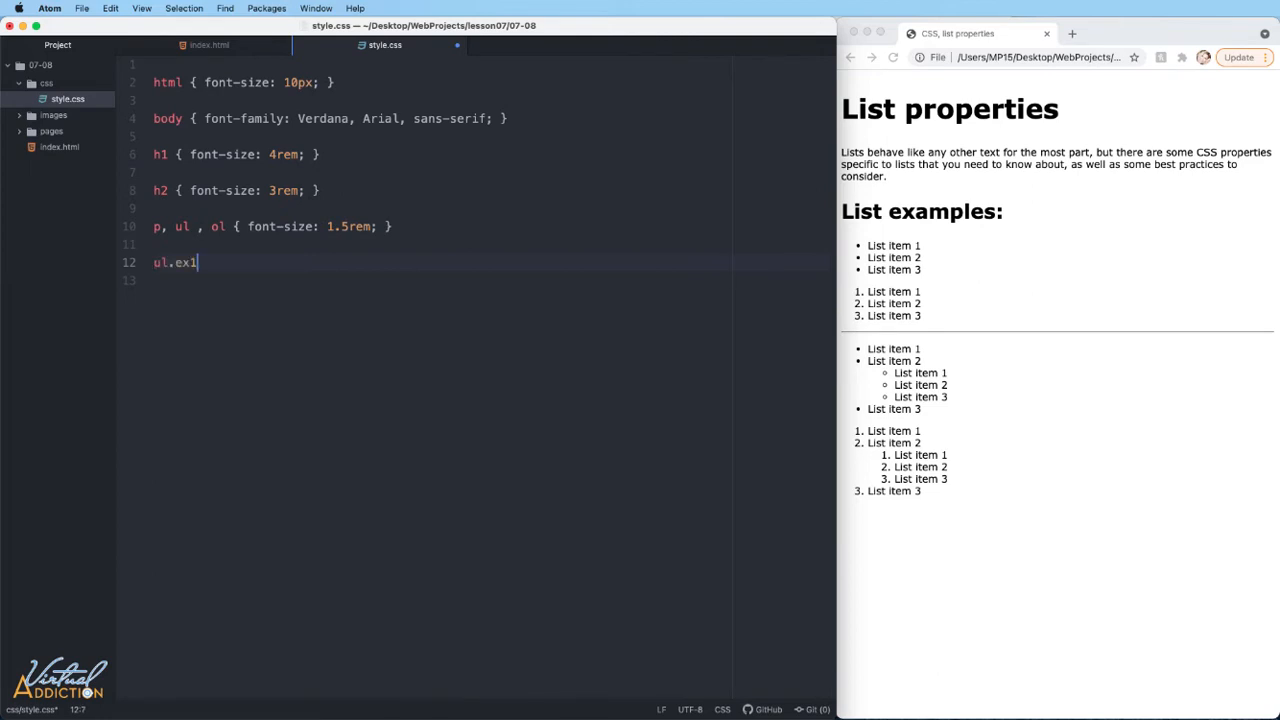
{"action": "type", "text": "{"}
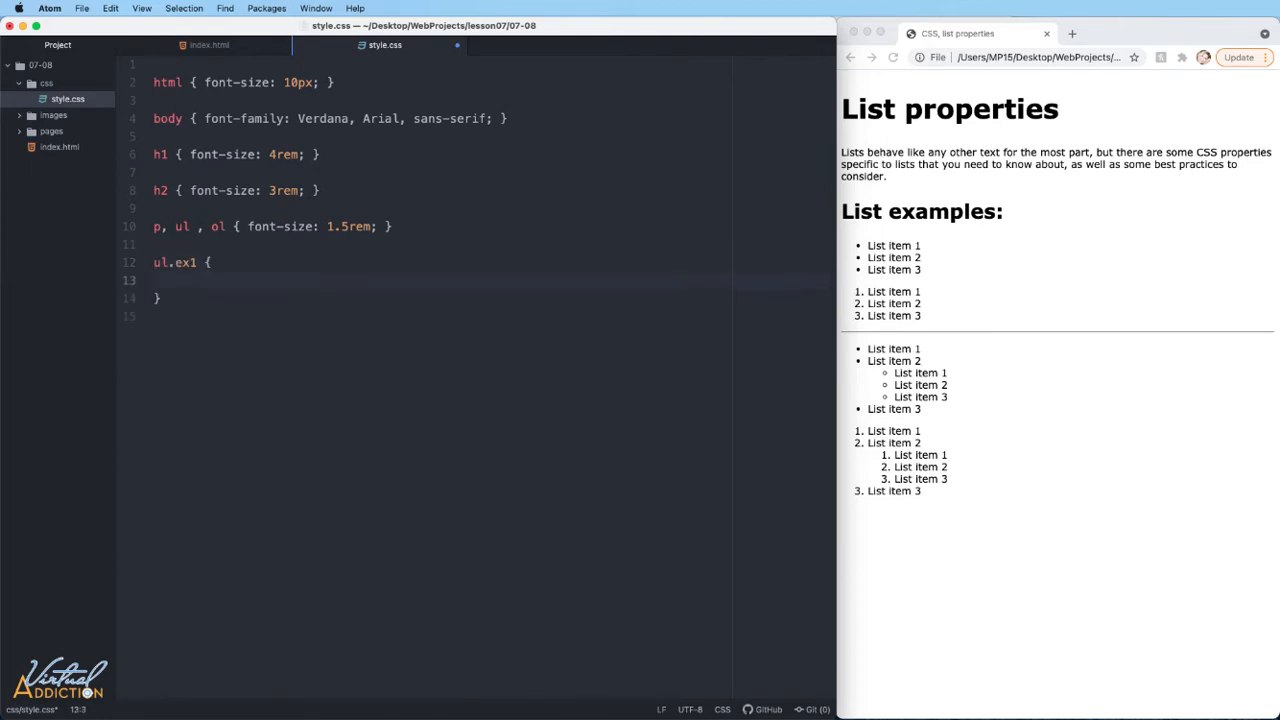
{"action": "type", "text": "list-style-type:"}
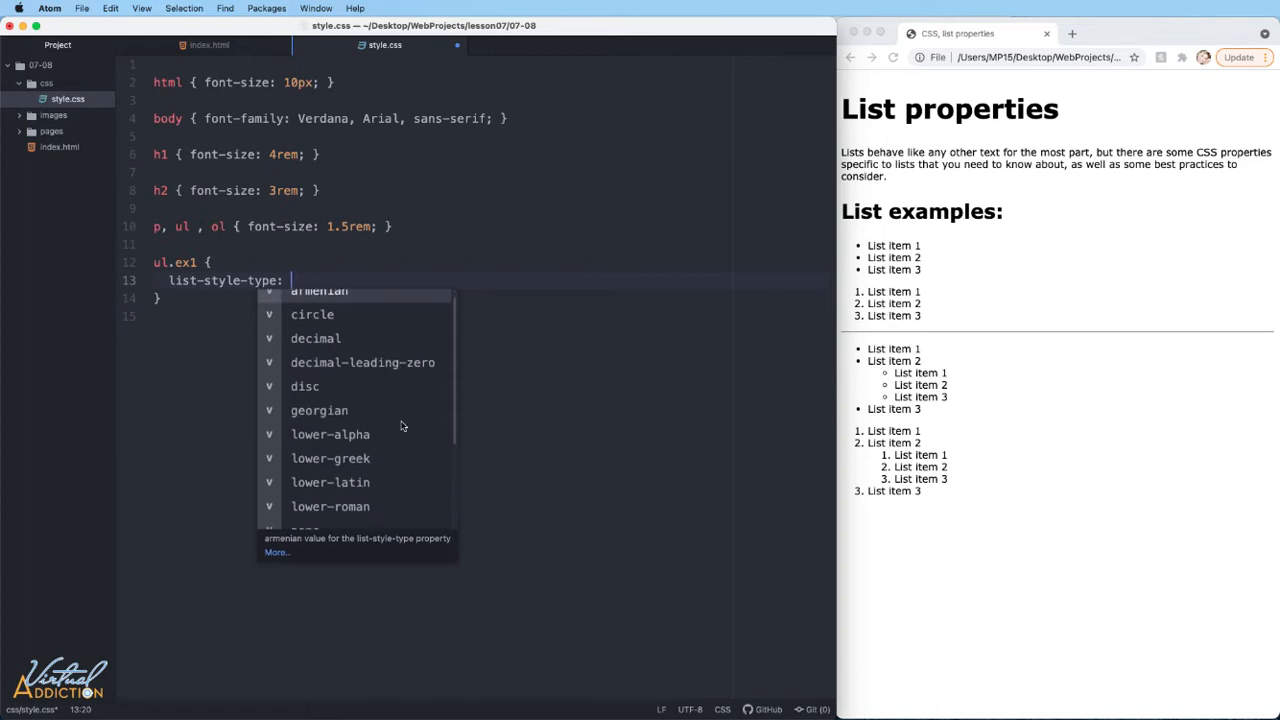
{"action": "scroll", "scroll_direction": "down", "scroll_amount": 3}
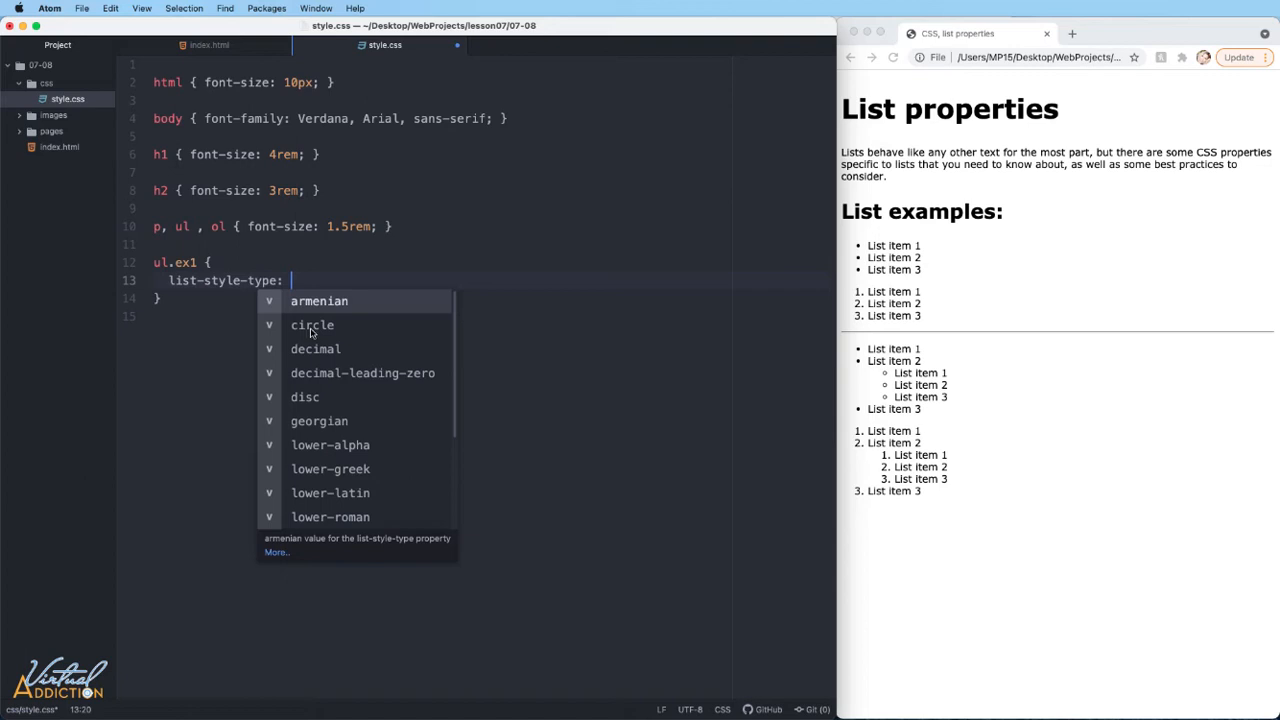
{"action": "left_click", "coordinate": [312, 324]}
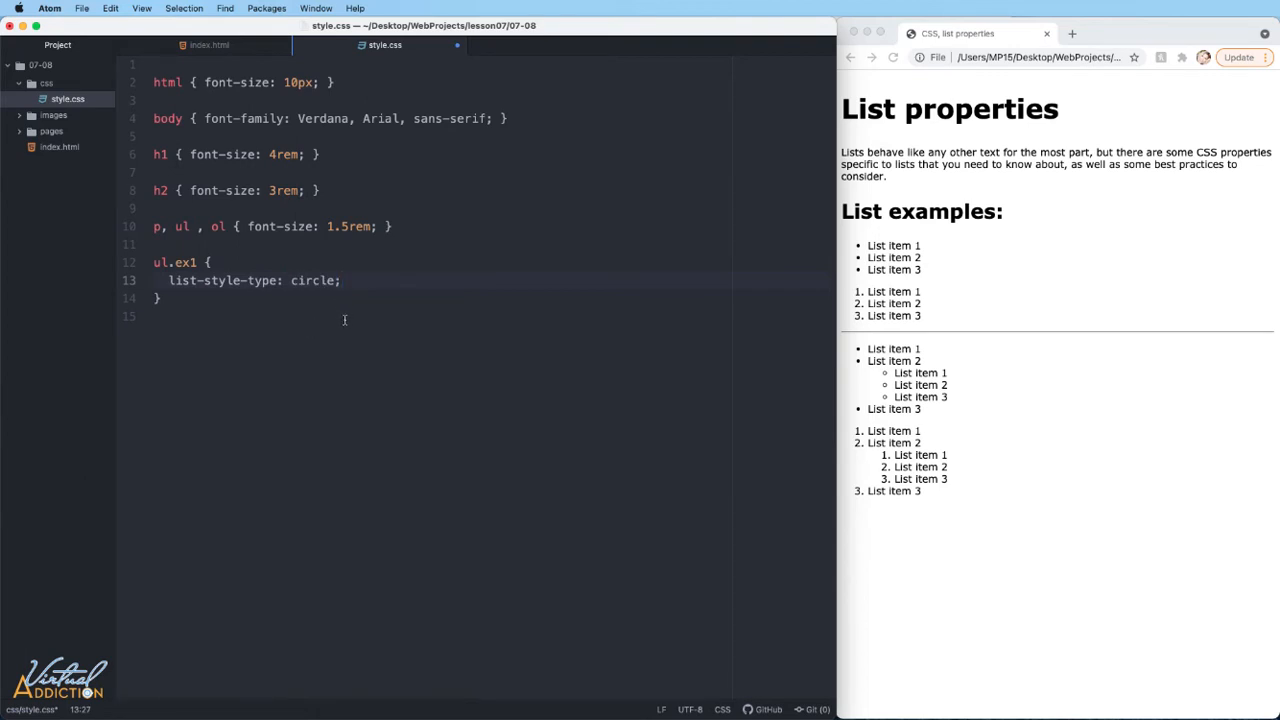
{"action": "left_click", "coordinate": [891, 57]}
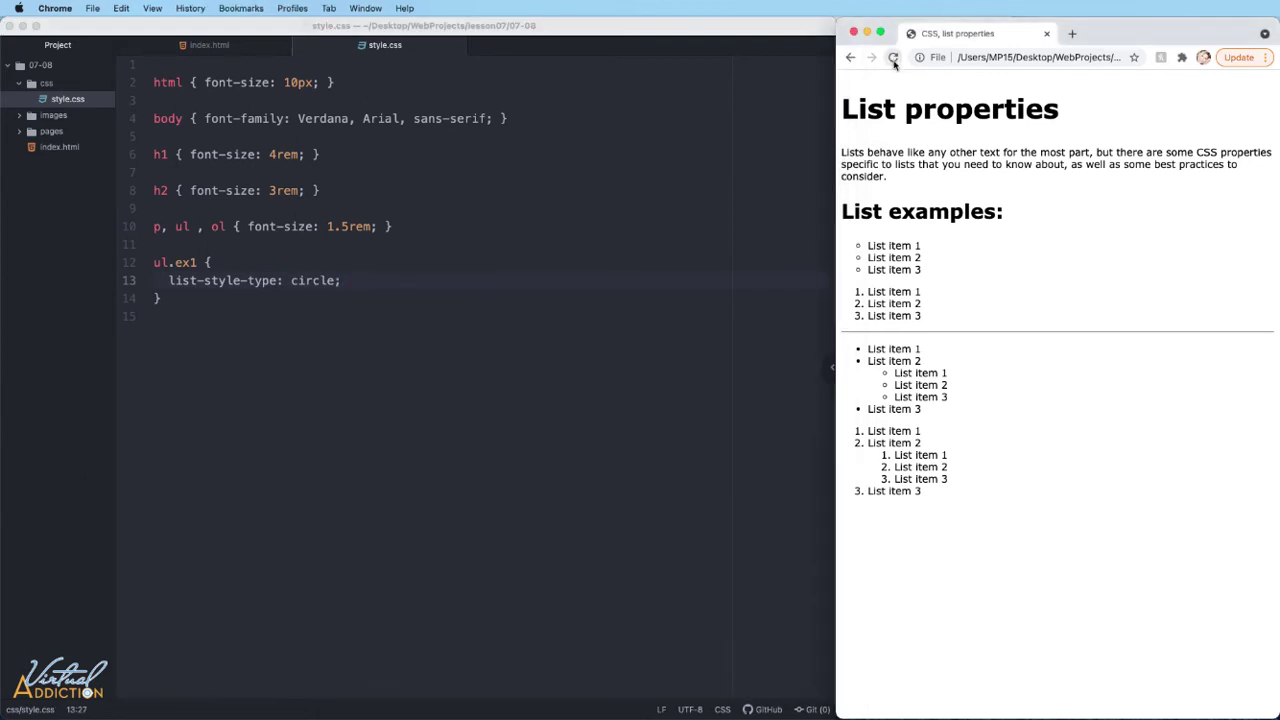
{"action": "left_click", "coordinate": [893, 57]}
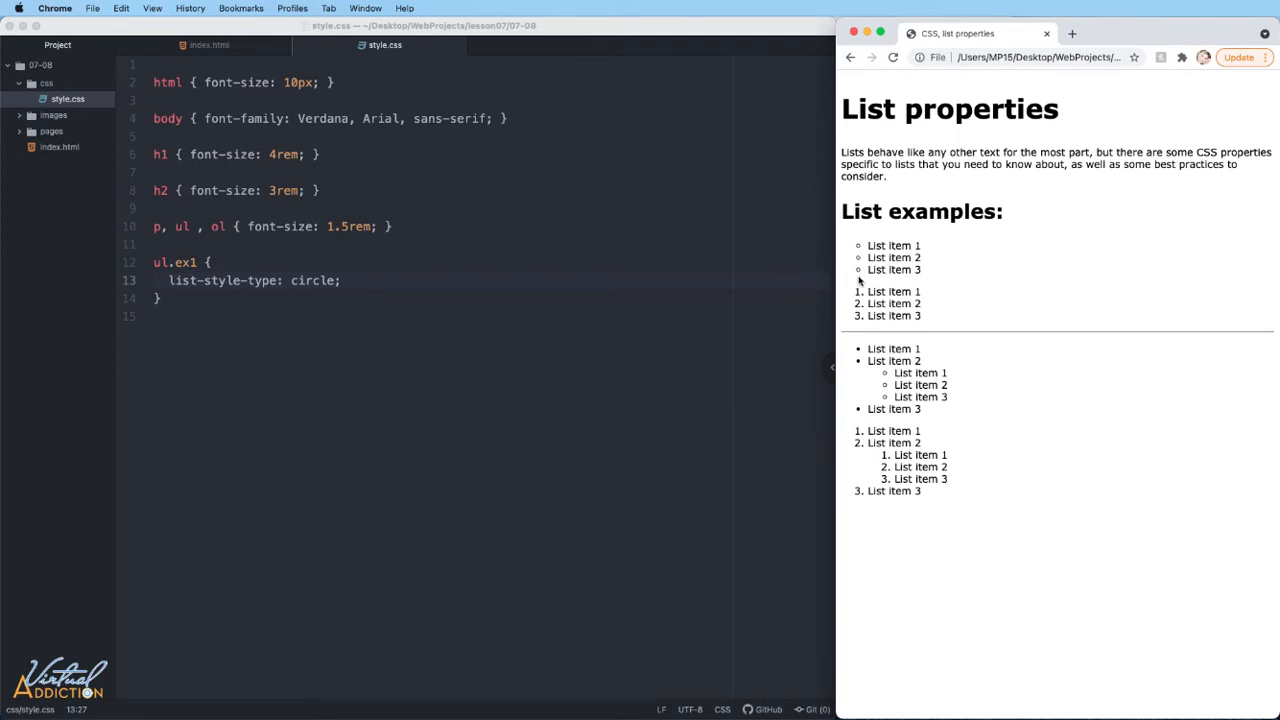
{"action": "mouse_move", "coordinate": [851, 282]}
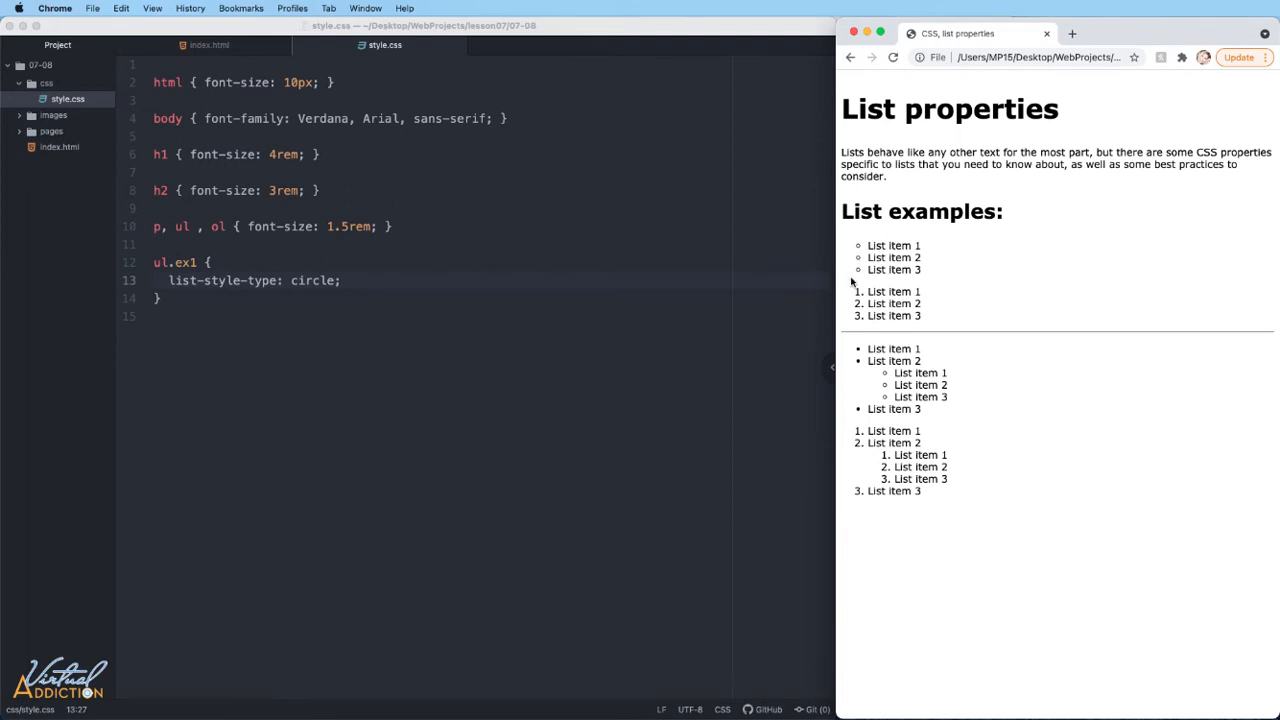
{"action": "mouse_move", "coordinate": [852, 283]}
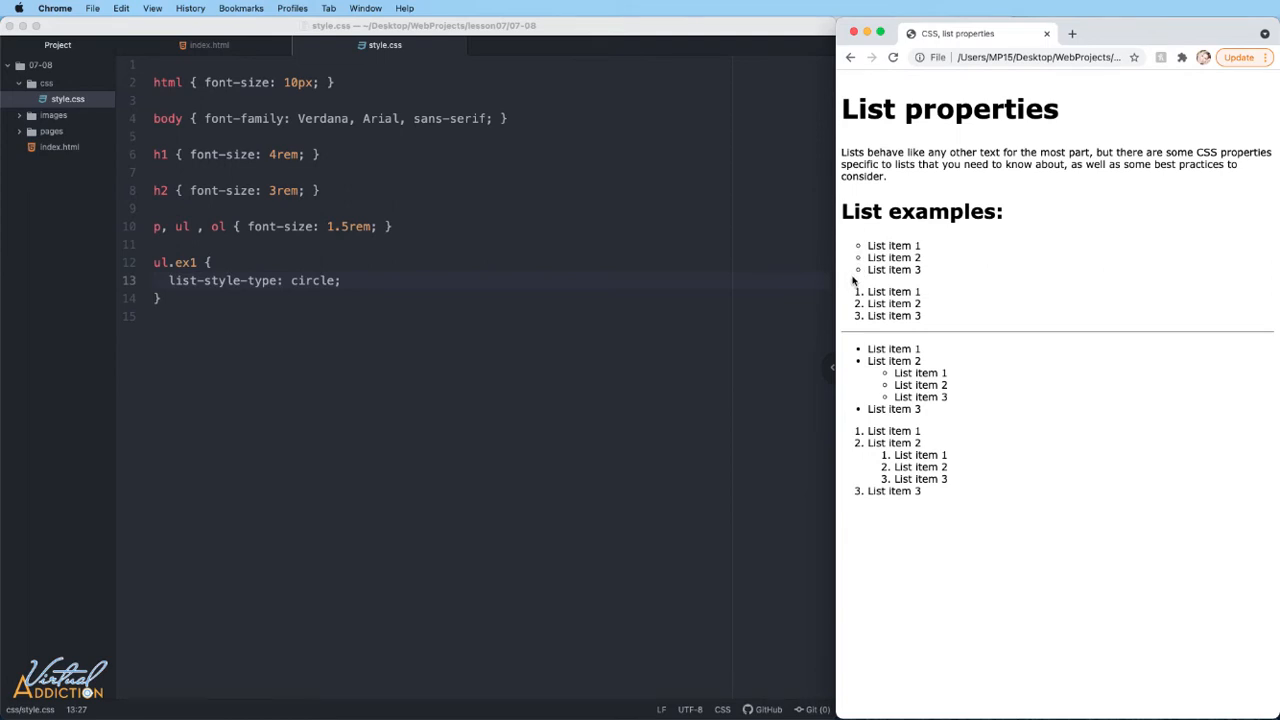
{"action": "mouse_move", "coordinate": [800, 265]}
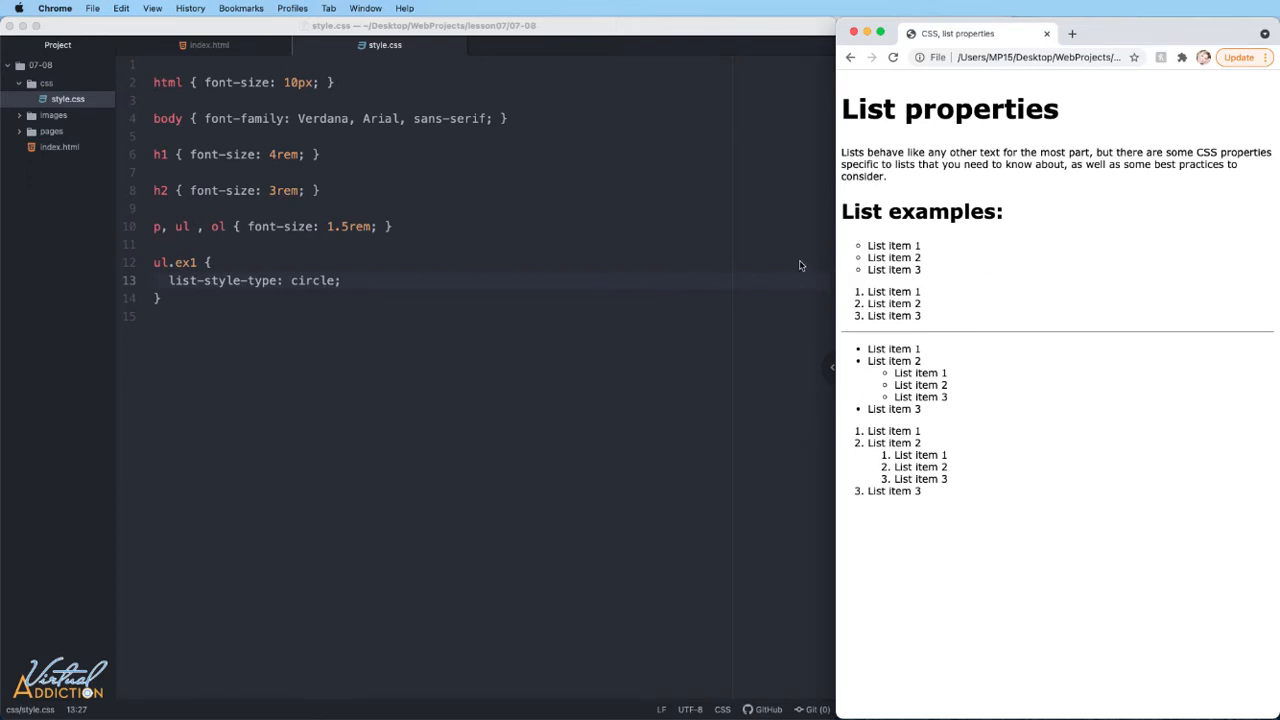
{"action": "mouse_move", "coordinate": [320, 290]}
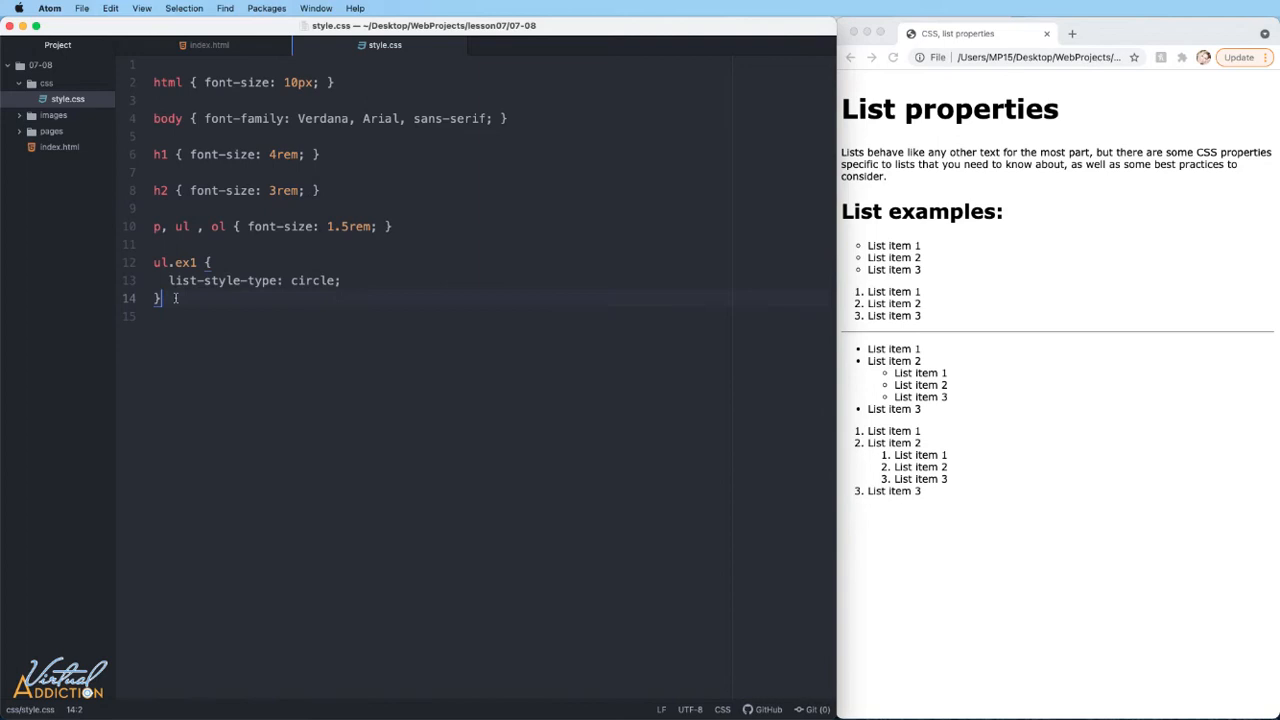
Step: Add an ol.ex2 rule with lower-alpha numbering and reload the preview
{"action": "type", "text": "ol.ex2"}
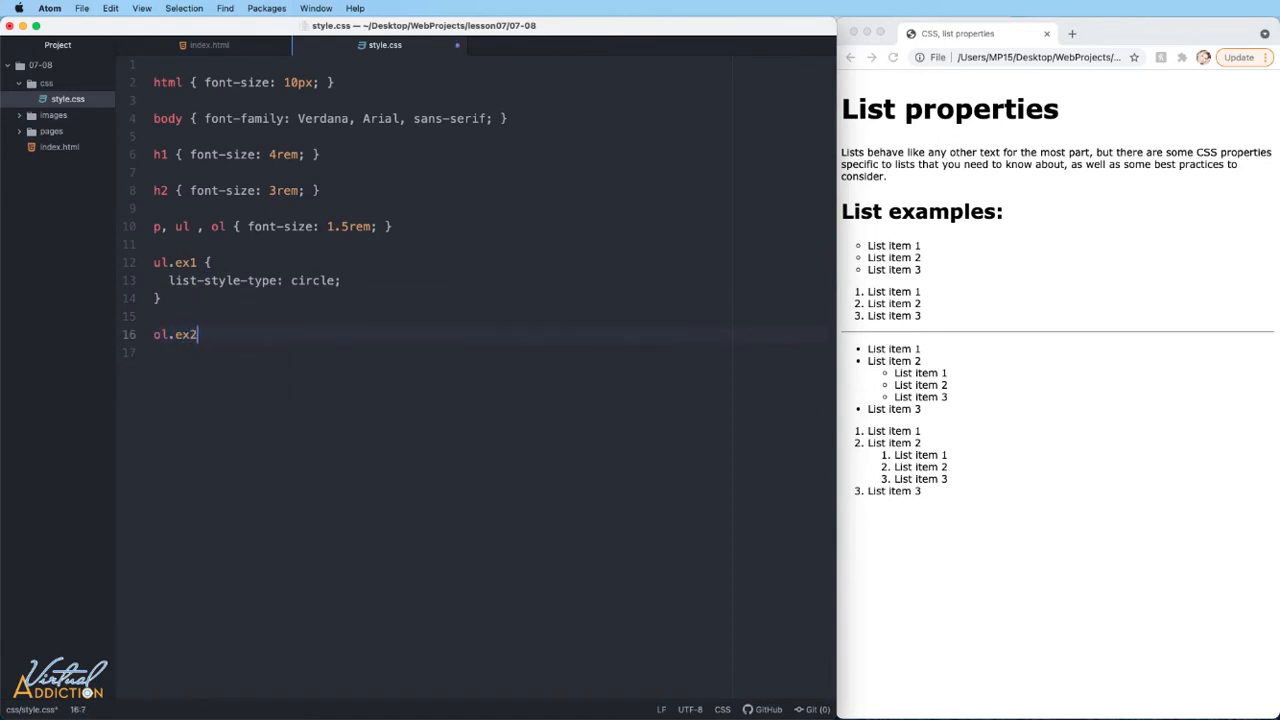
{"action": "type", "text": "{"}
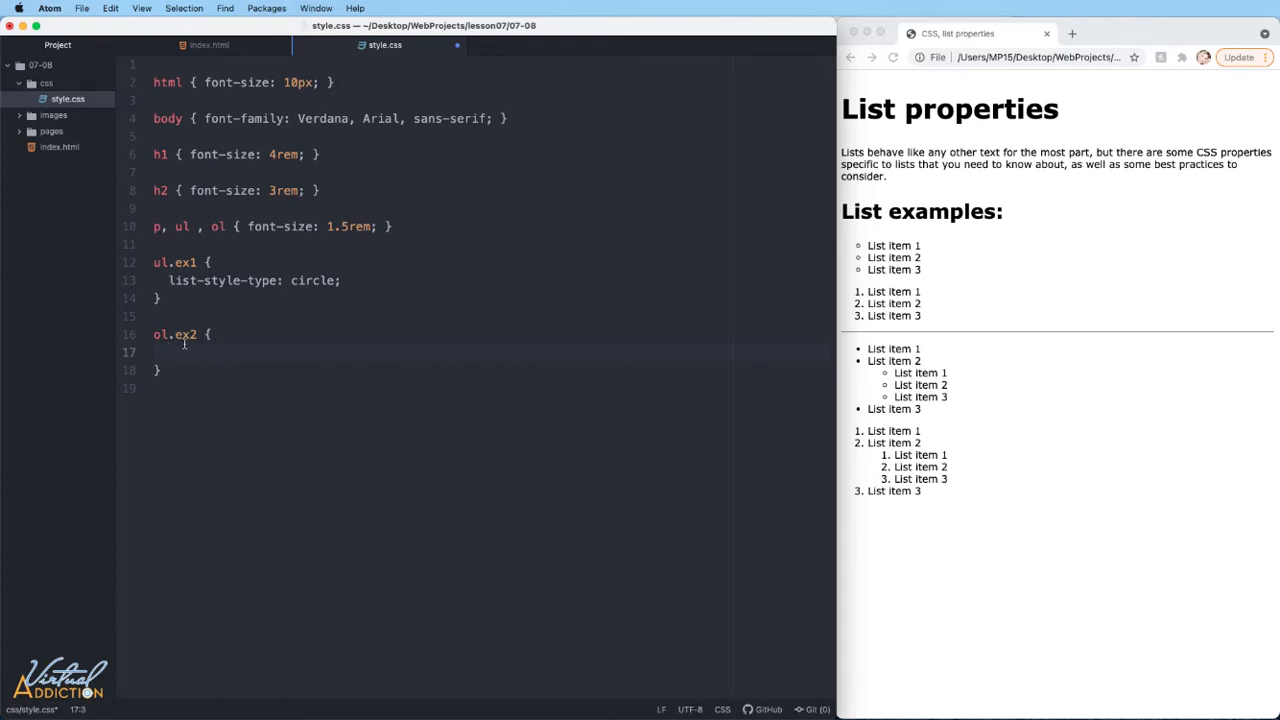
{"action": "type", "text": "list-style-type:"}
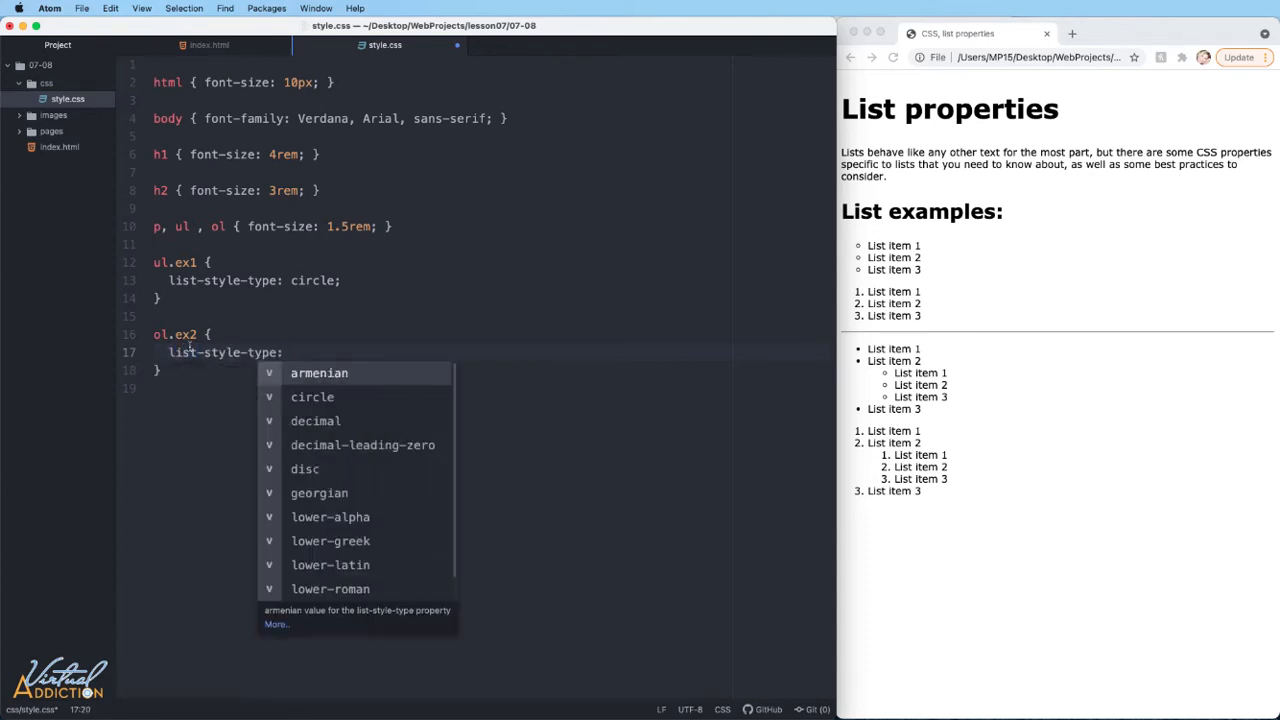
{"action": "mouse_move", "coordinate": [333, 421]}
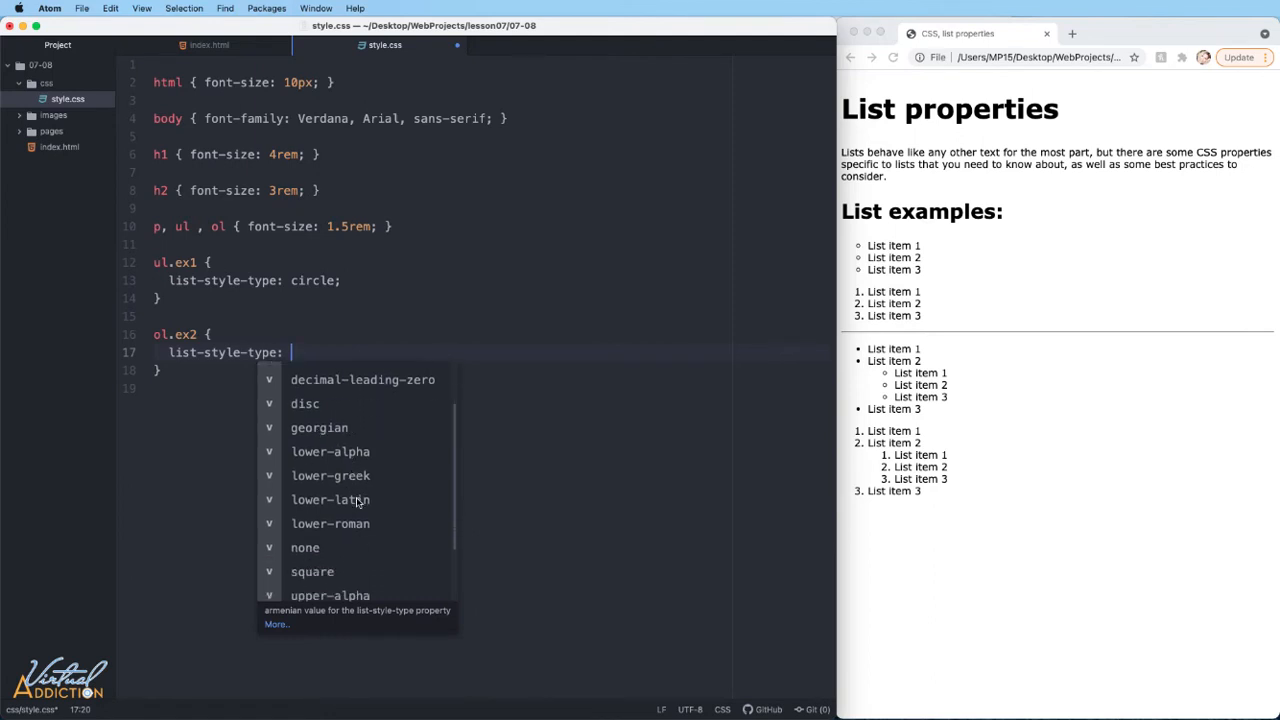
{"action": "scroll", "scroll_direction": "down", "scroll_amount": 3}
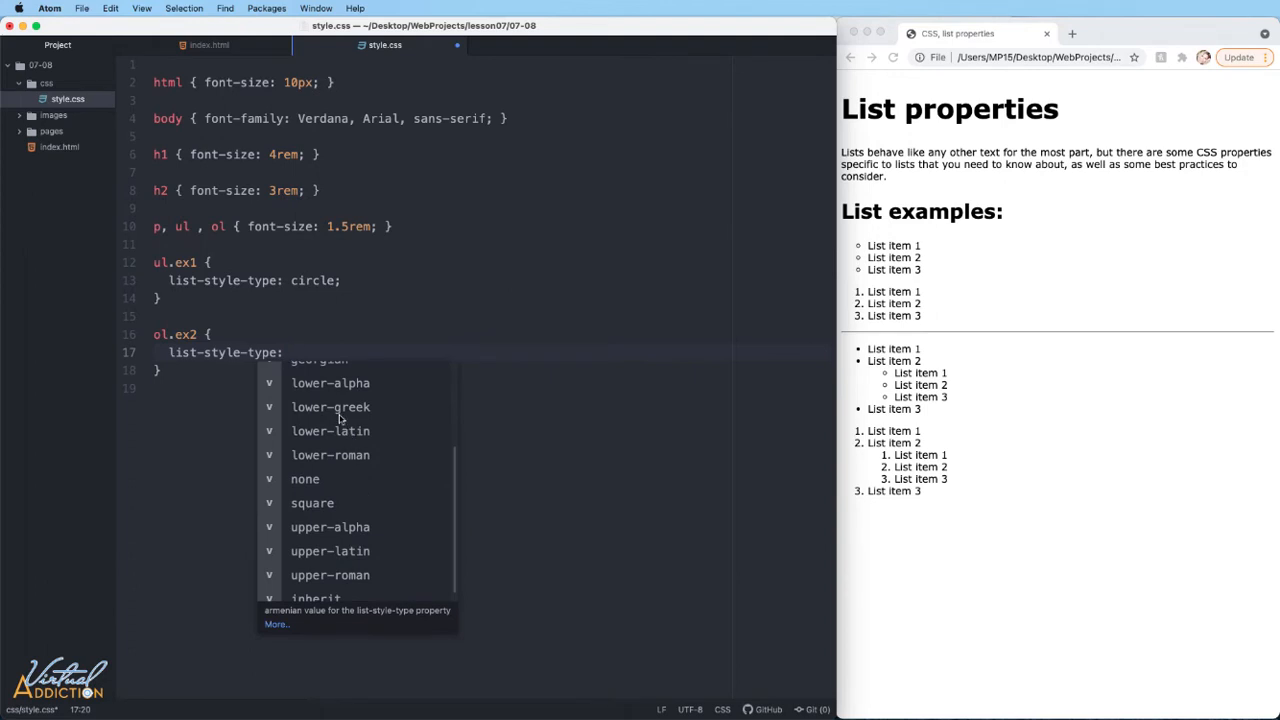
{"action": "left_click", "coordinate": [330, 382]}
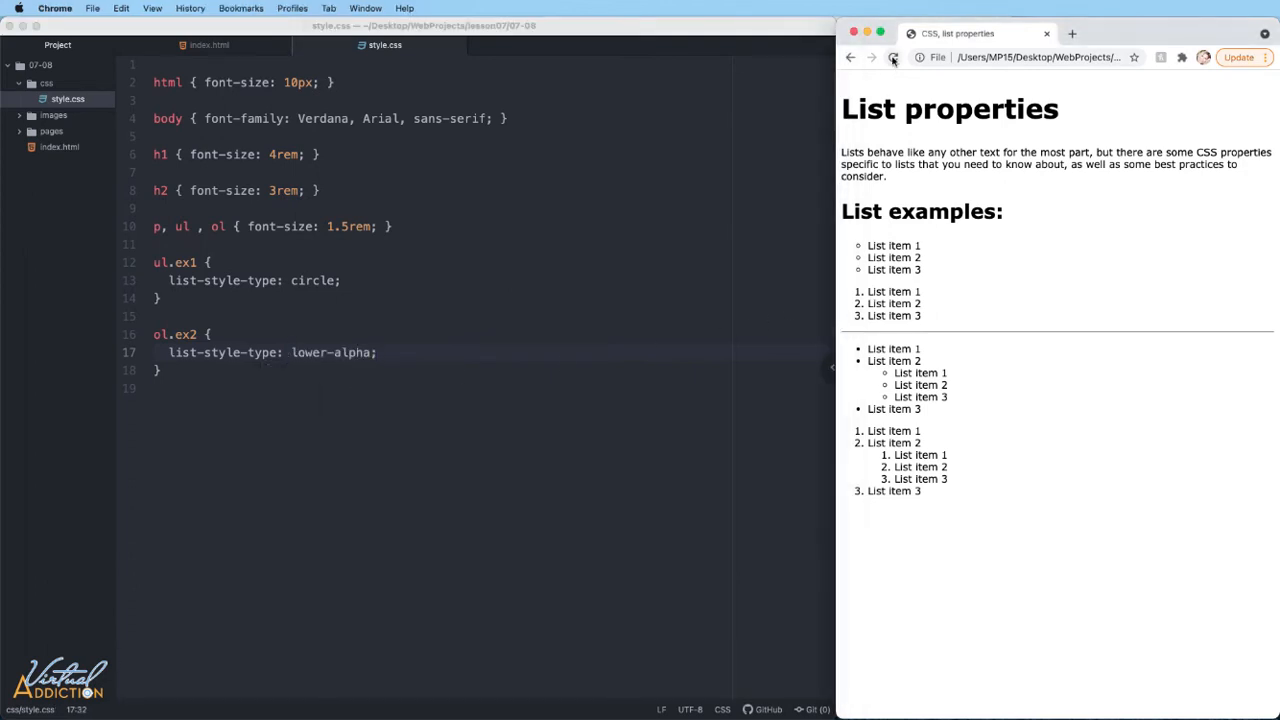
{"action": "left_click", "coordinate": [893, 57]}
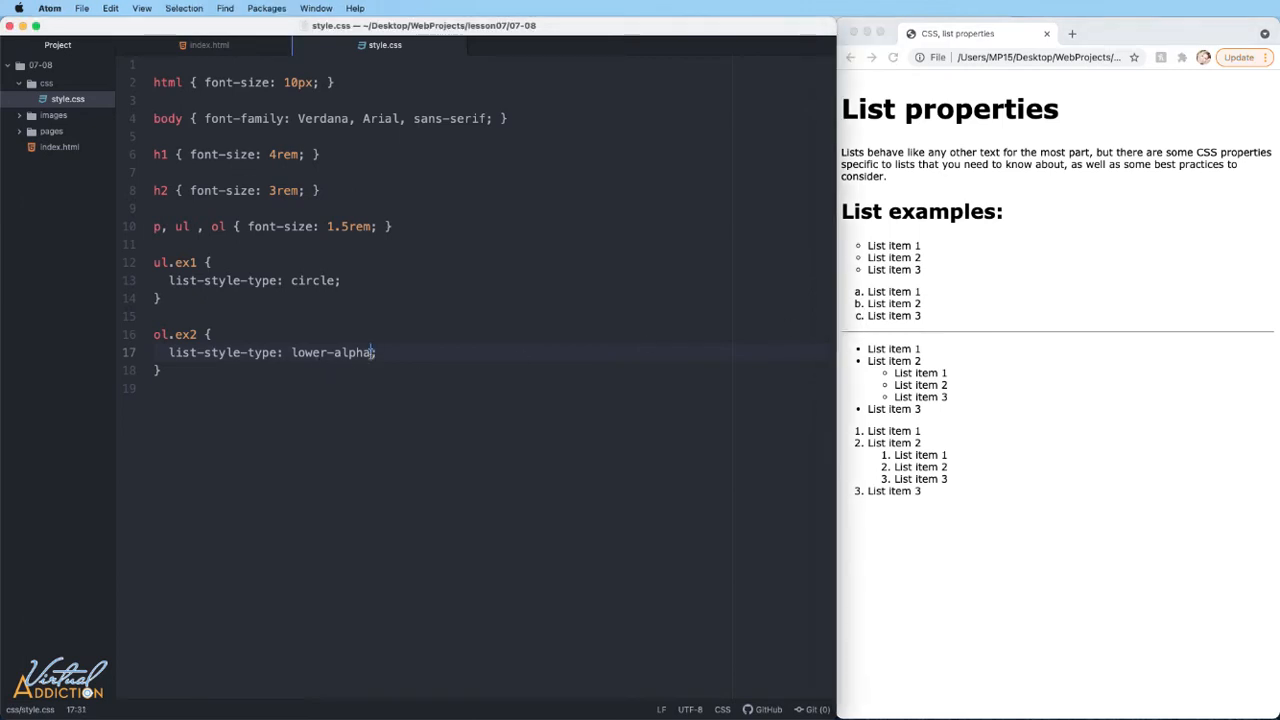
Step: Switch ol.ex2 to lower-roman and add a comment listing list-style-type values
{"action": "type", "text": "lower-roma"}
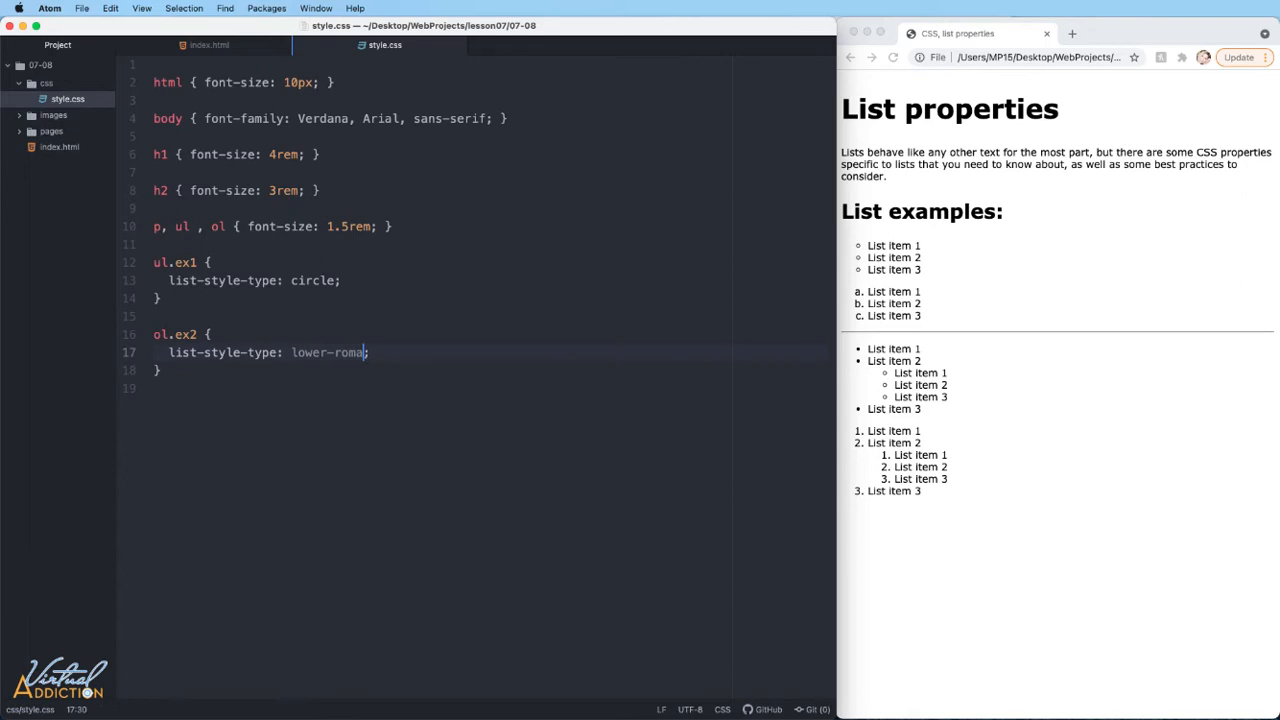
{"action": "type", "text": "n;"}
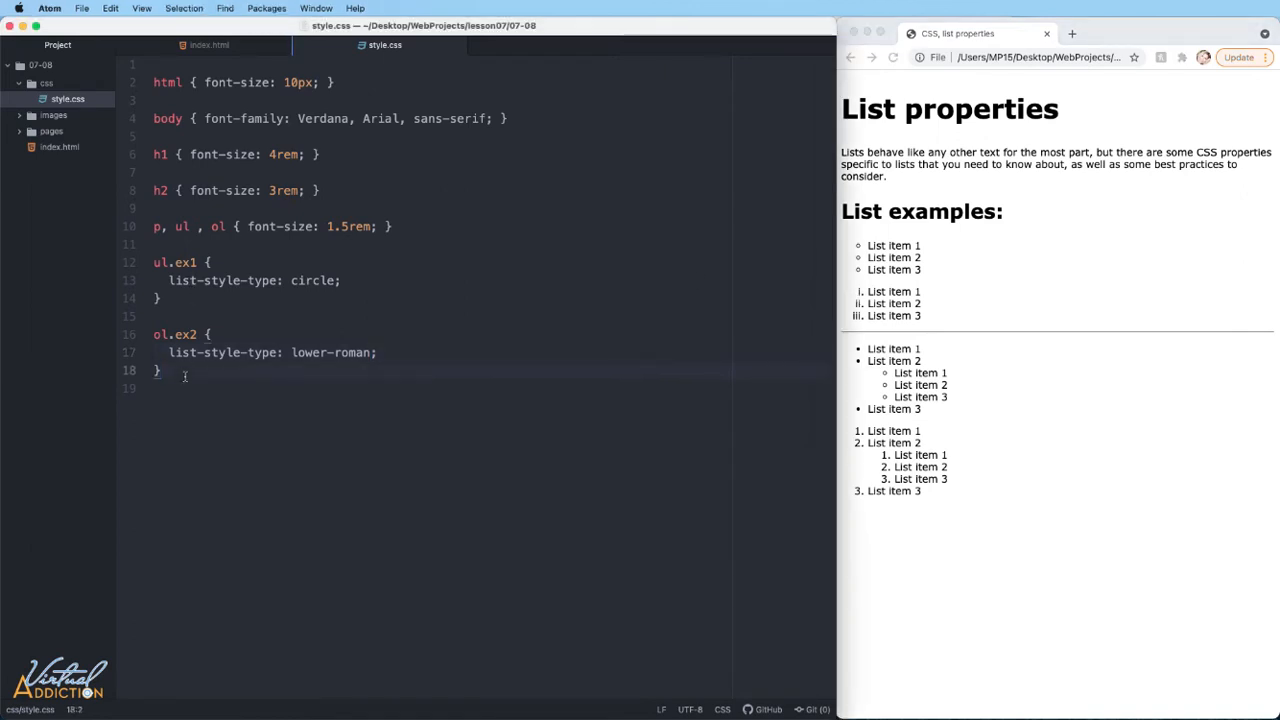
{"action": "type", "text": "/* list-style-type: disc|circle|square|decimal|lower-roman|upper-roman|lower-greek|lower-latin|upper-latin|lower-alpha|upper-alpha|none|inherit; */"}
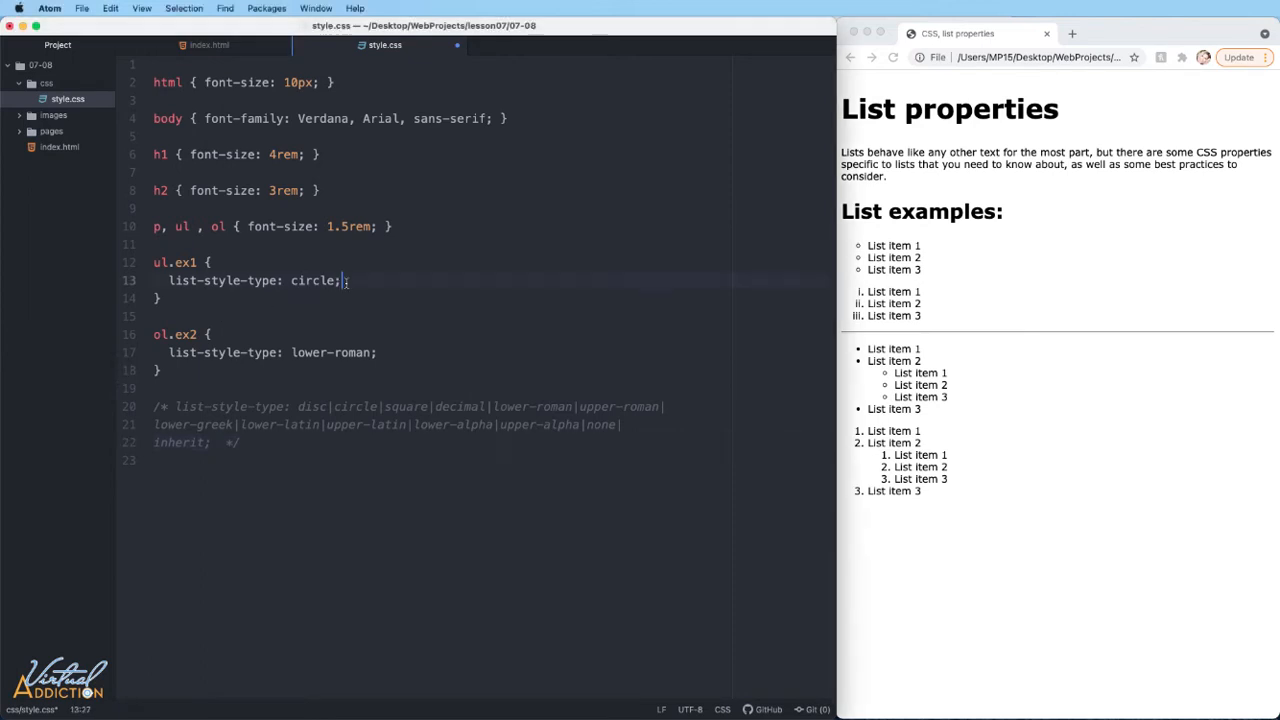
Step: Set list-style-position inside on ul.ex1 and outside on ol.ex2
{"action": "type", "text": "l"}
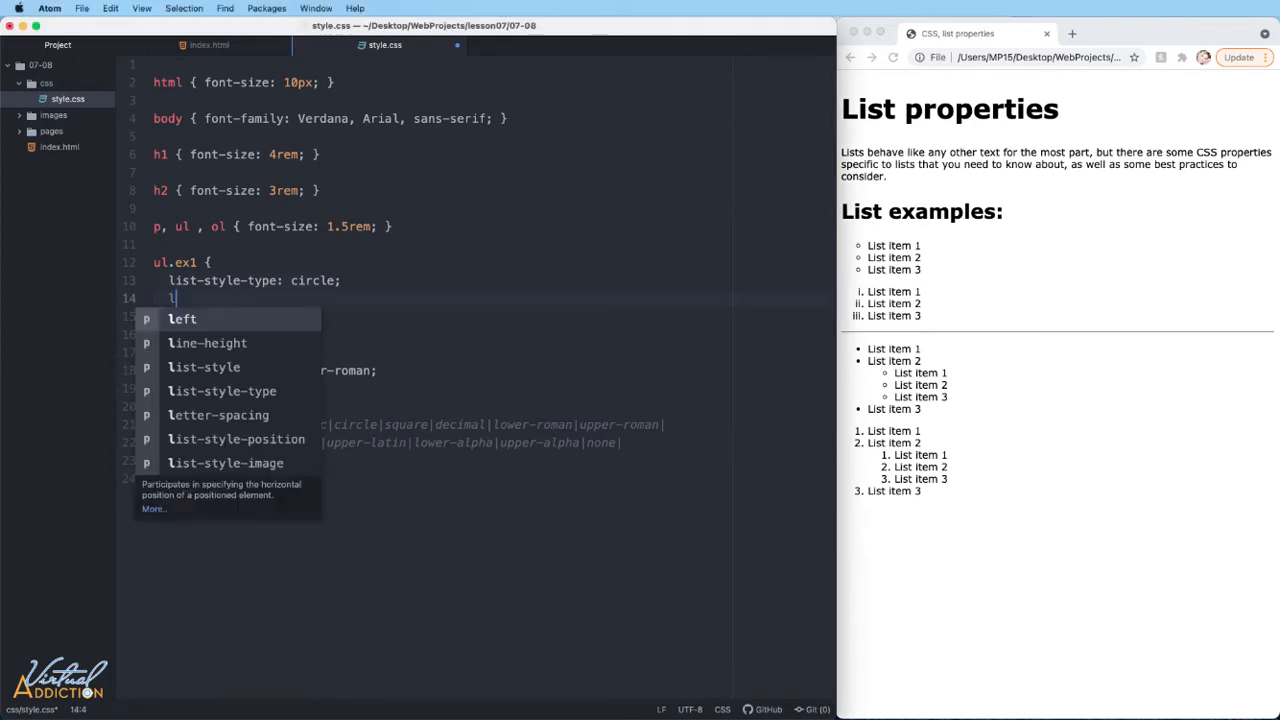
{"action": "type", "text": "ist-style-position: inside;"}
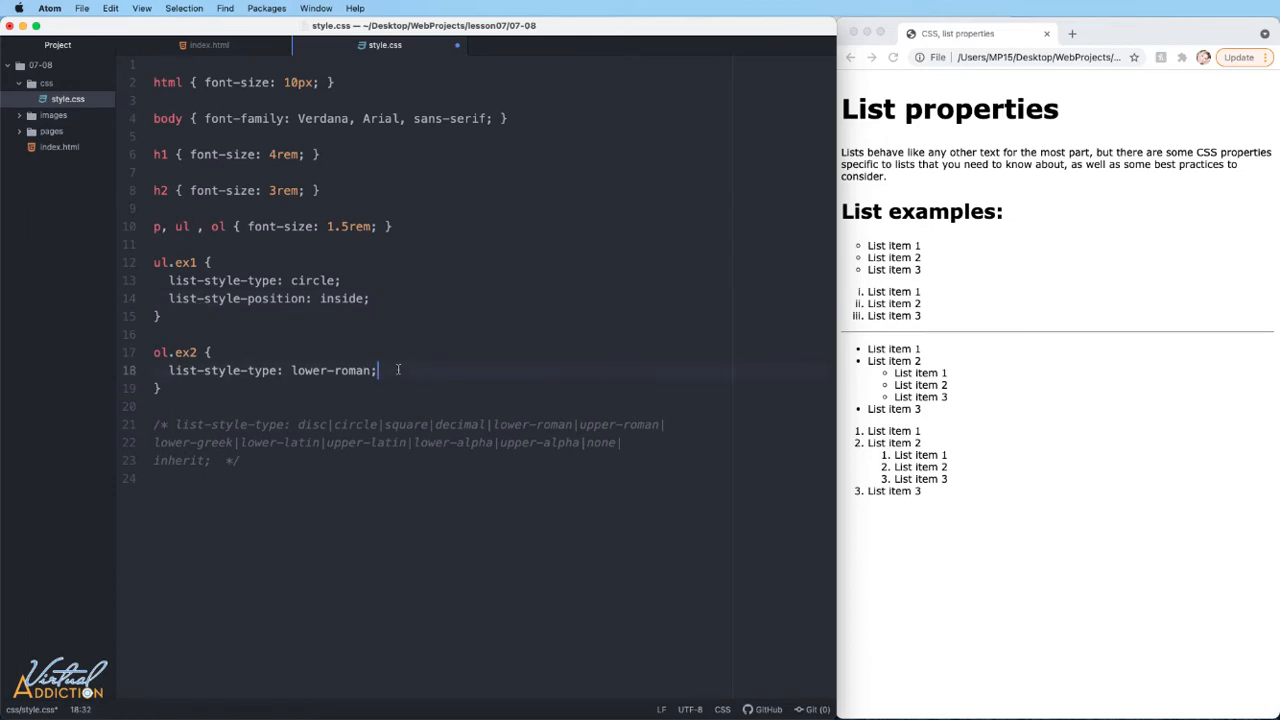
{"action": "type", "text": "list"}
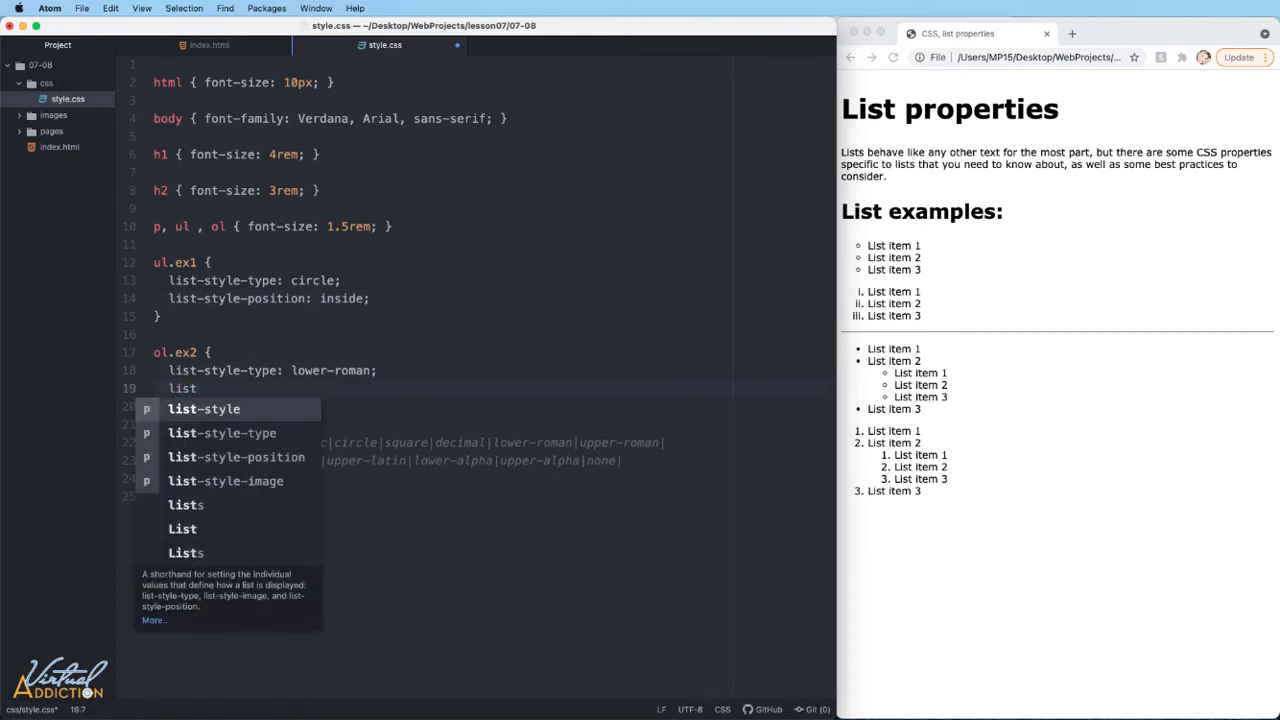
{"action": "type", "text": "-style-position: outside;"}
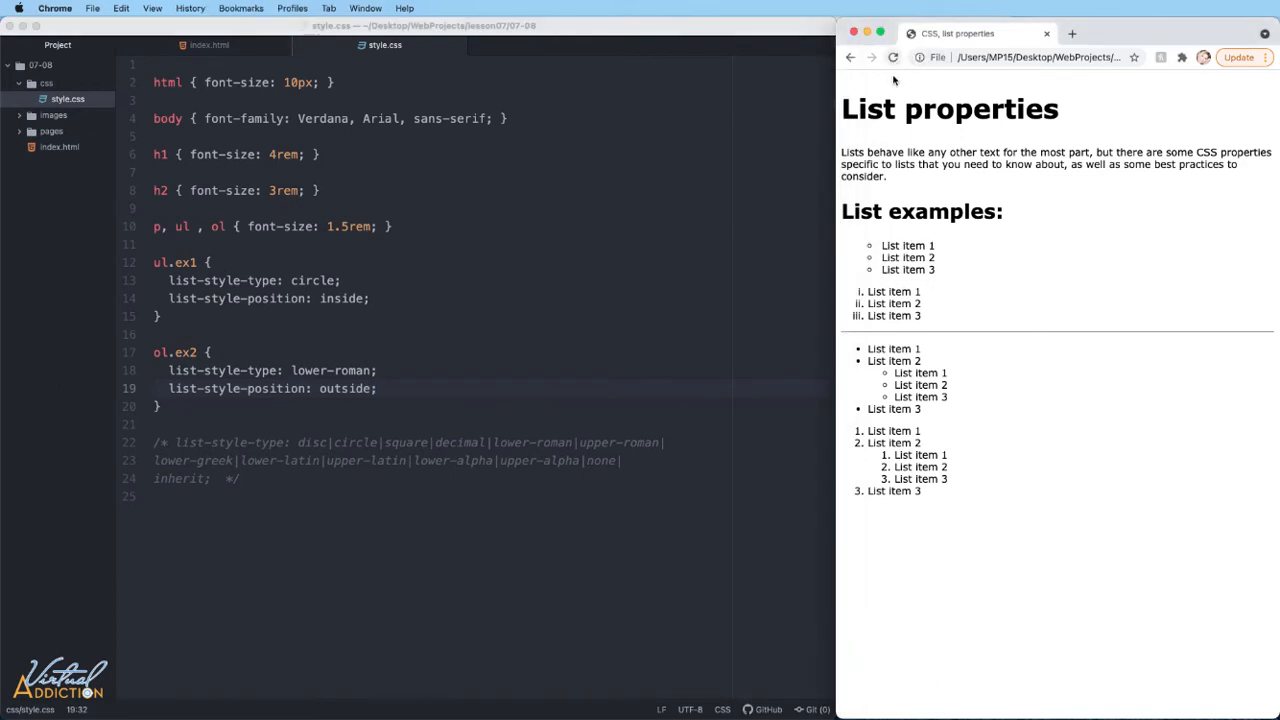
{"action": "mouse_move", "coordinate": [872, 291]}
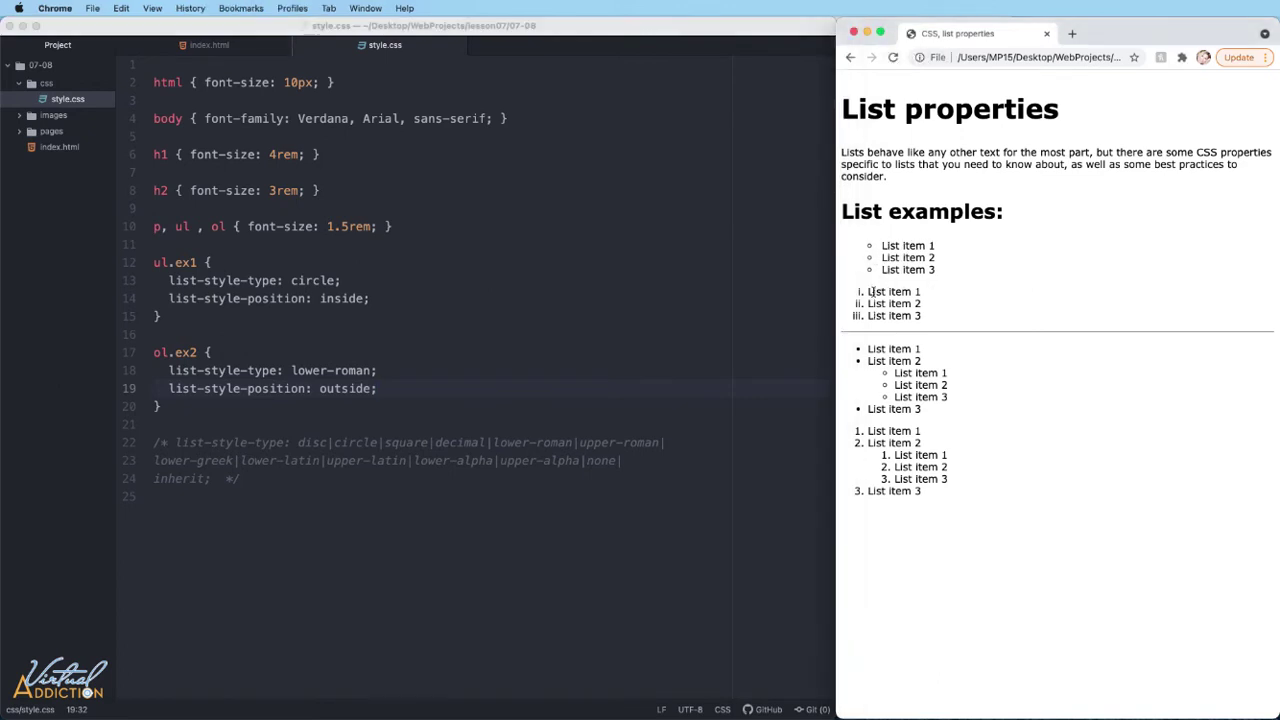
{"action": "mouse_move", "coordinate": [854, 268]}
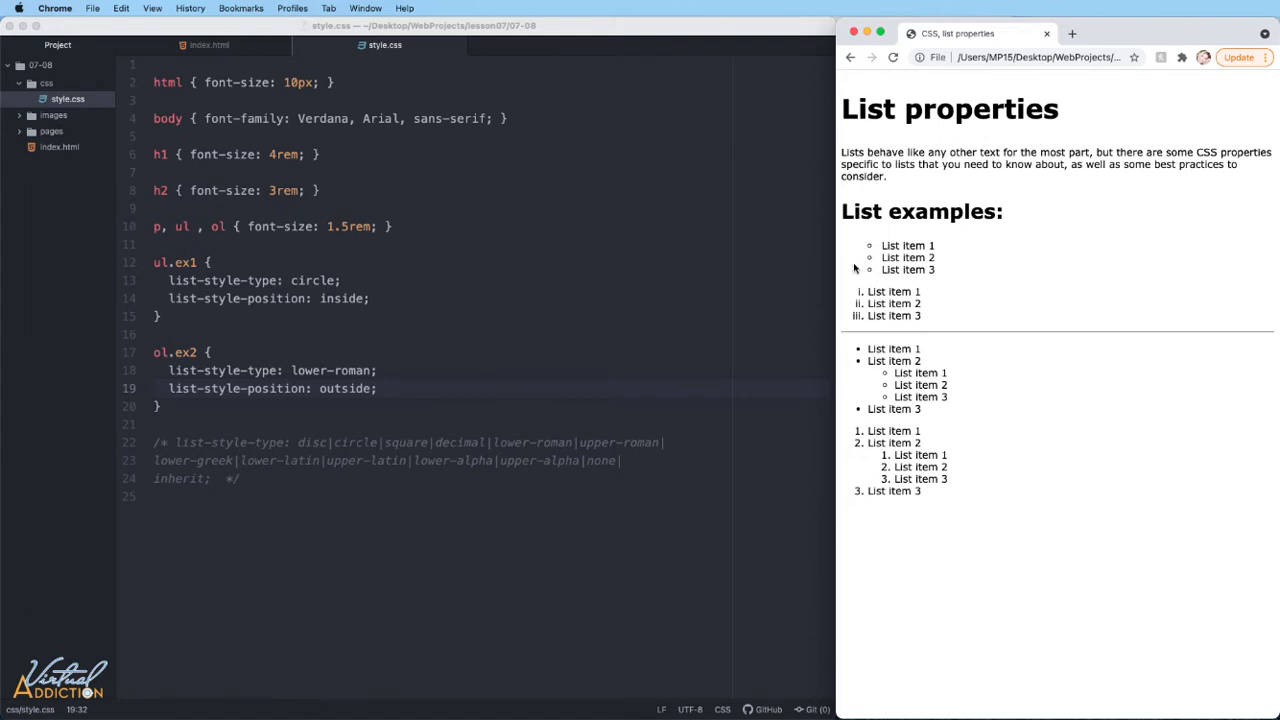
{"action": "mouse_move", "coordinate": [881, 257]}
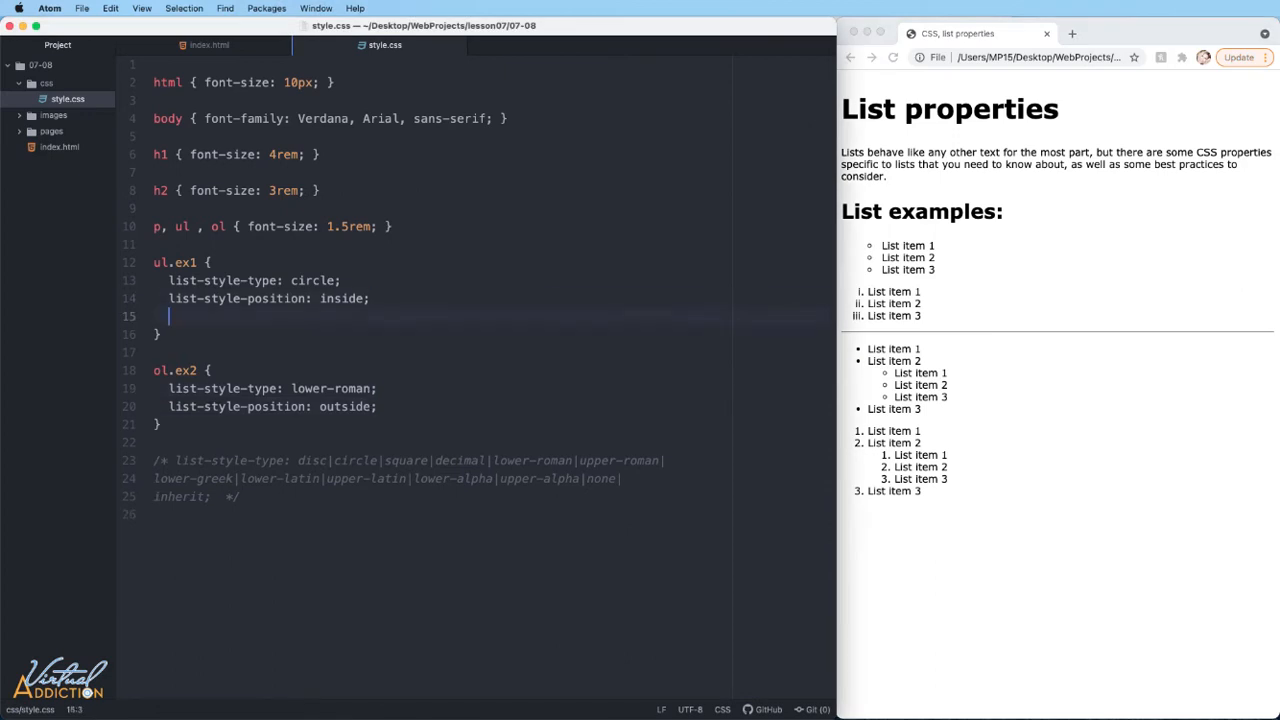
Step: Add background-color: #93e5f7 to the ul.ex1 and ol.ex2 rules
{"action": "type", "text": "background-color: #93e5f7;"}
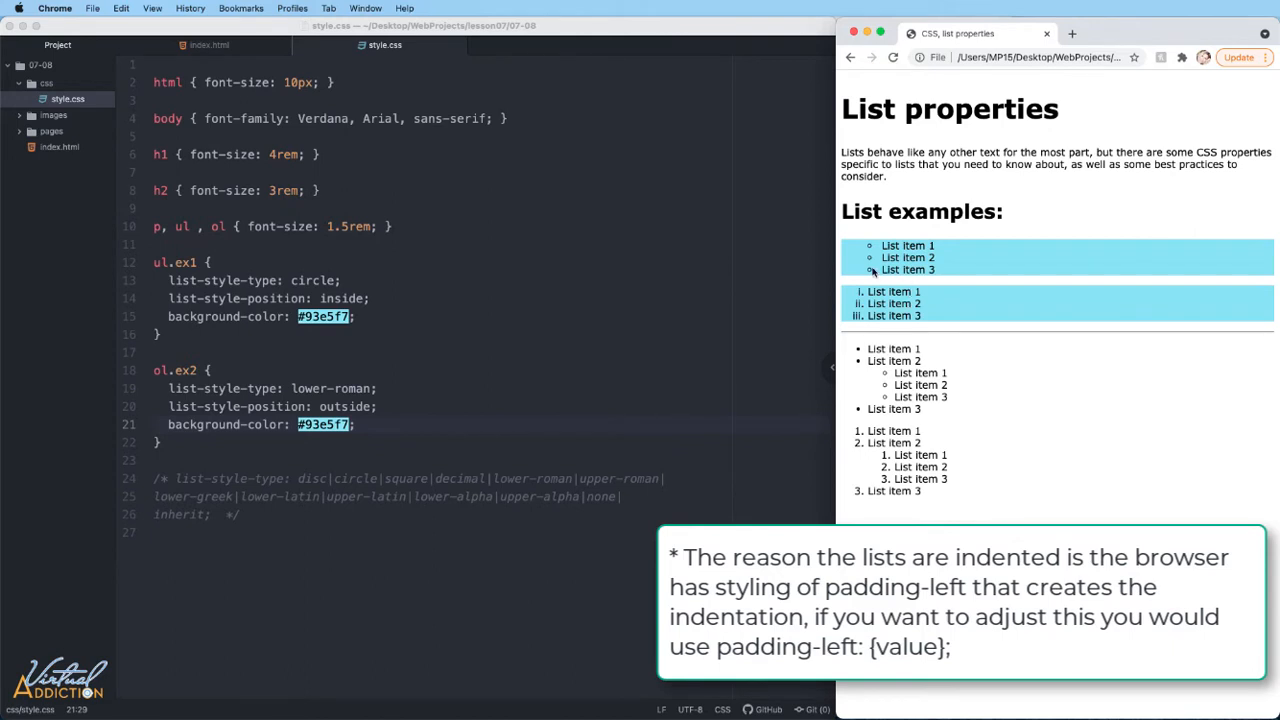
{"action": "mouse_move", "coordinate": [872, 315]}
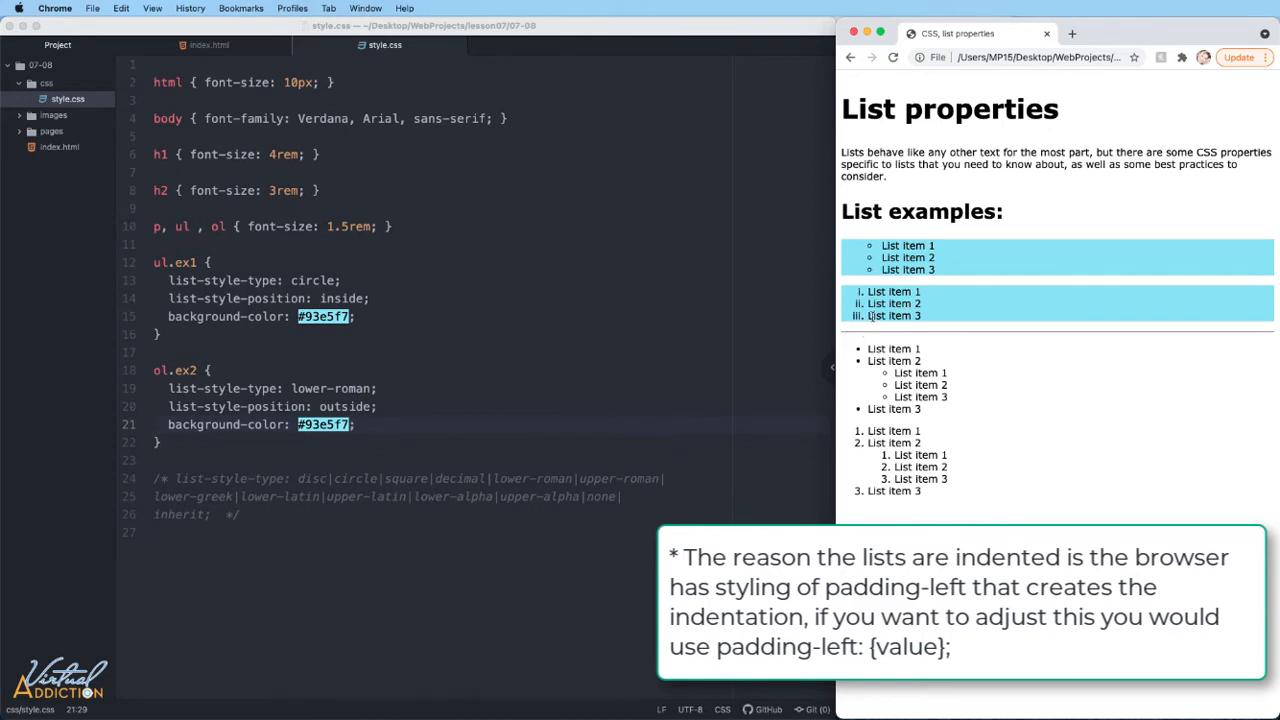
{"action": "mouse_move", "coordinate": [868, 260]}
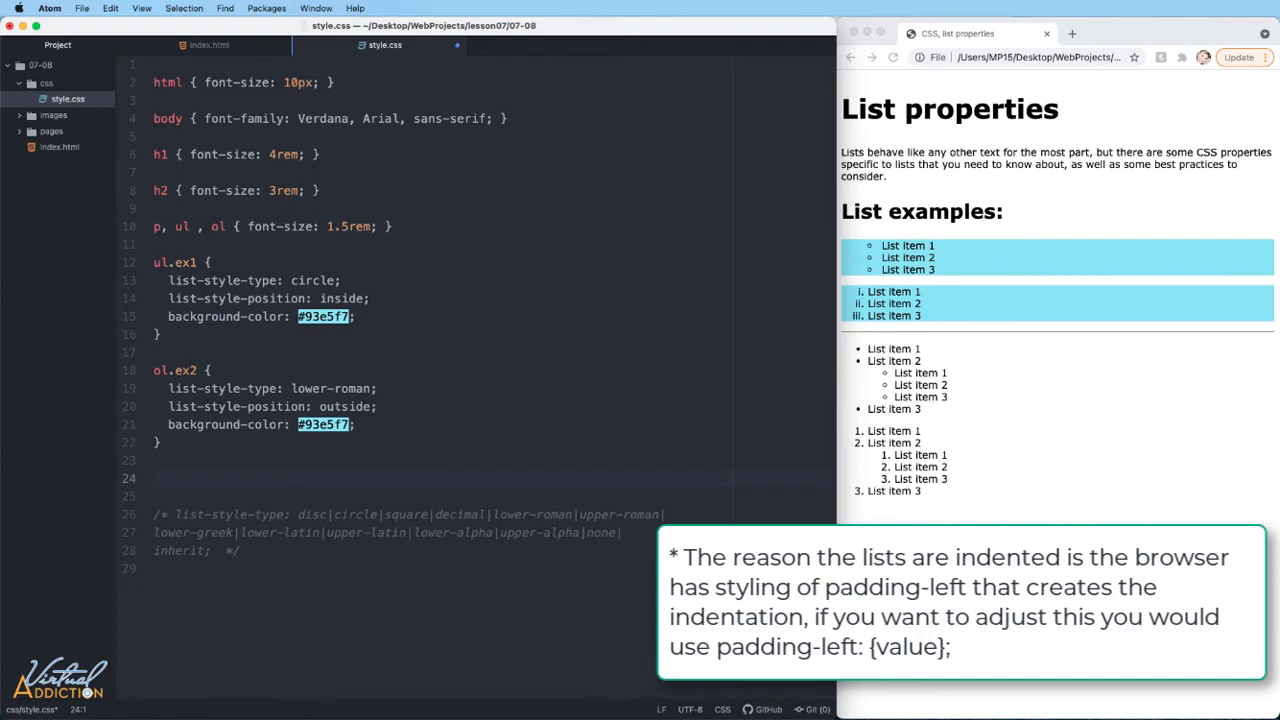
Step: Add an li rule with background-color #f7c5eb and reload Chrome
{"action": "type", "text": "li"}
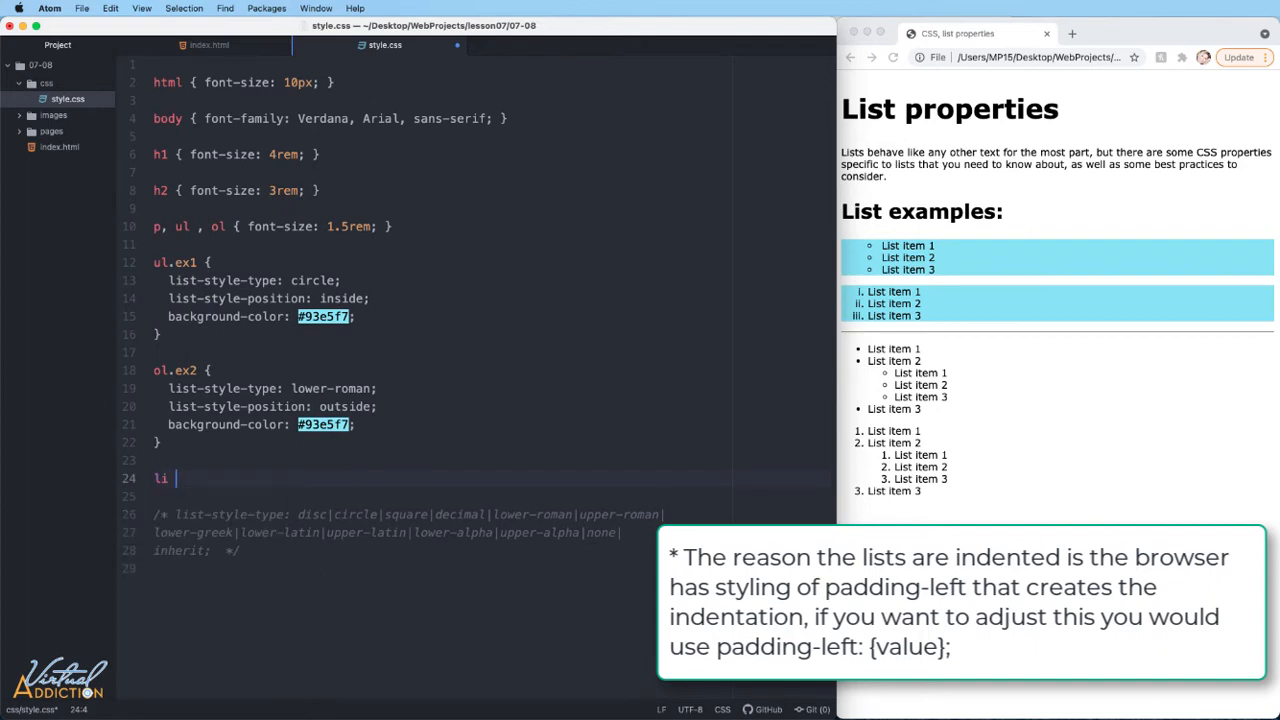
{"action": "type", "text": "{"}
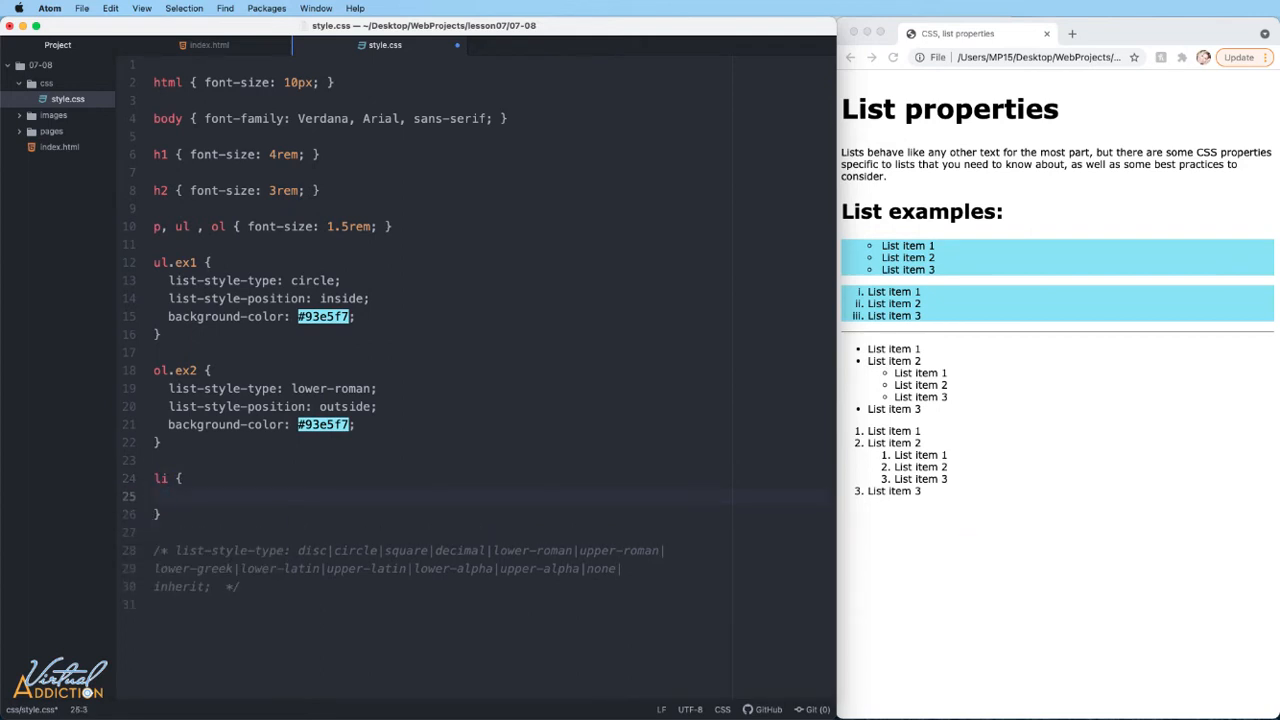
{"action": "type", "text": "background-color: #f7c5eb;"}
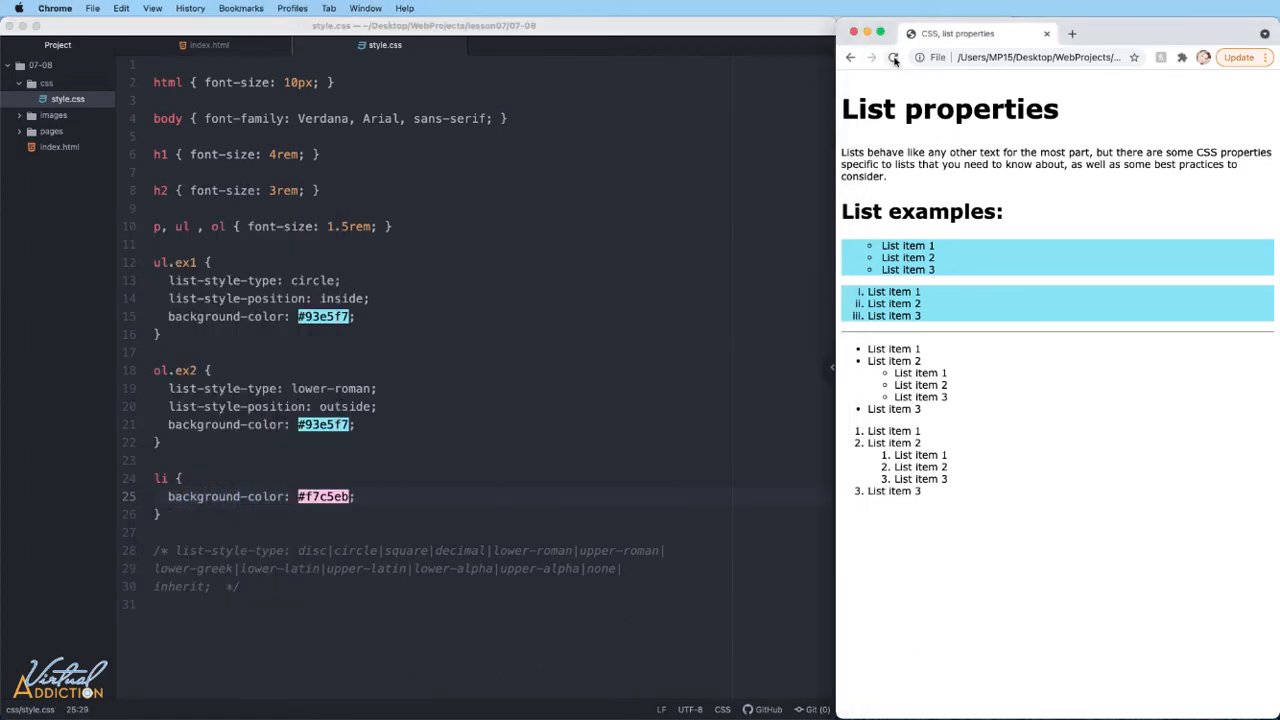
{"action": "left_click", "coordinate": [893, 57]}
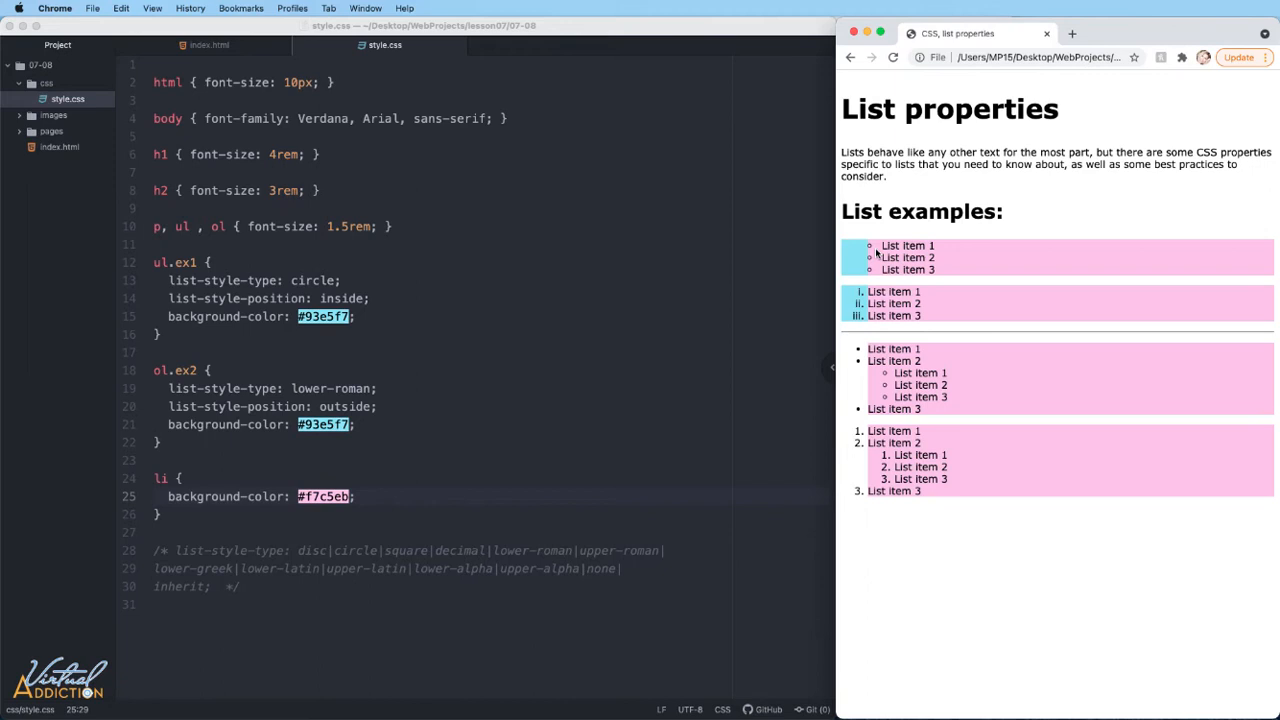
{"action": "mouse_move", "coordinate": [870, 283]}
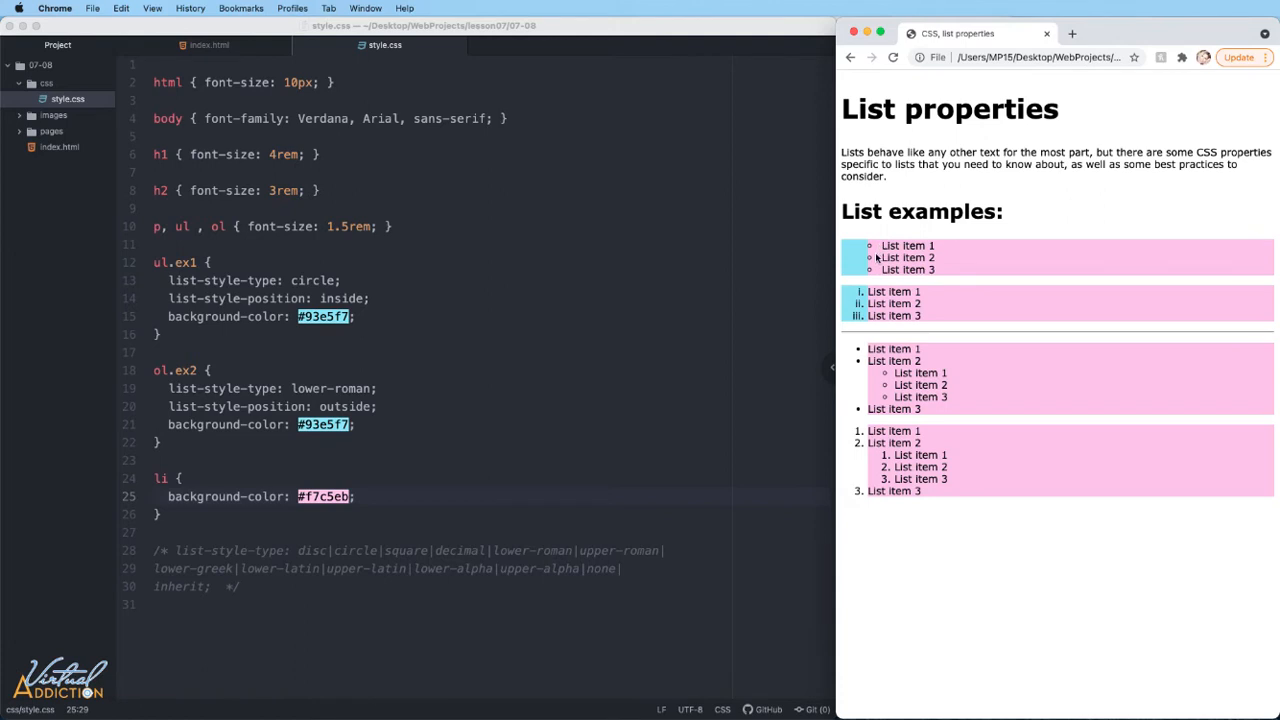
{"action": "mouse_move", "coordinate": [868, 253]}
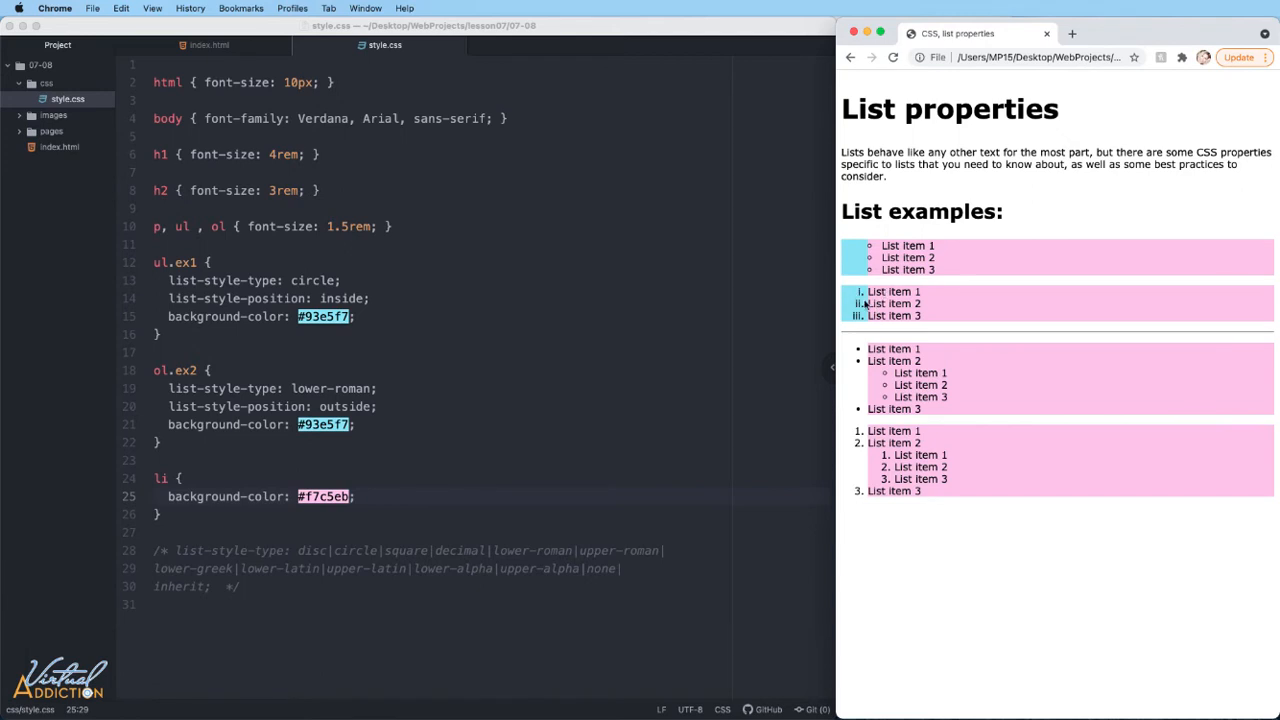
{"action": "mouse_move", "coordinate": [863, 310]}
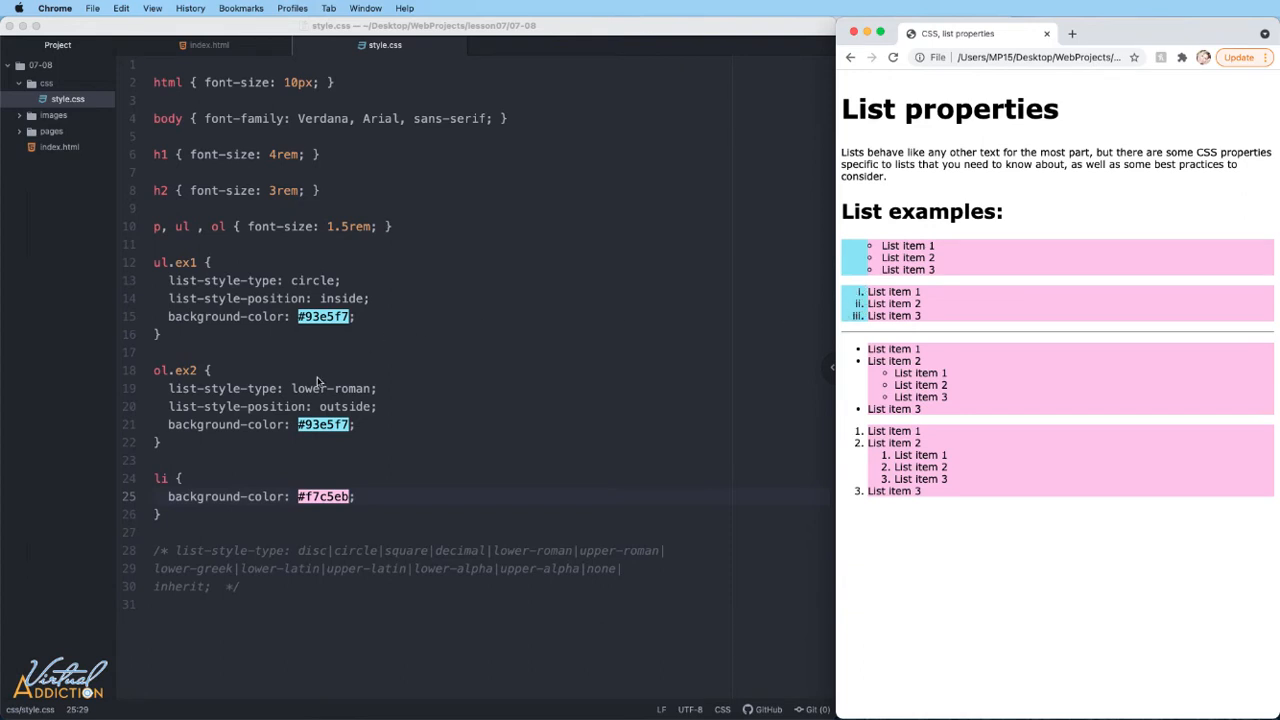
{"action": "mouse_move", "coordinate": [340, 298]}
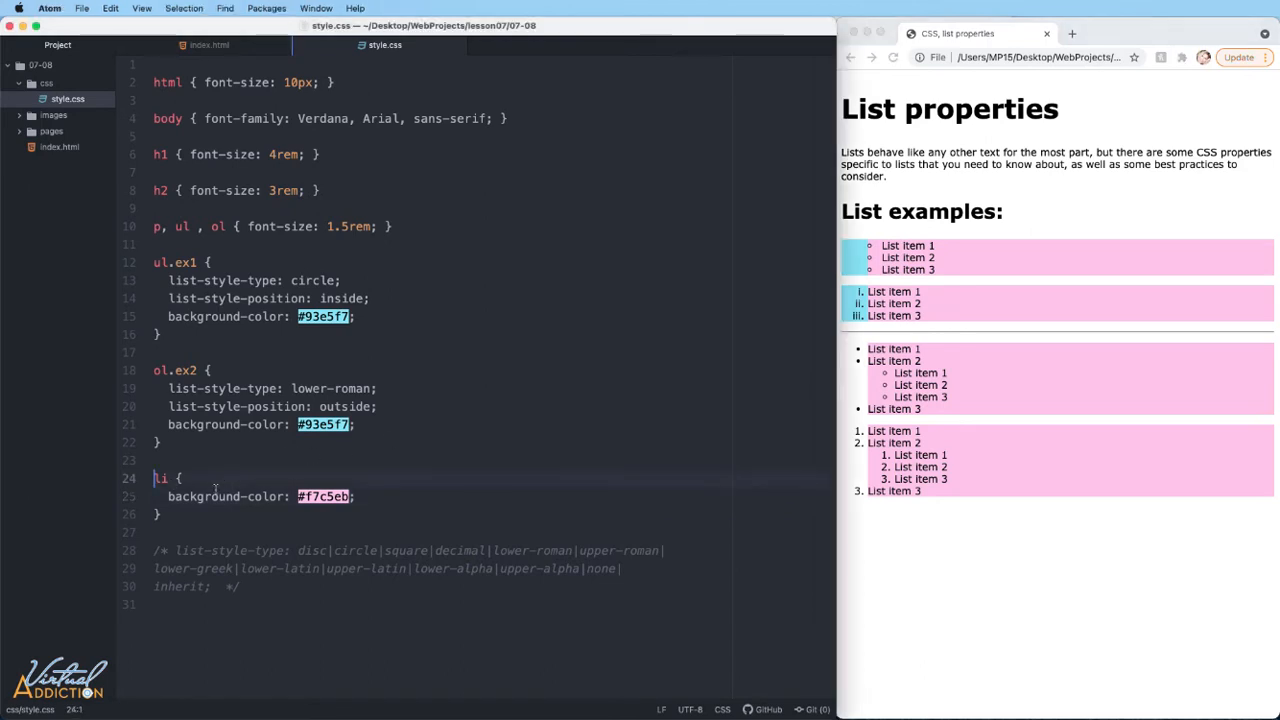
Step: Change the pink rule's selector from li to .ex1 li, .ex2 li
{"action": "type", "text": "."}
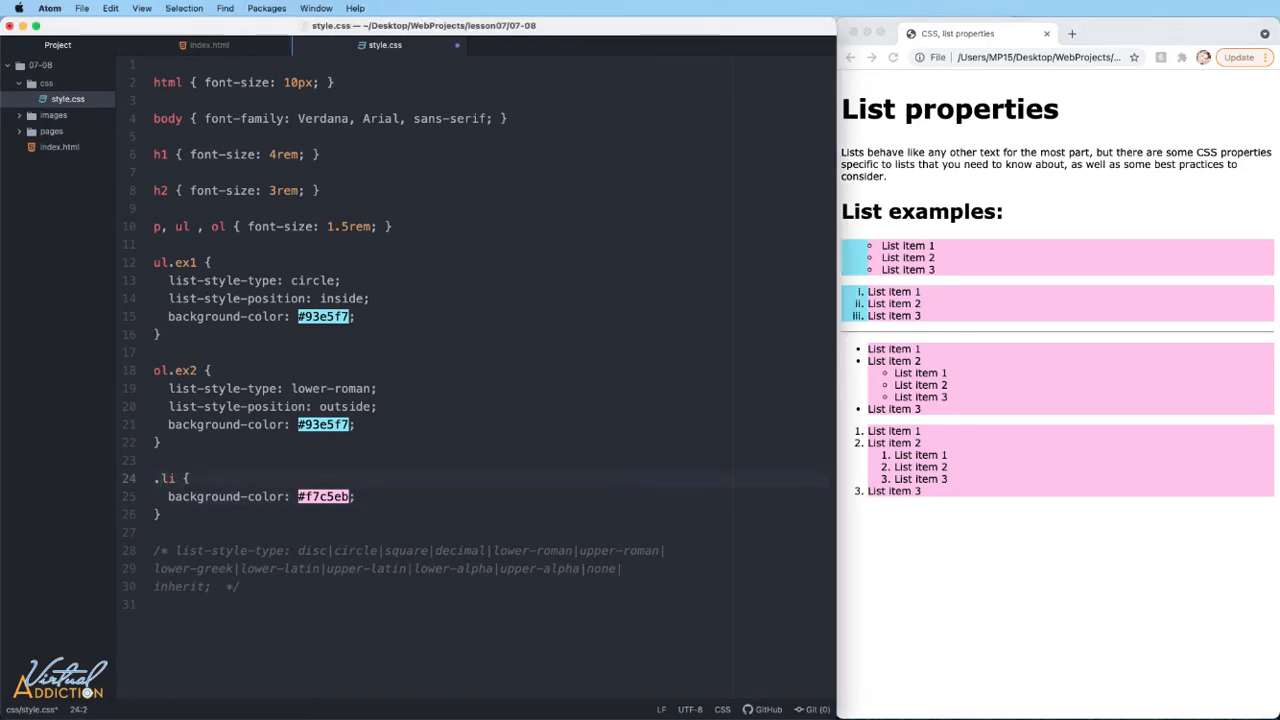
{"action": "type", "text": "ex1"}
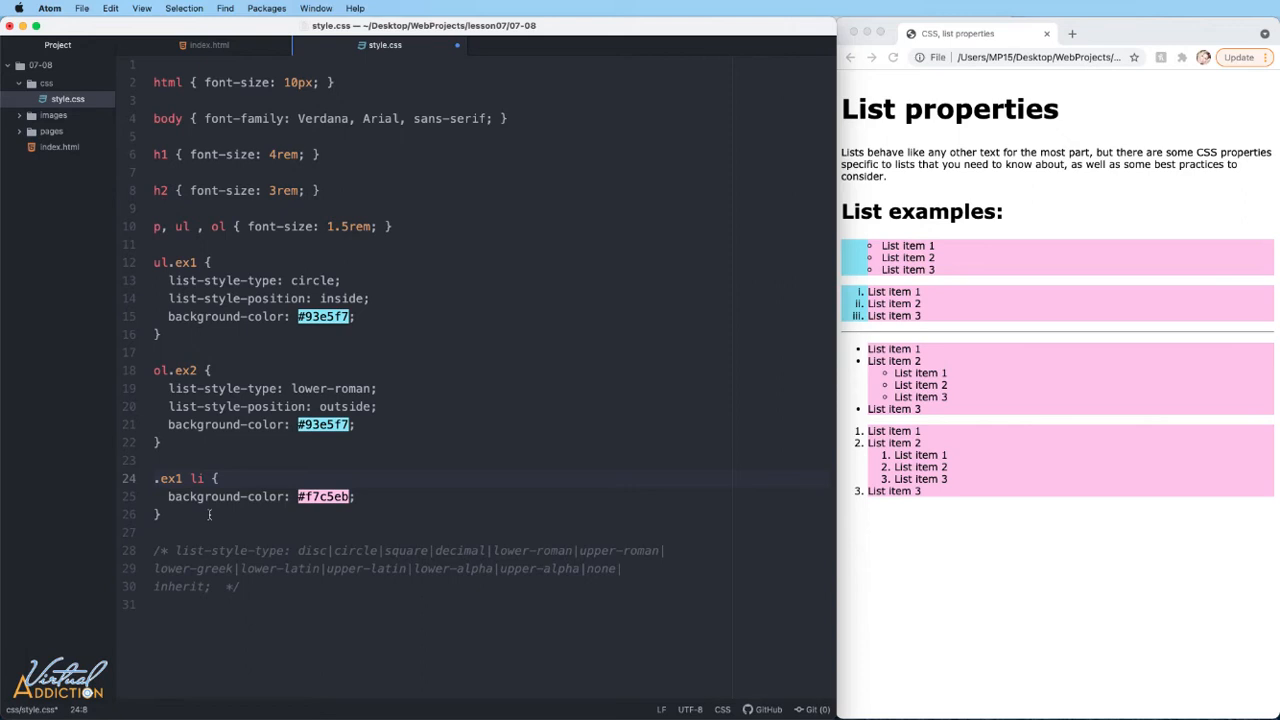
{"action": "type", "text": ", ex2 li"}
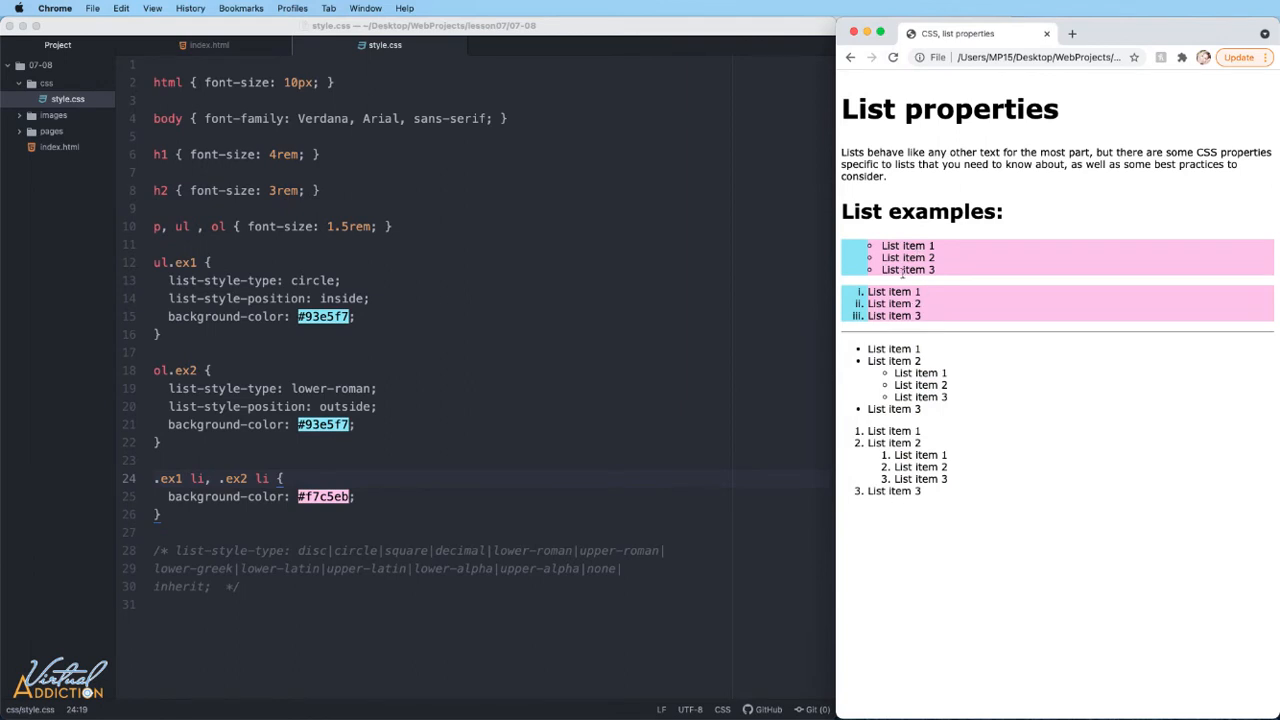
{"action": "mouse_move", "coordinate": [237, 604]}
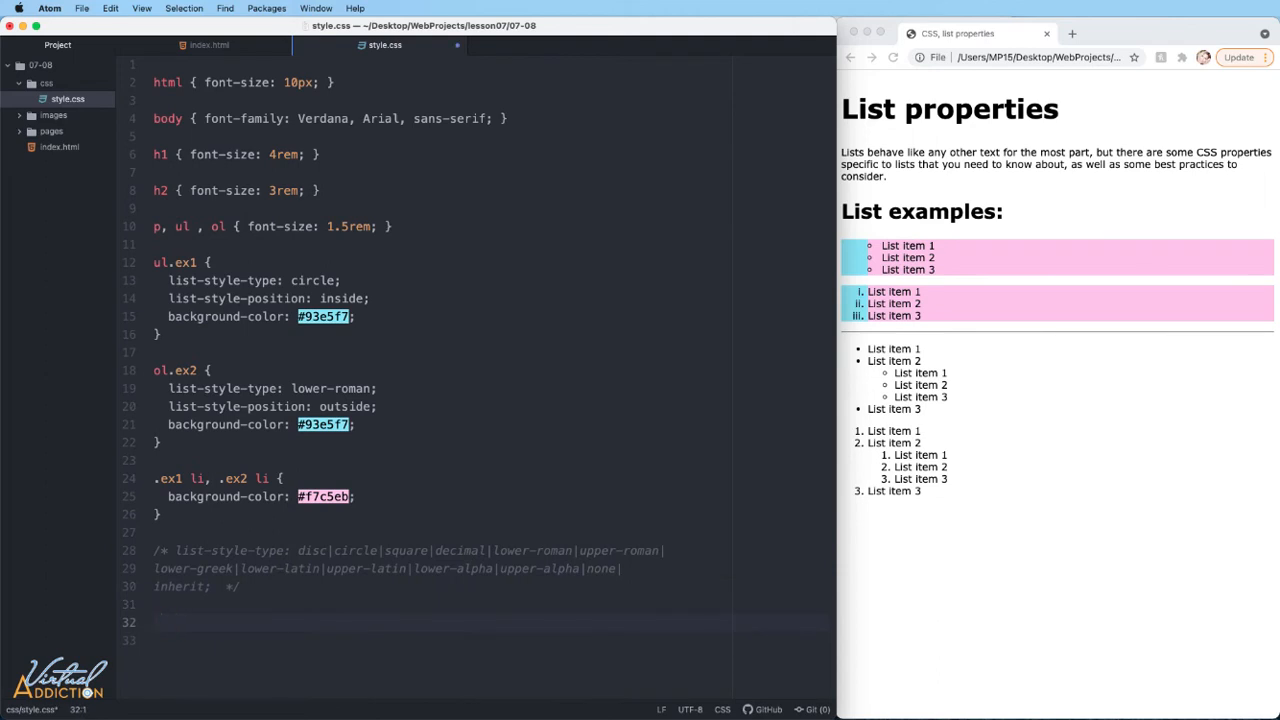
Step: Add a ul.ex3 li rule with list-style-image url("../images/fish.png")
{"action": "type", "text": "ul.ex3"}
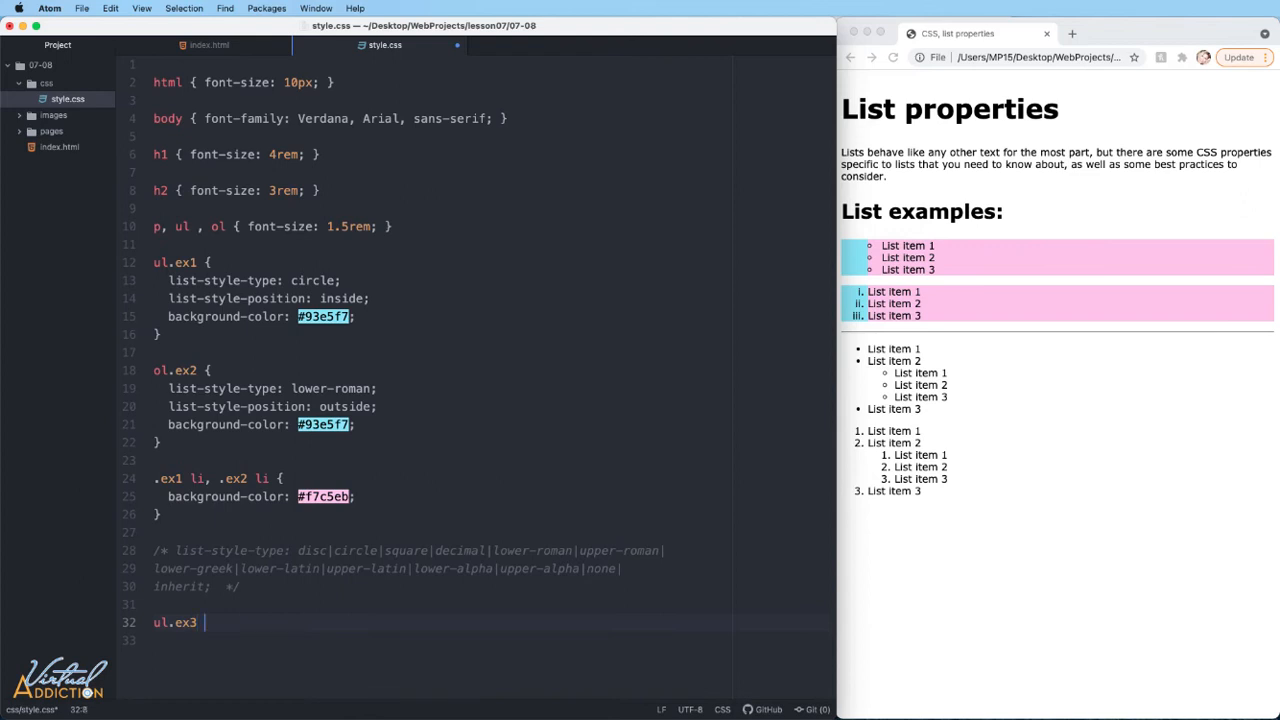
{"action": "type", "text": "list-style-image: url(\"..\");"}
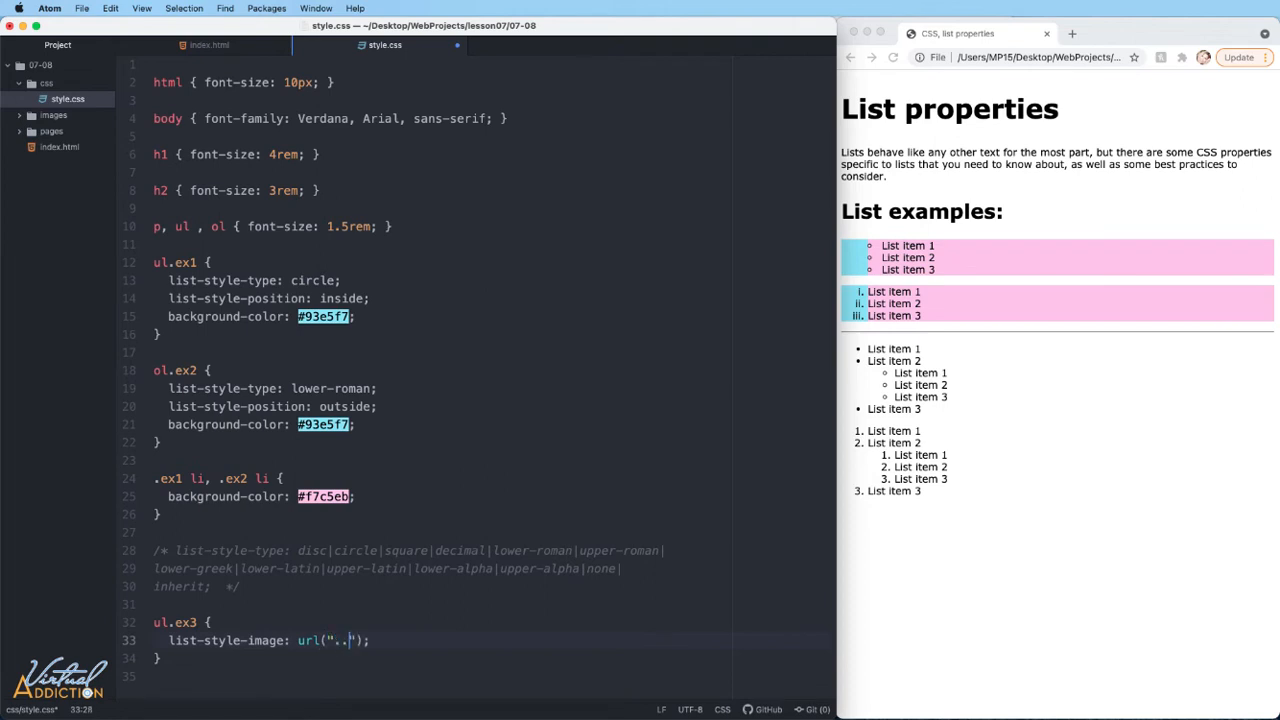
{"action": "type", "text": "/"}
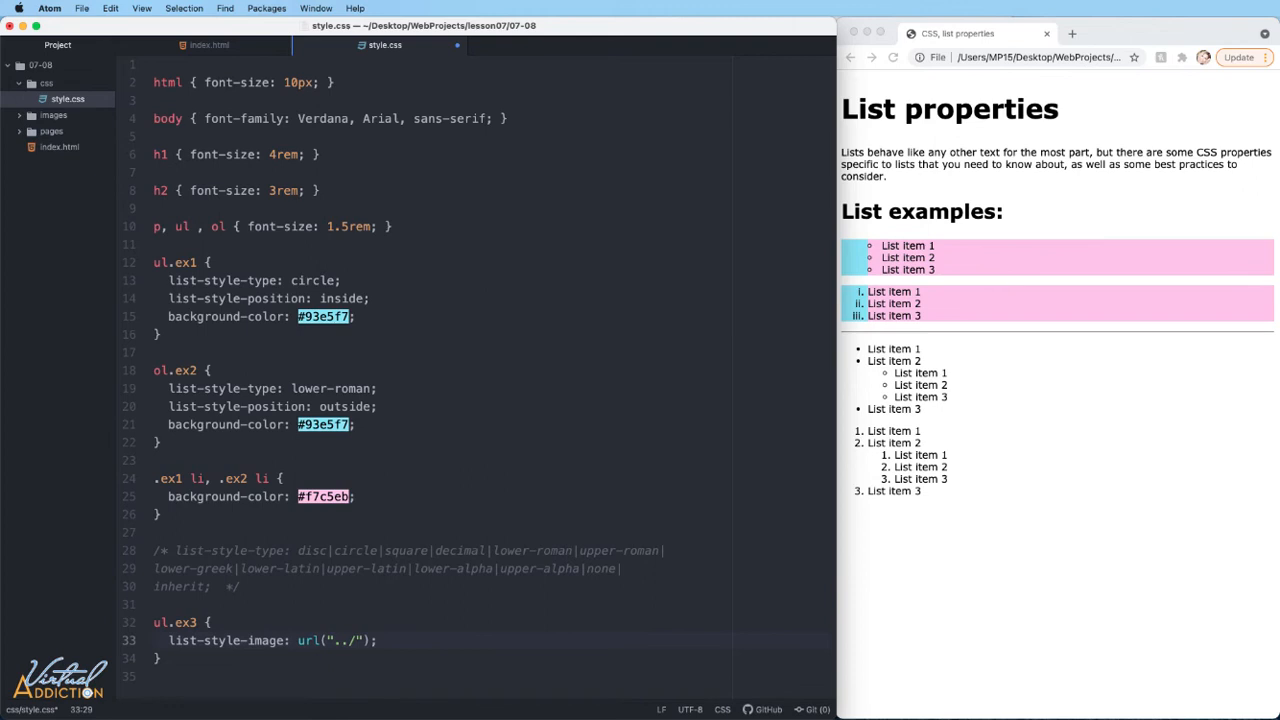
{"action": "type", "text": "images"}
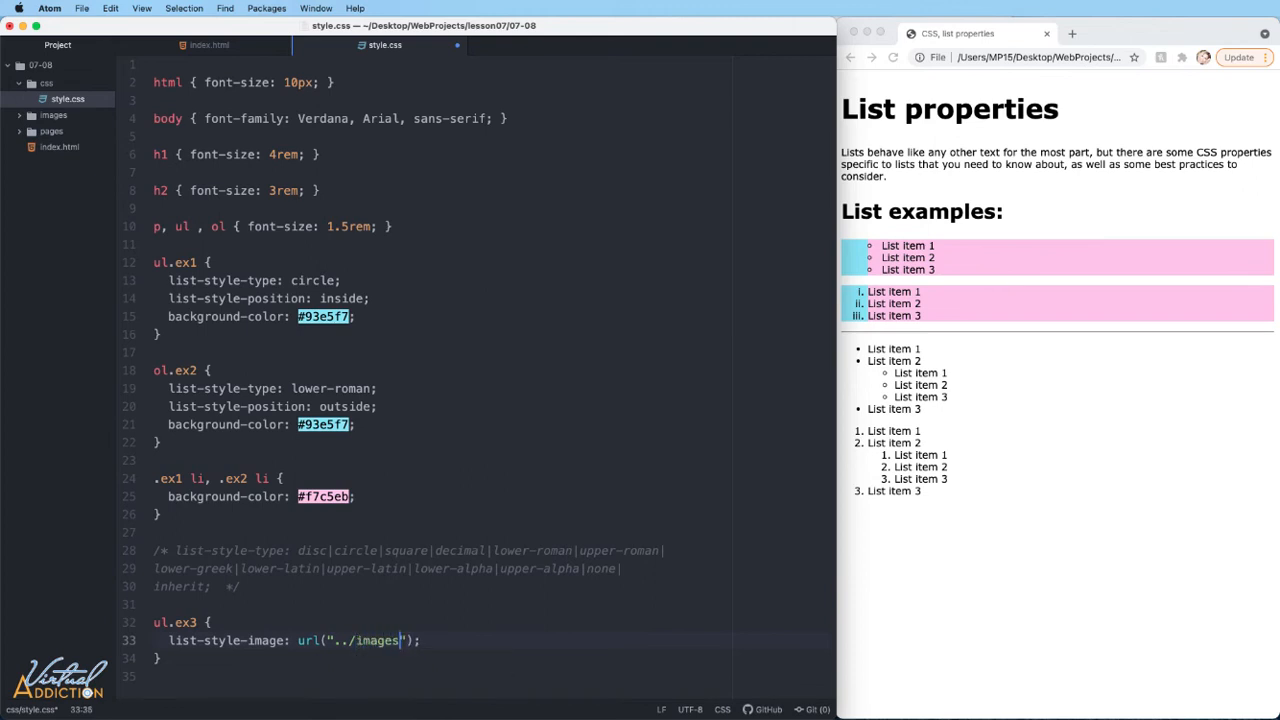
{"action": "type", "text": "/fish.png"}
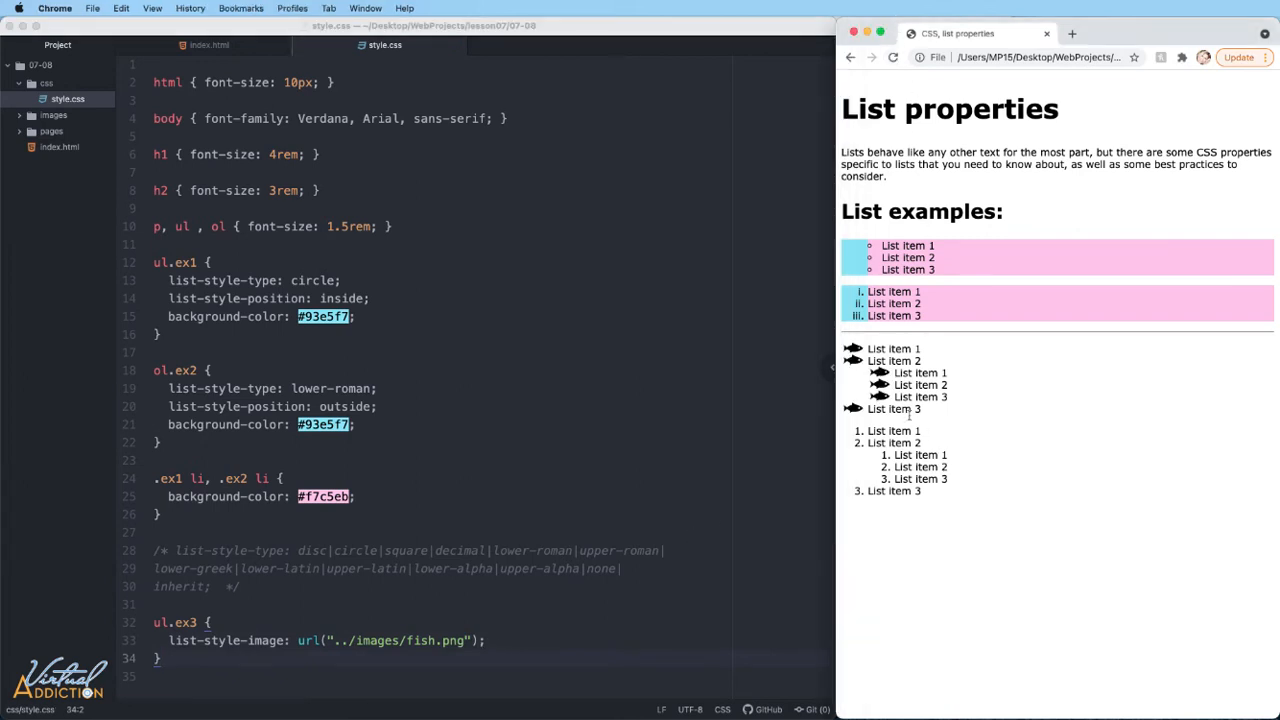
{"action": "mouse_move", "coordinate": [854, 362]}
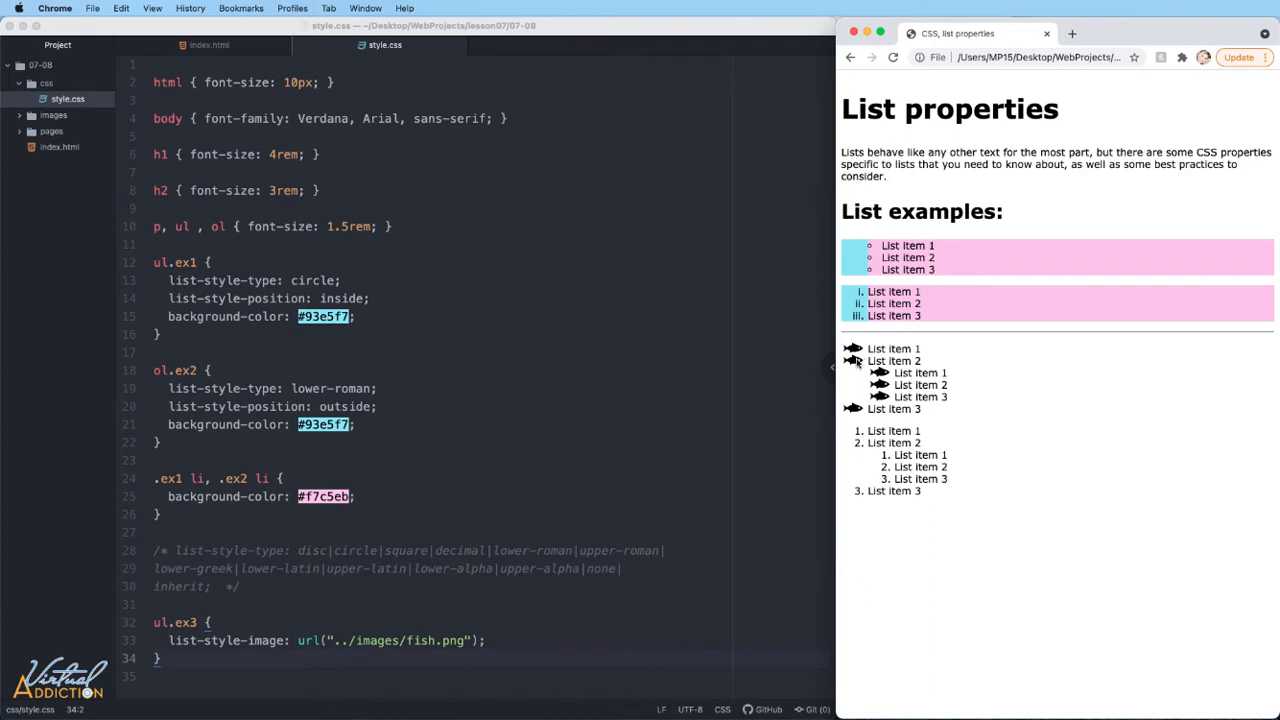
{"action": "mouse_move", "coordinate": [854, 360]}
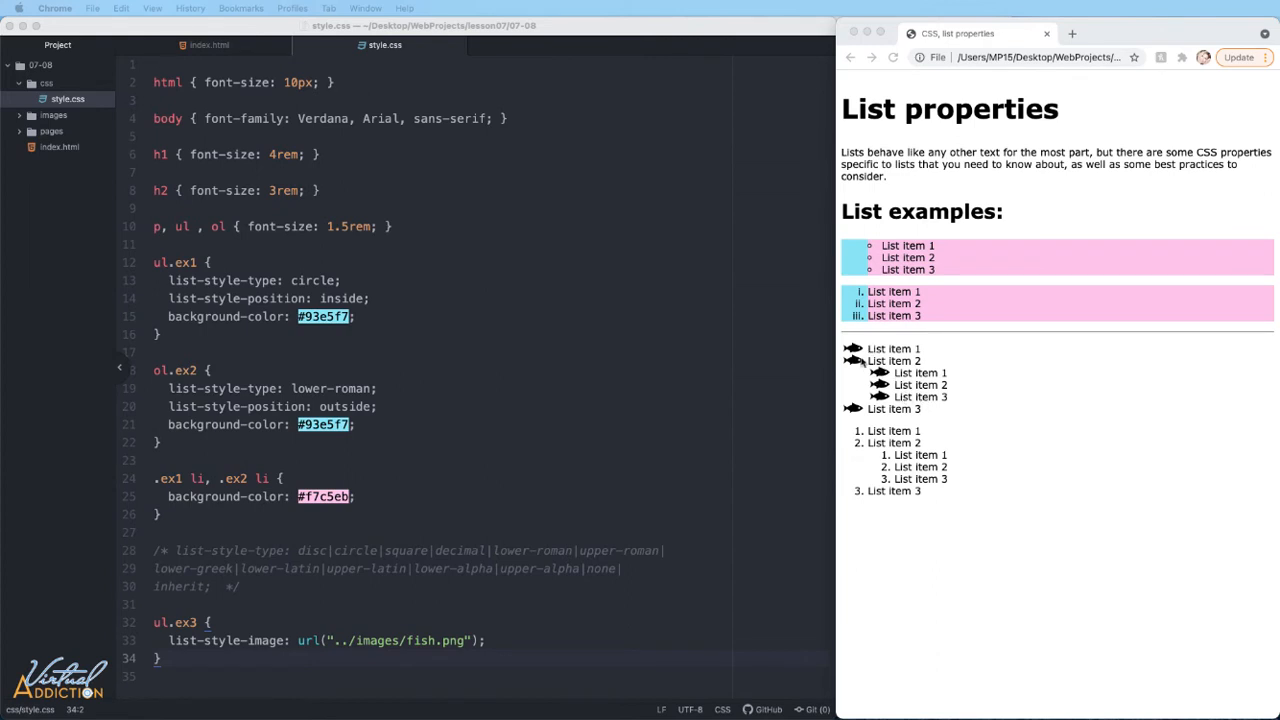
{"action": "mouse_move", "coordinate": [852, 413]}
{"action": "type", "text": "li "}
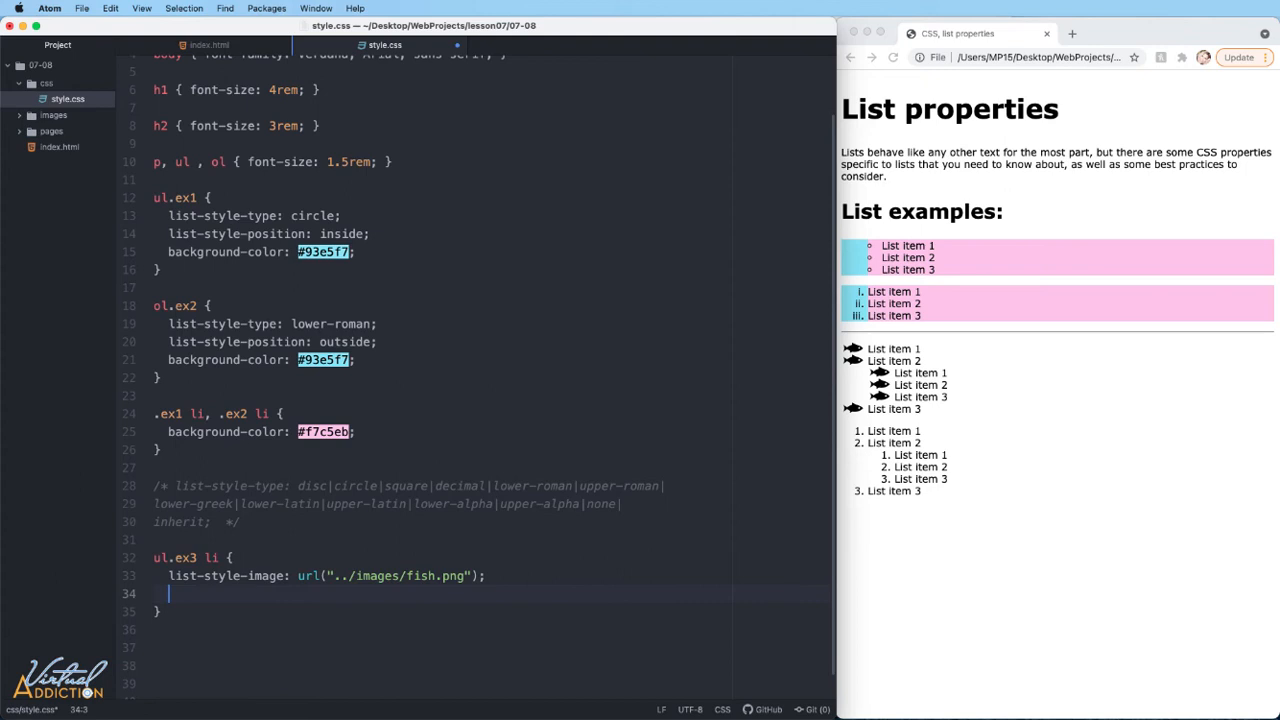
Step: Add margin: 8px 0; to the ul.ex3 li rule
{"action": "type", "text": "margin:"}
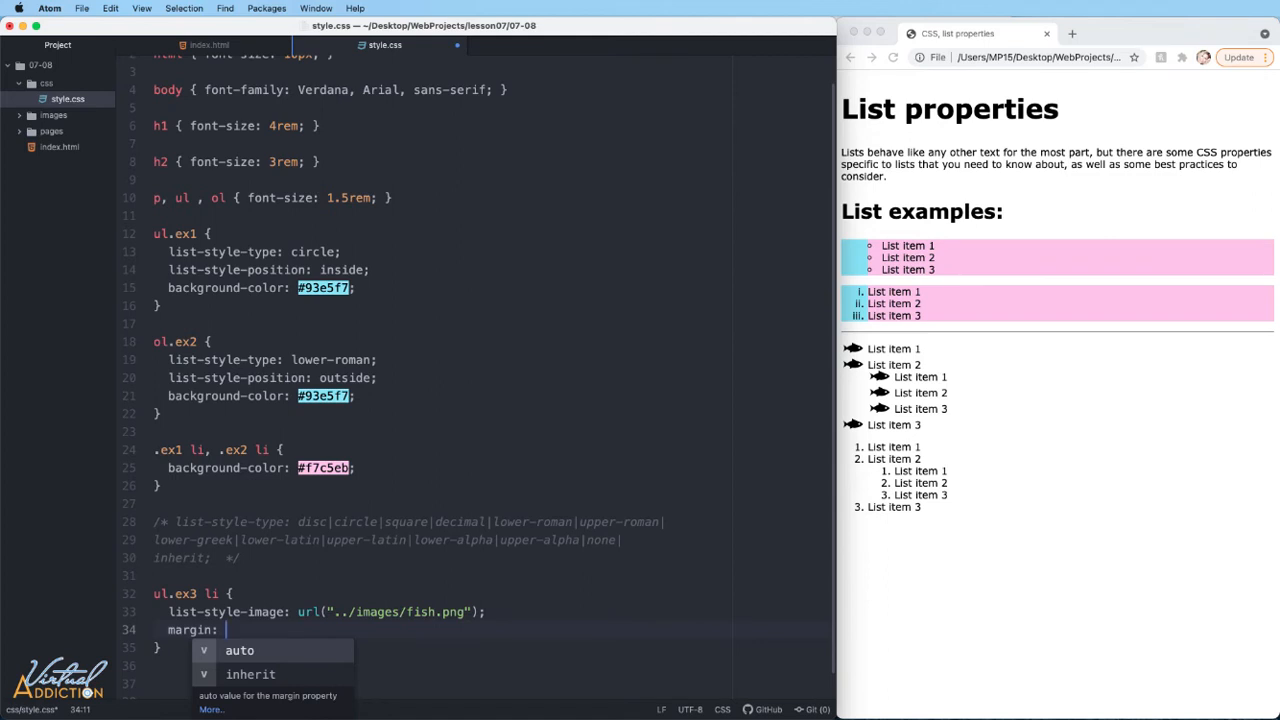
{"action": "type", "text": "8p"}
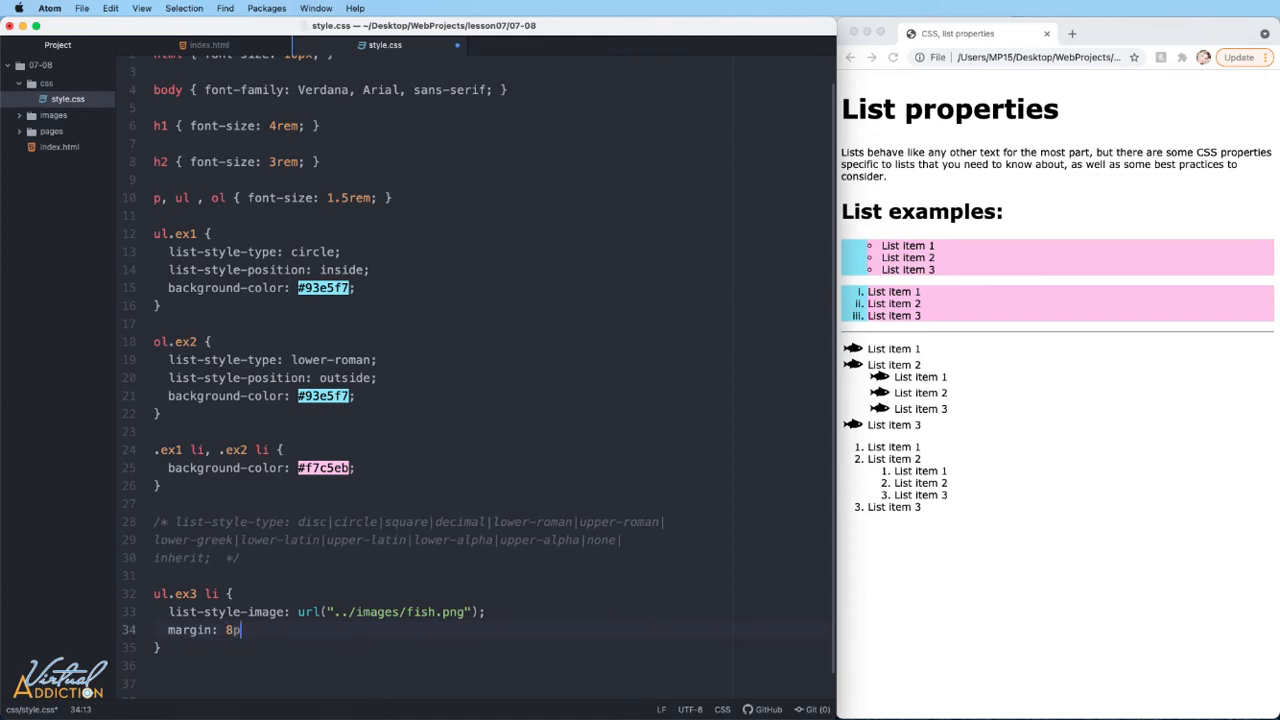
{"action": "type", "text": "x"}
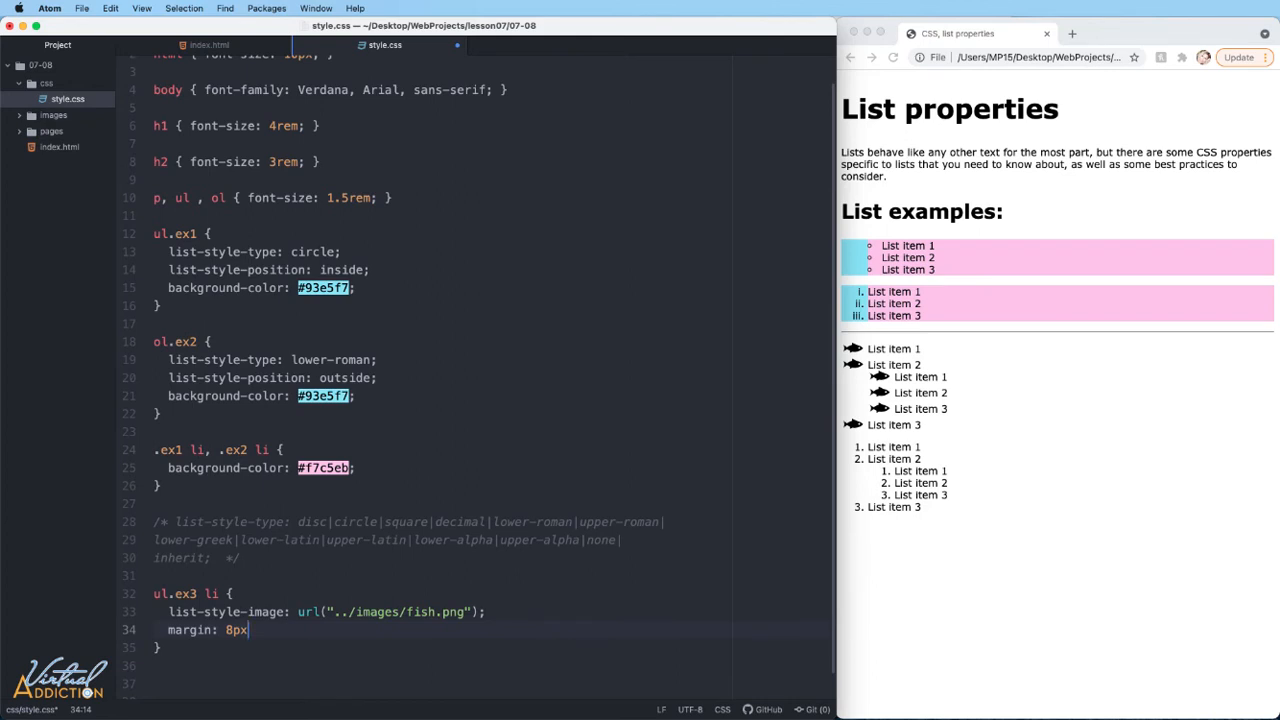
{"action": "type", "text": "0"}
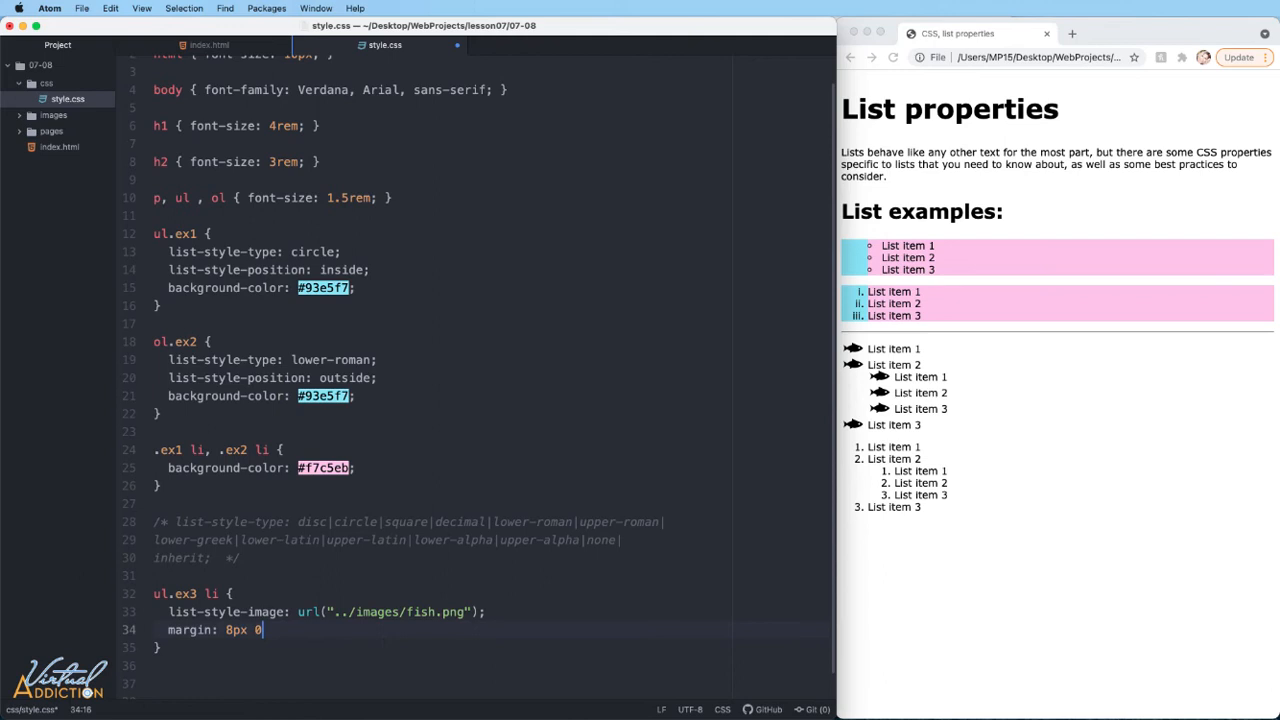
{"action": "type", "text": ";"}
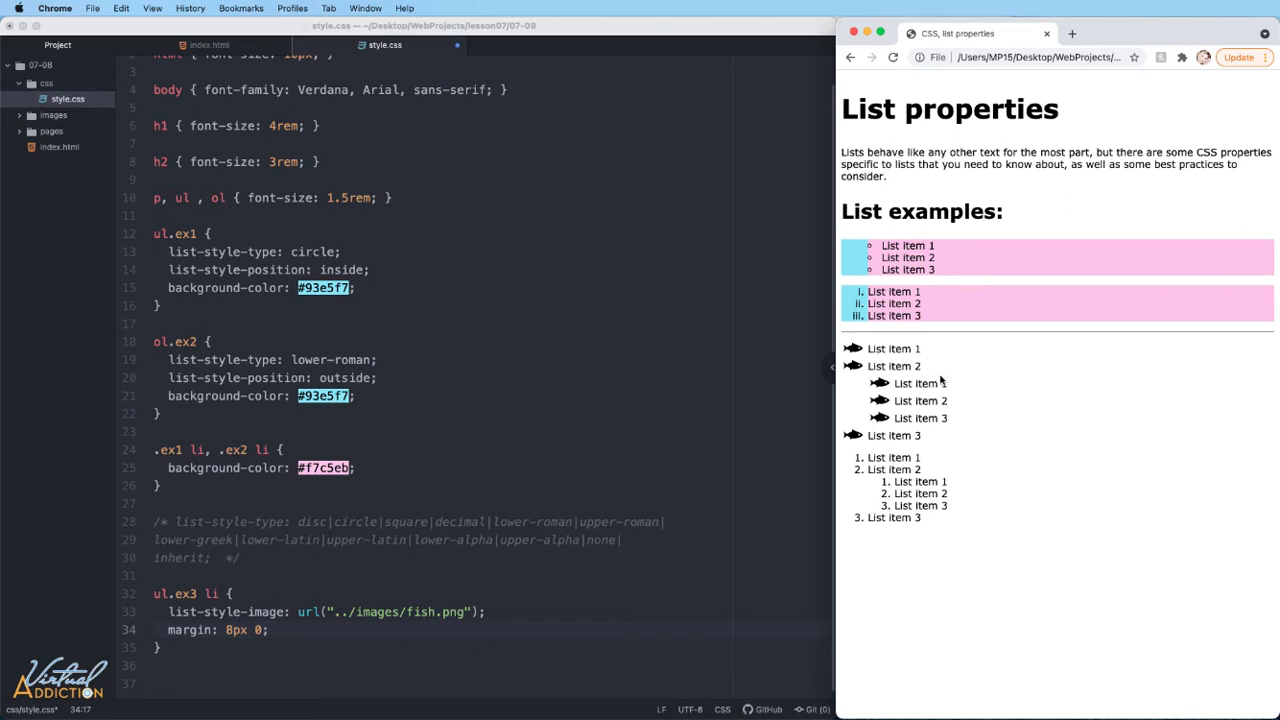
{"action": "mouse_move", "coordinate": [910, 400]}
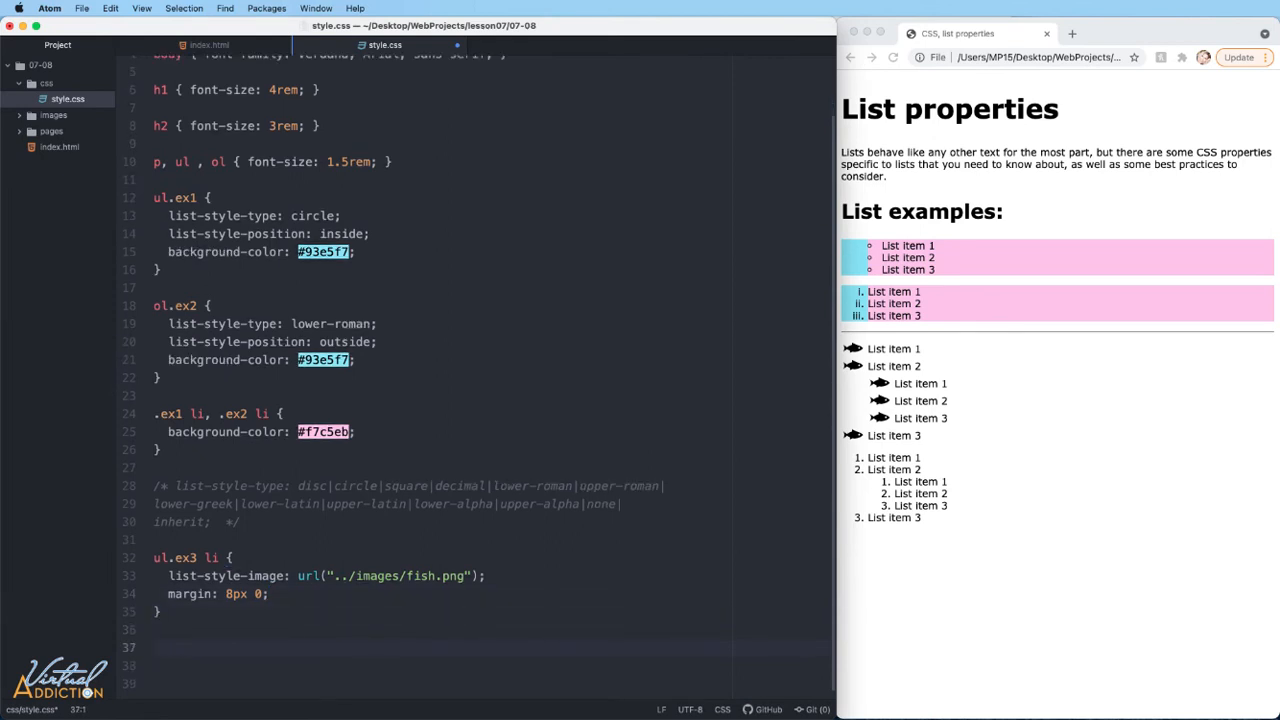
Step: Write an ol.ex4 rule setting color to #069
{"action": "type", "text": "ol"}
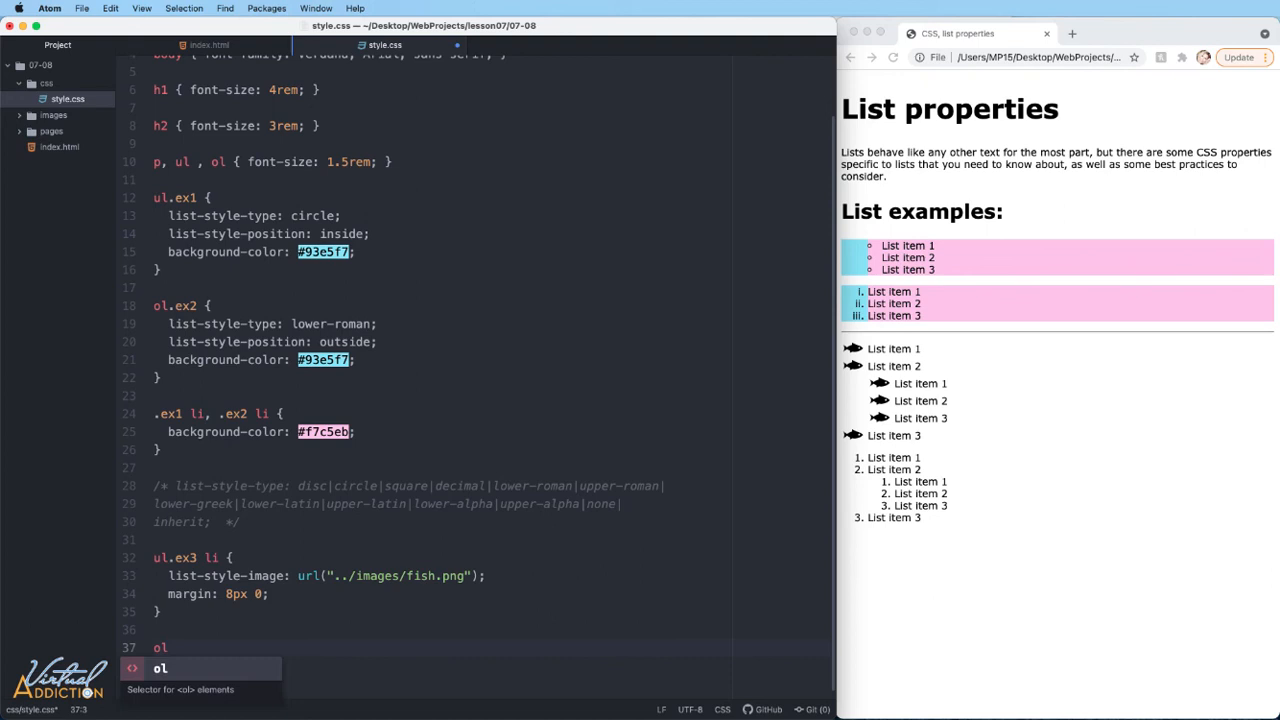
{"action": "type", "text": ".ex4 {"}
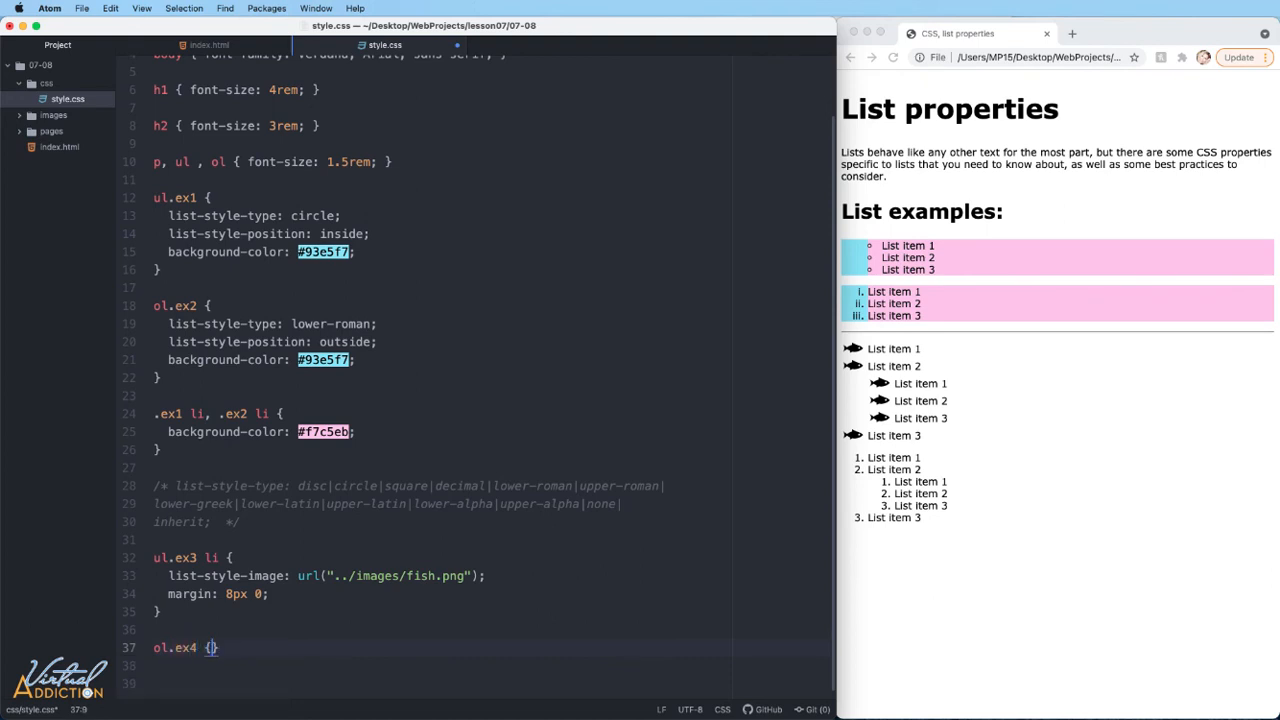
{"action": "type", "text": "color: #069;"}
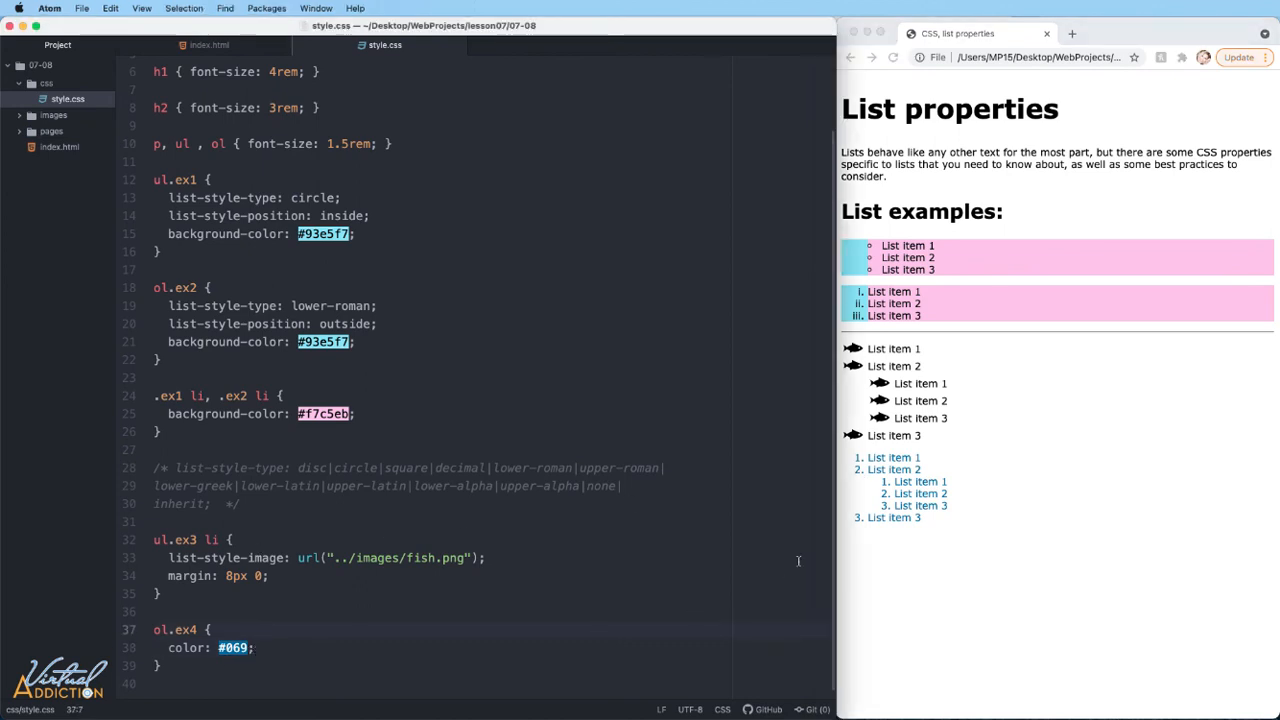
{"action": "mouse_move", "coordinate": [862, 468]}
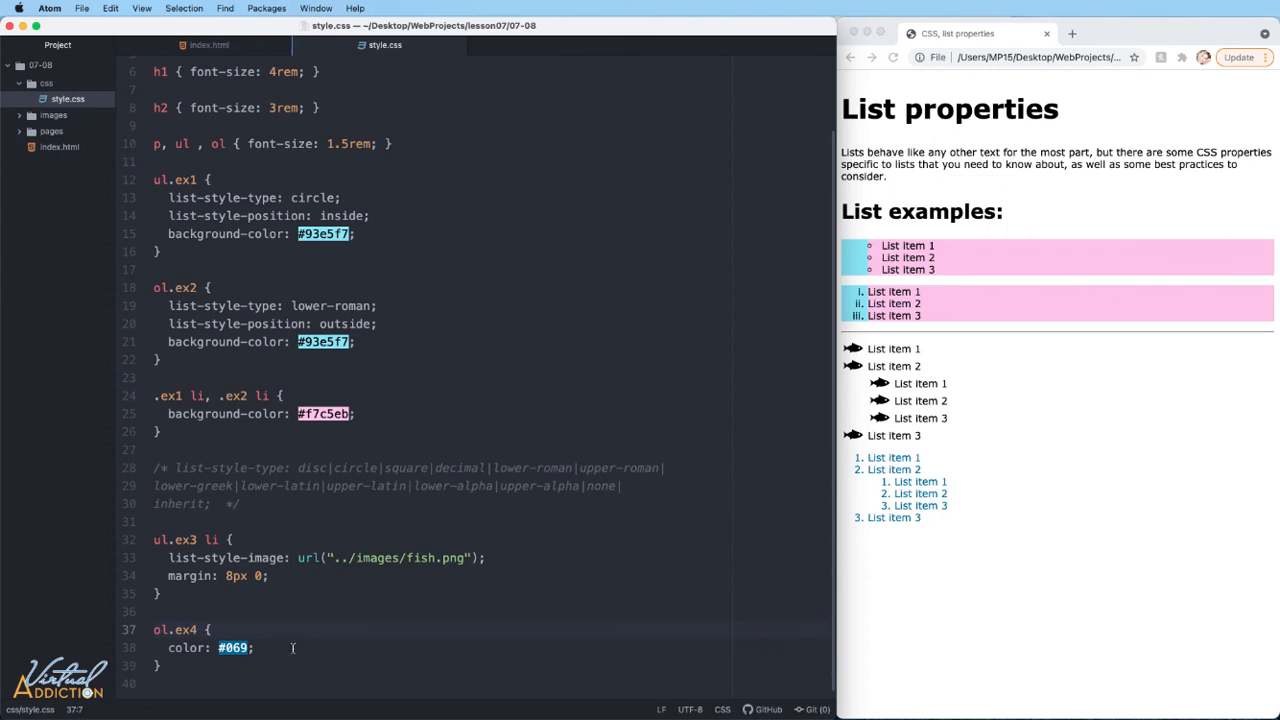
{"action": "type", "text": "::marker"}
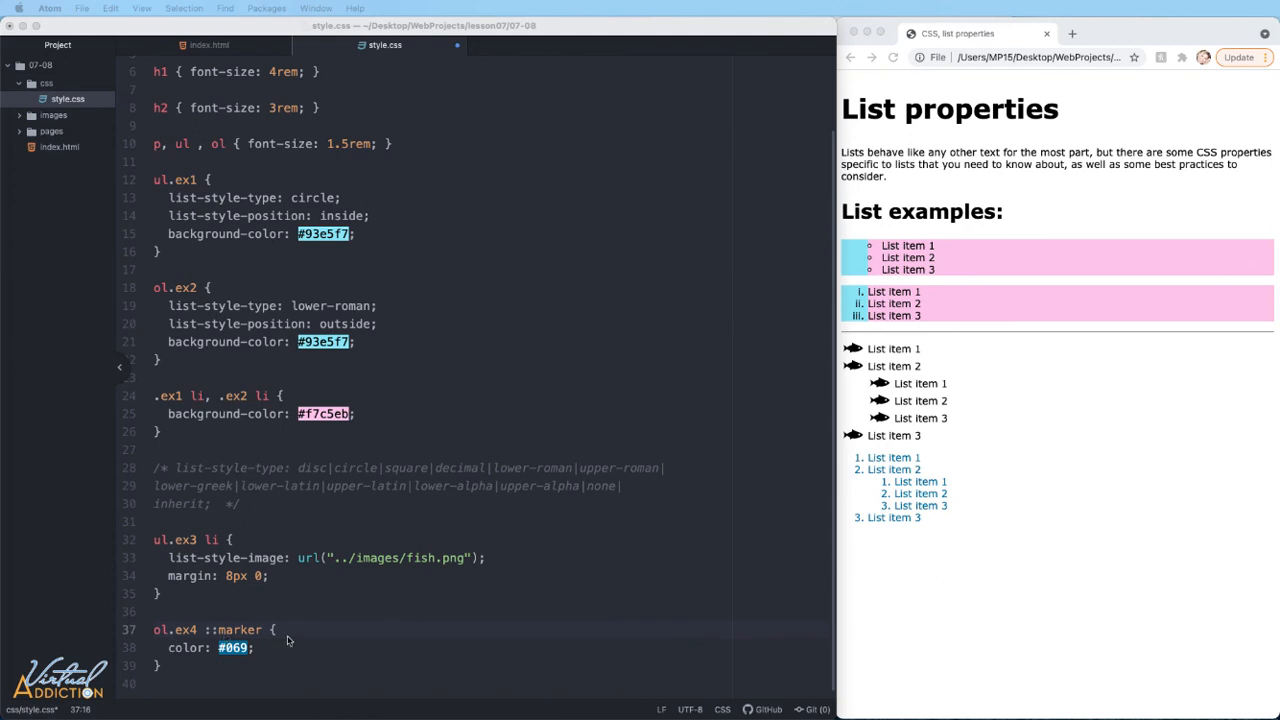
{"action": "mouse_move", "coordinate": [326, 634]}
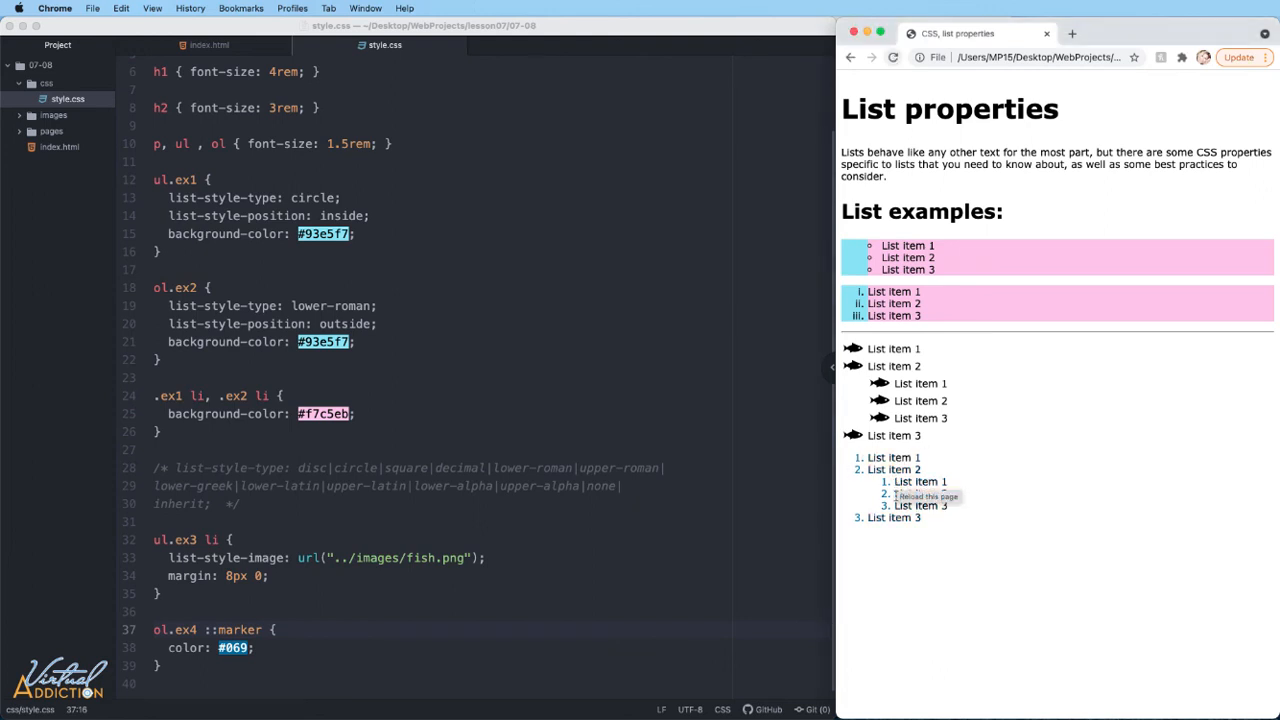
{"action": "mouse_move", "coordinate": [901, 565]}
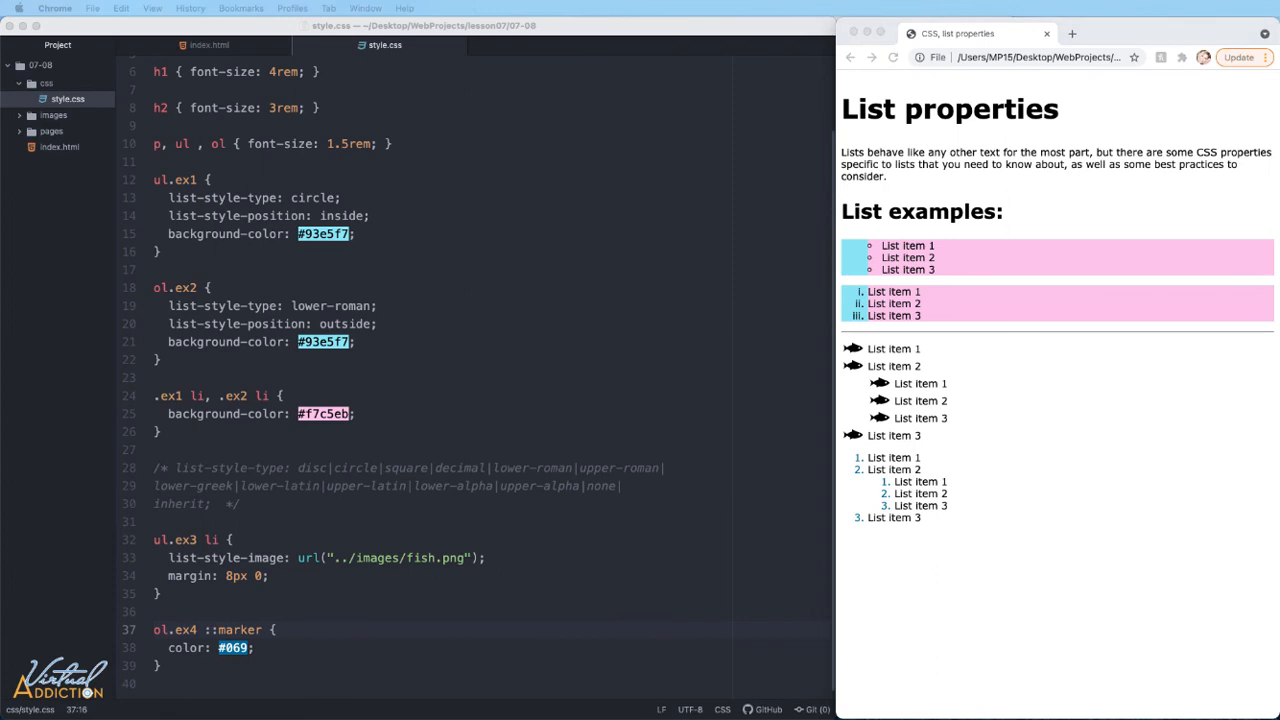
{"action": "mouse_move", "coordinate": [897, 493]}
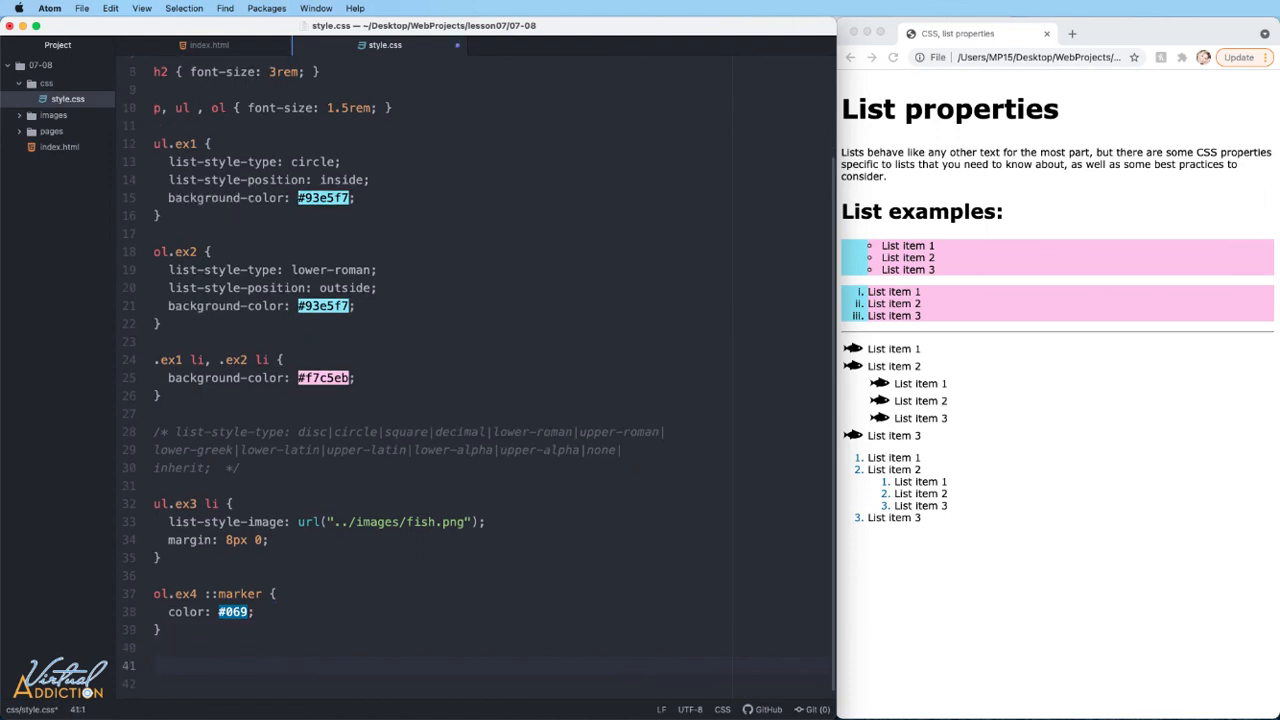
Step: Write an ol.ex4 ol rule setting list-style-type to upper-roman
{"action": "type", "text": "ol.ex4 ol {"}
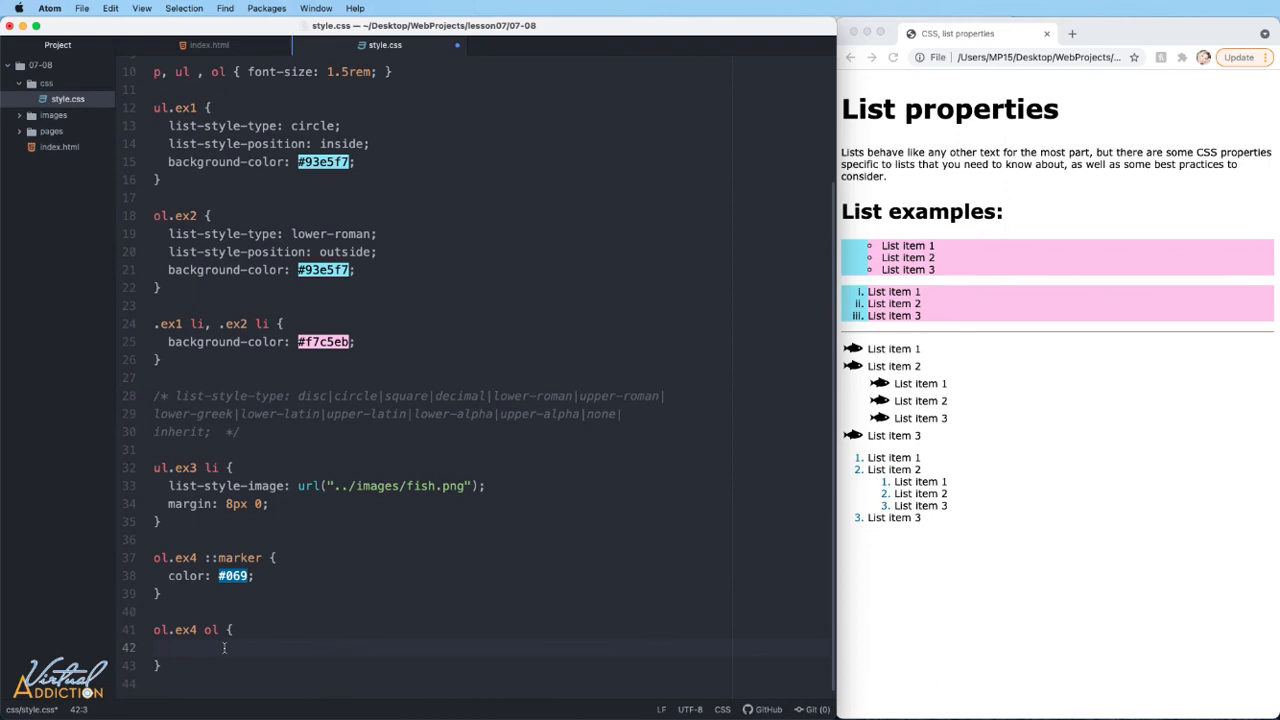
{"action": "type", "text": "list-style-type: upper-roman;"}
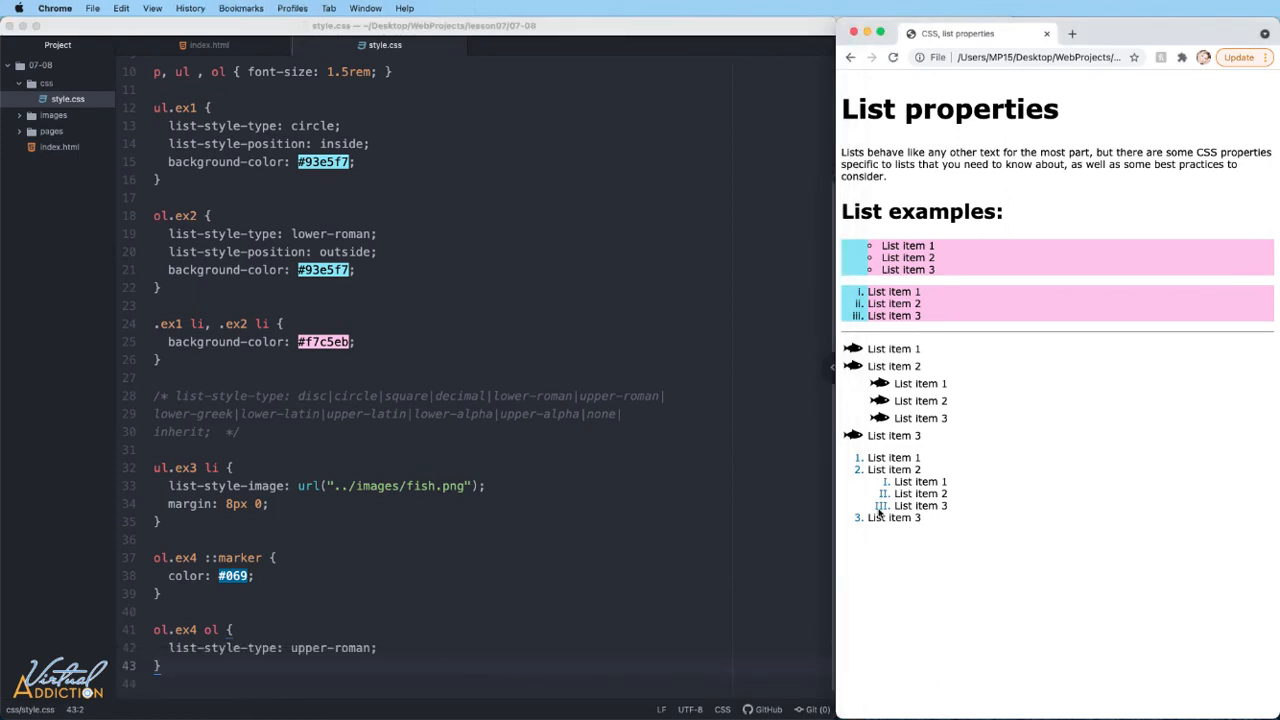
{"action": "mouse_move", "coordinate": [893, 506]}
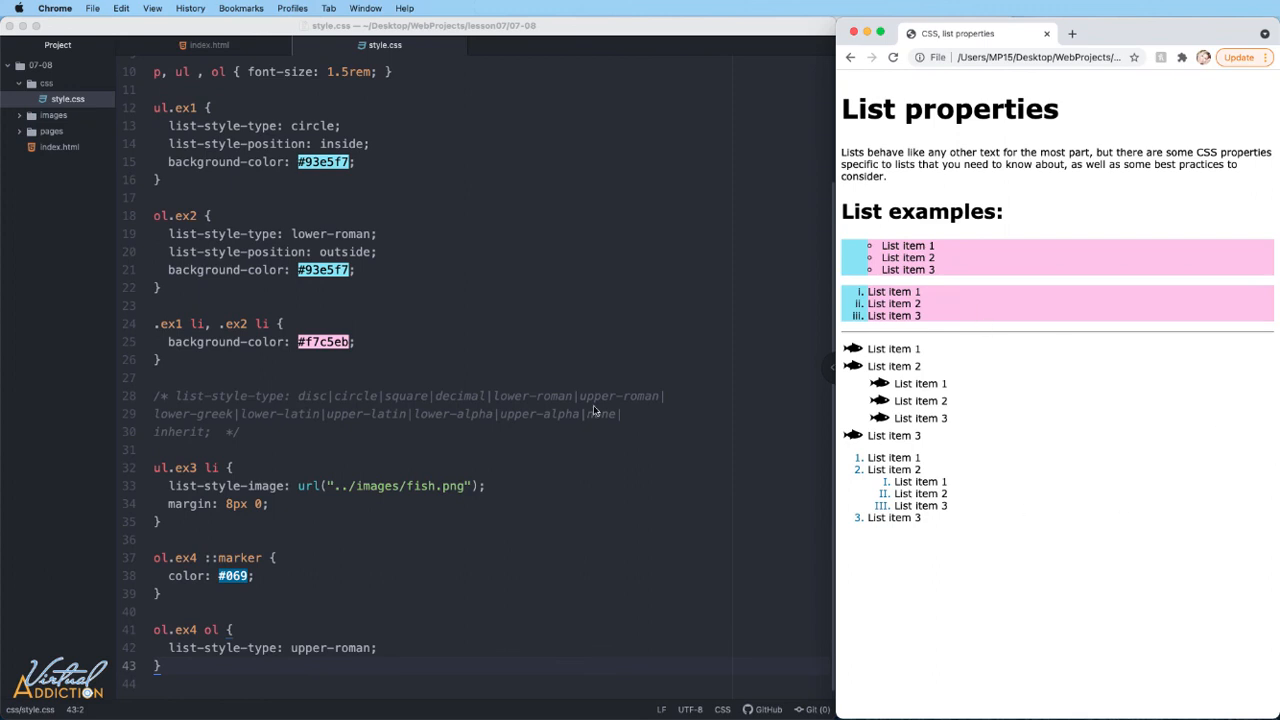
{"action": "mouse_move", "coordinate": [400, 512]}
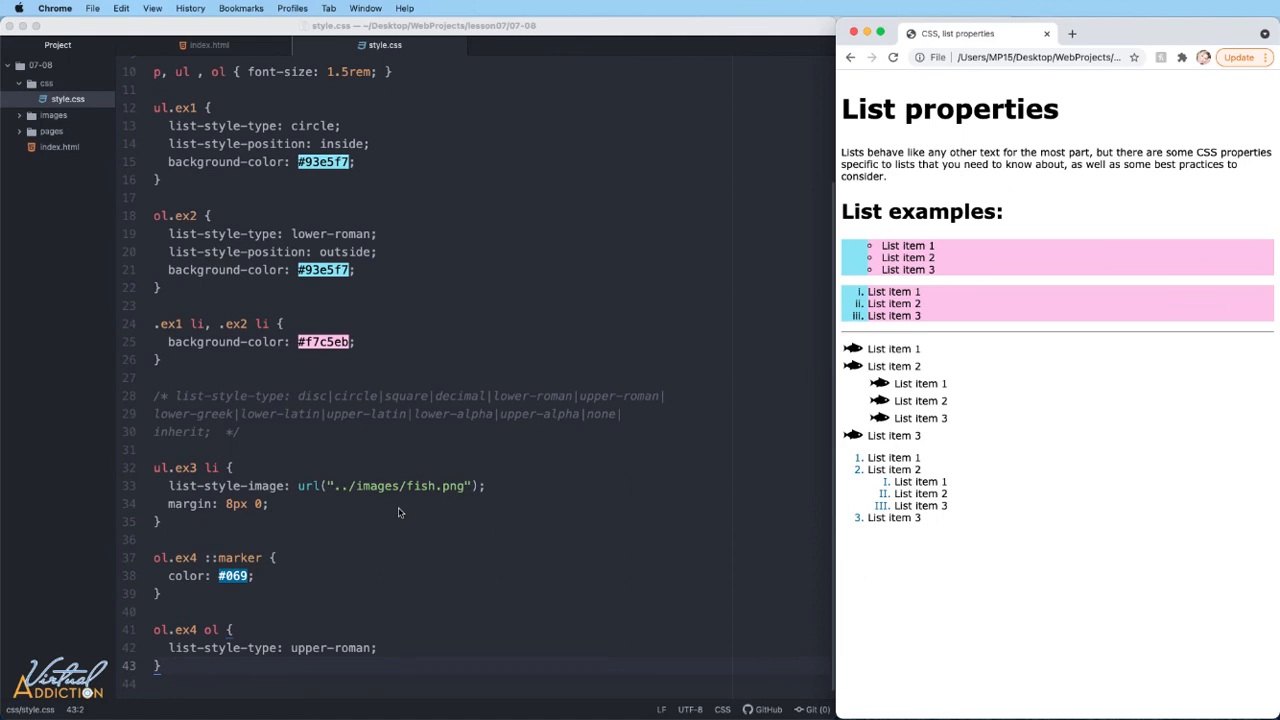
{"action": "mouse_move", "coordinate": [429, 526]}
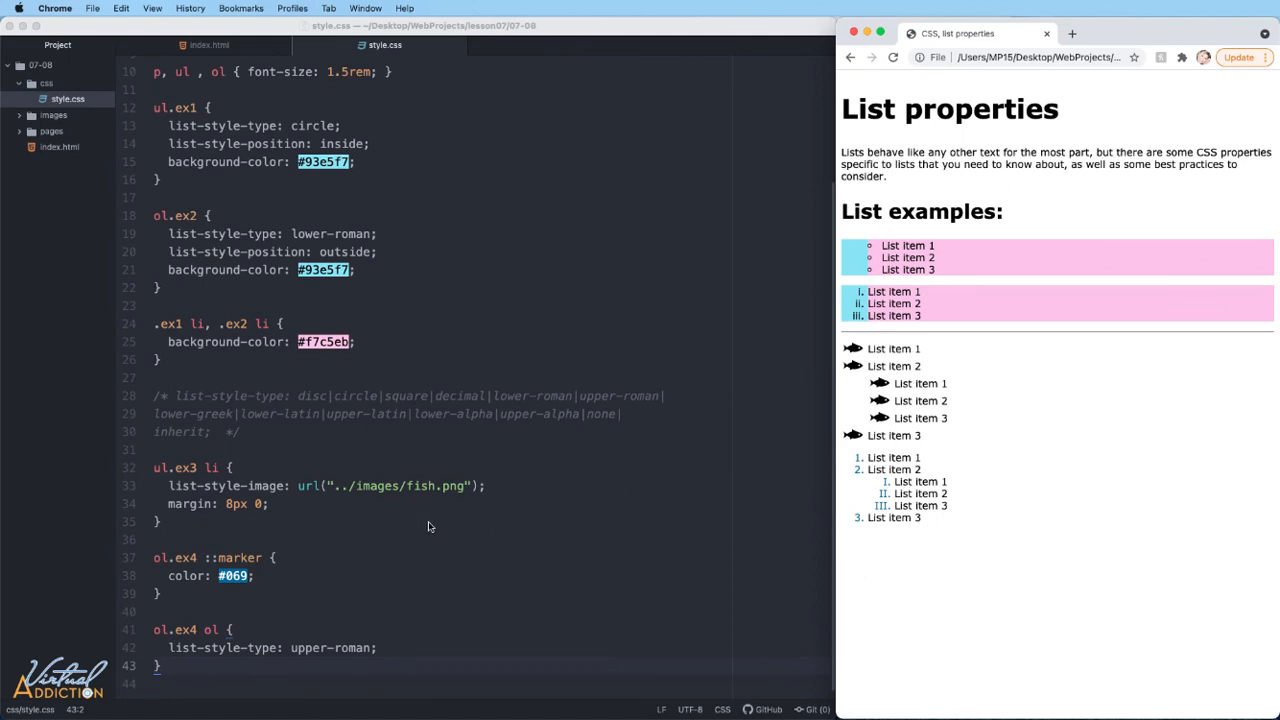
{"action": "mouse_move", "coordinate": [450, 283]}
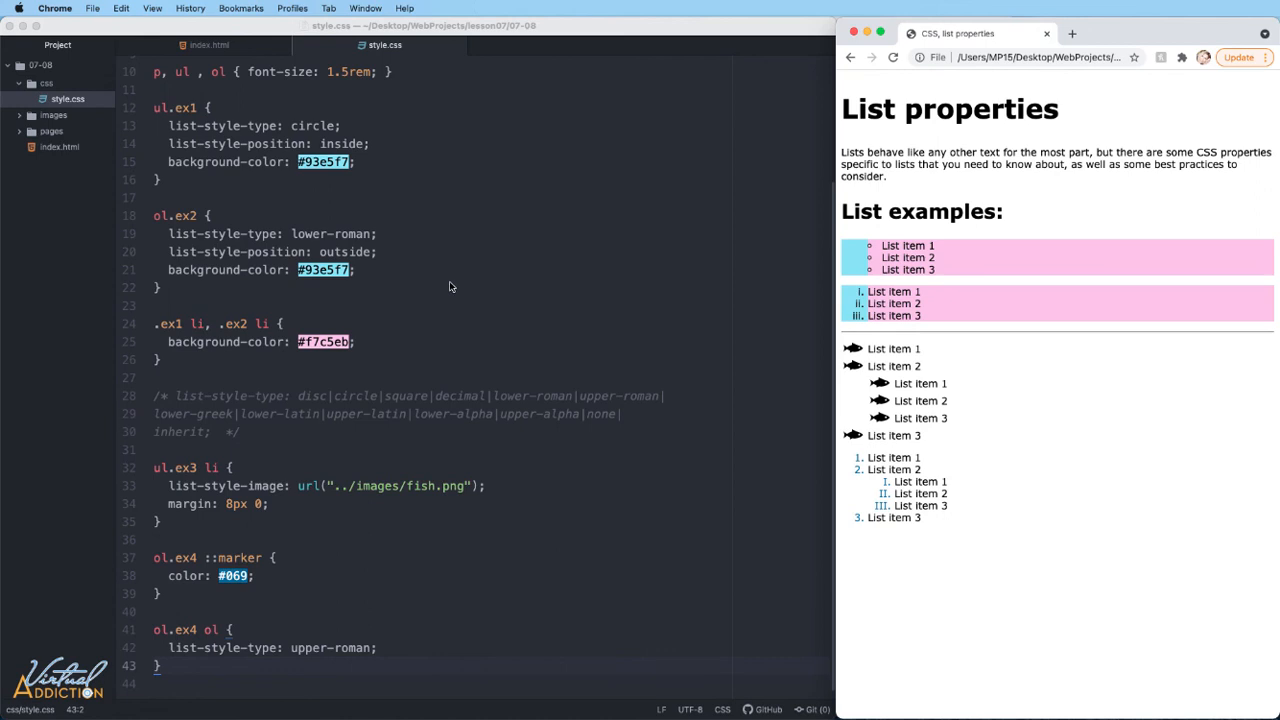
{"action": "mouse_move", "coordinate": [715, 335]}
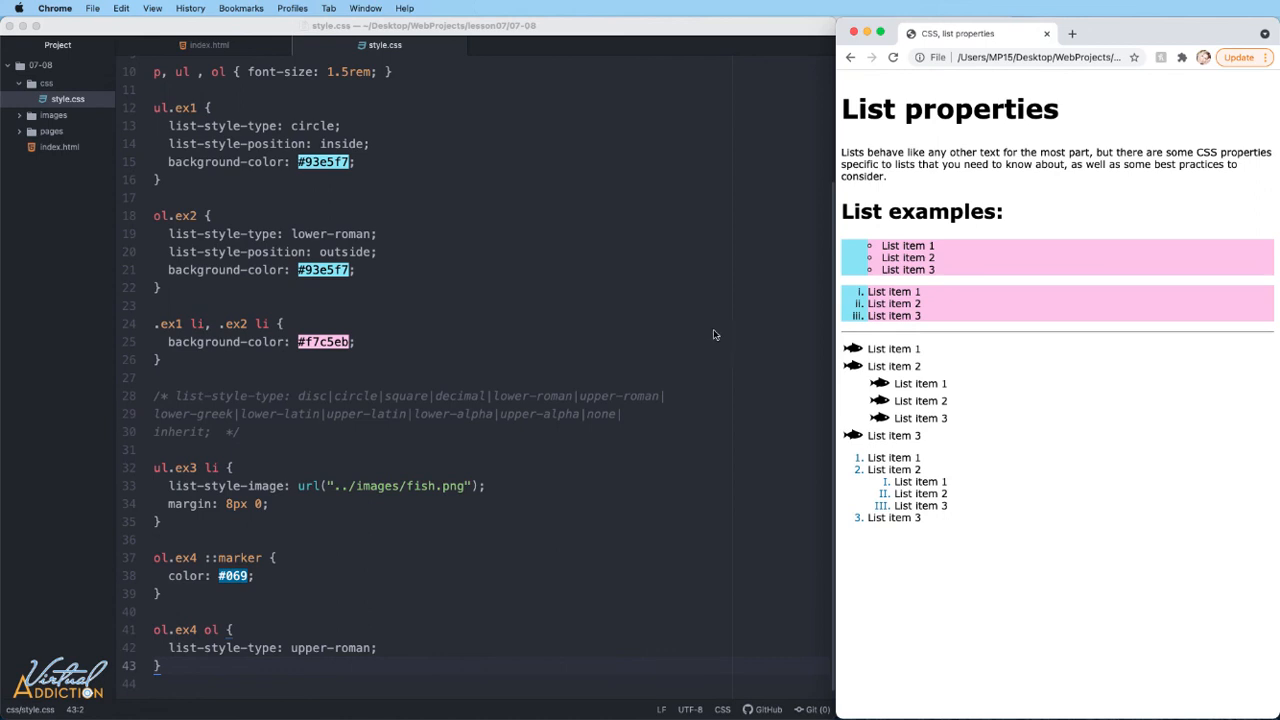